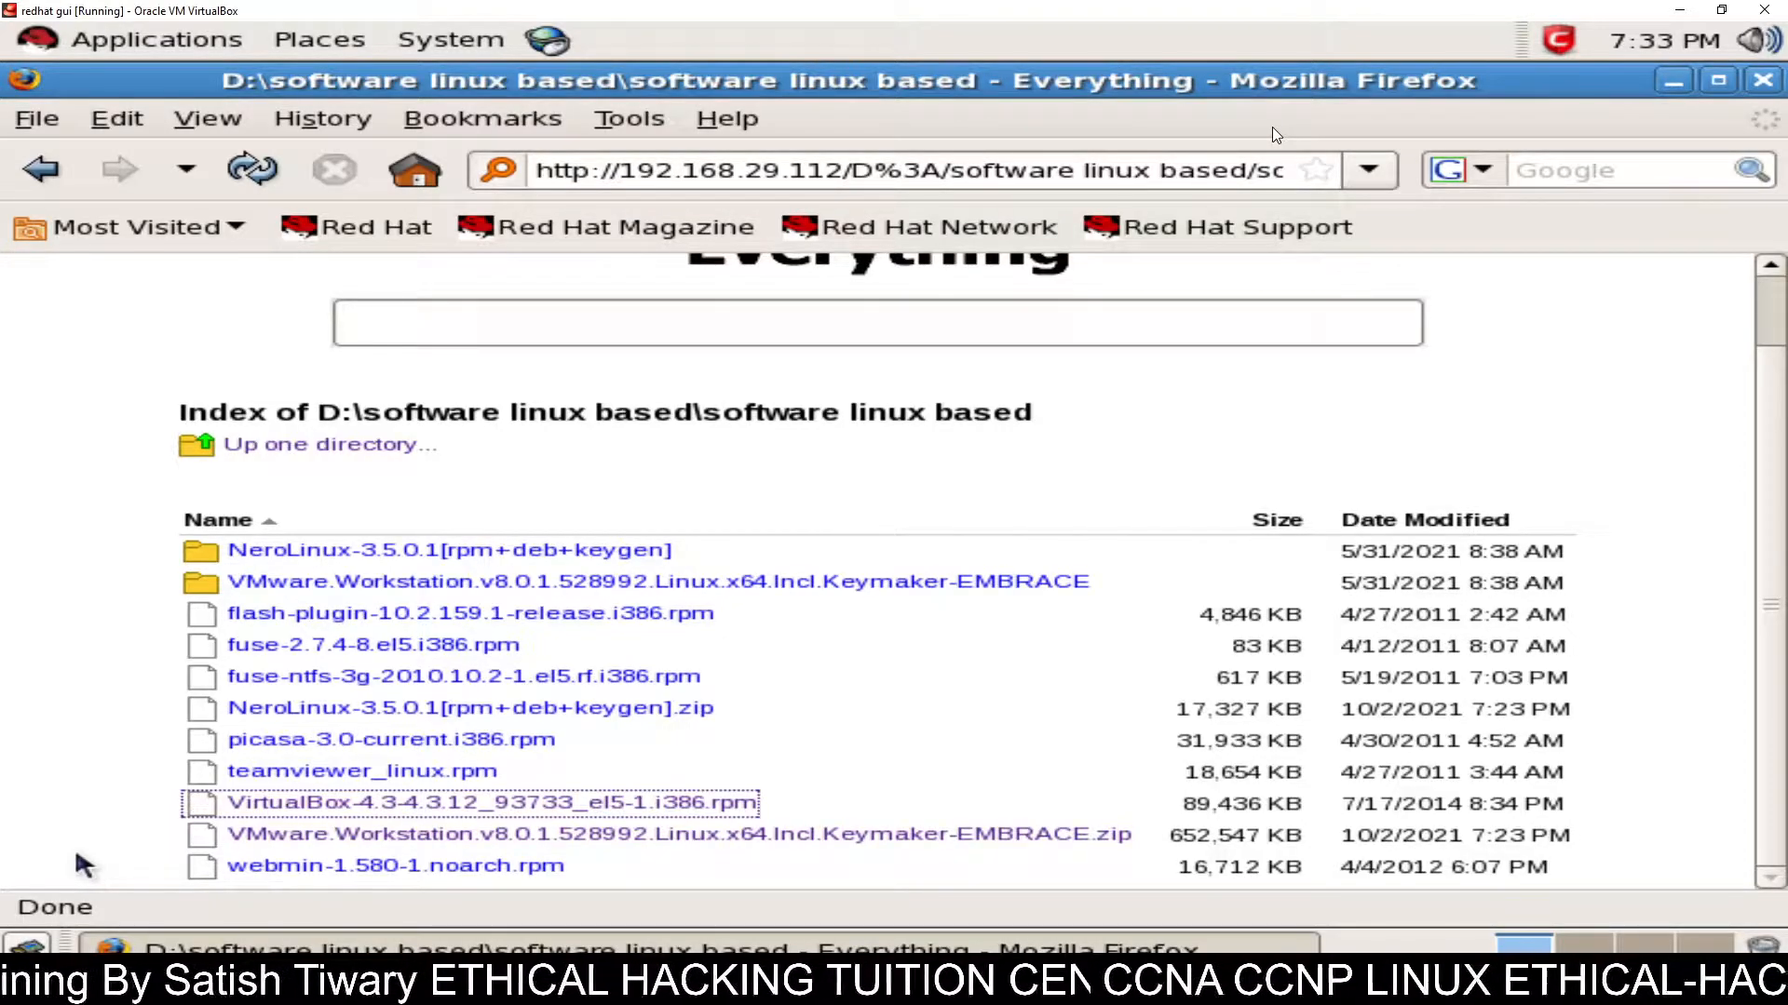
mouse_move(701, 672)
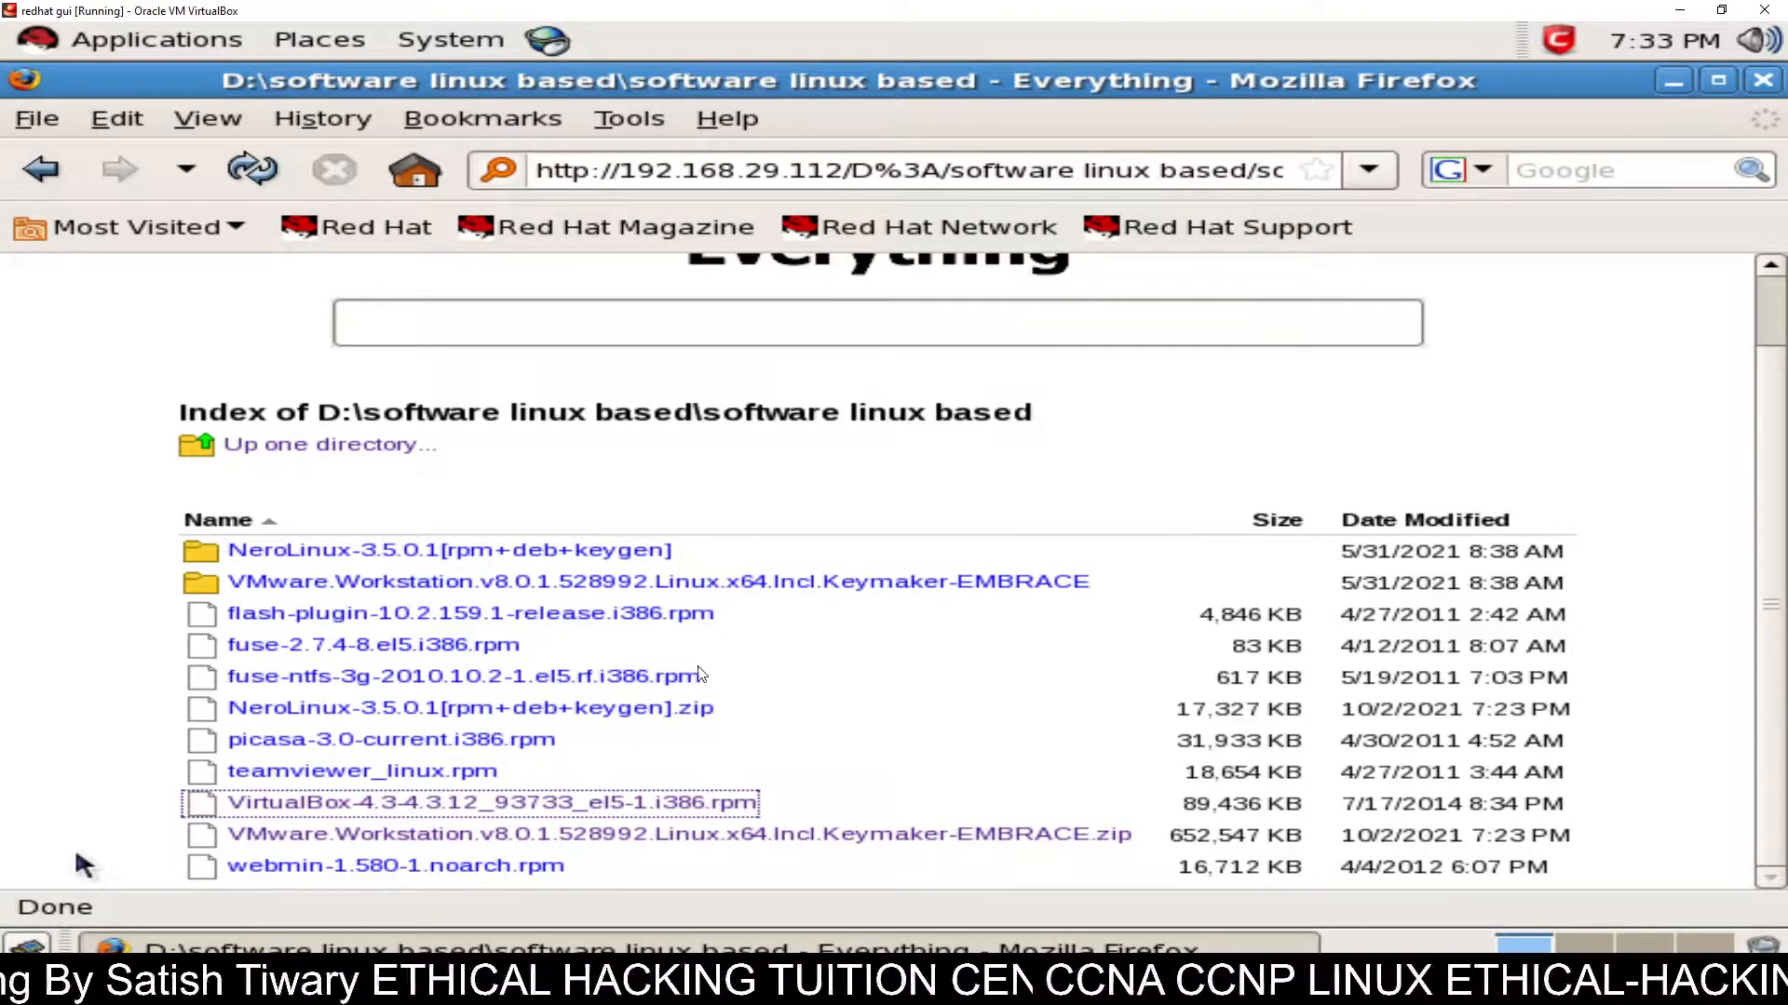
mouse_move(610, 720)
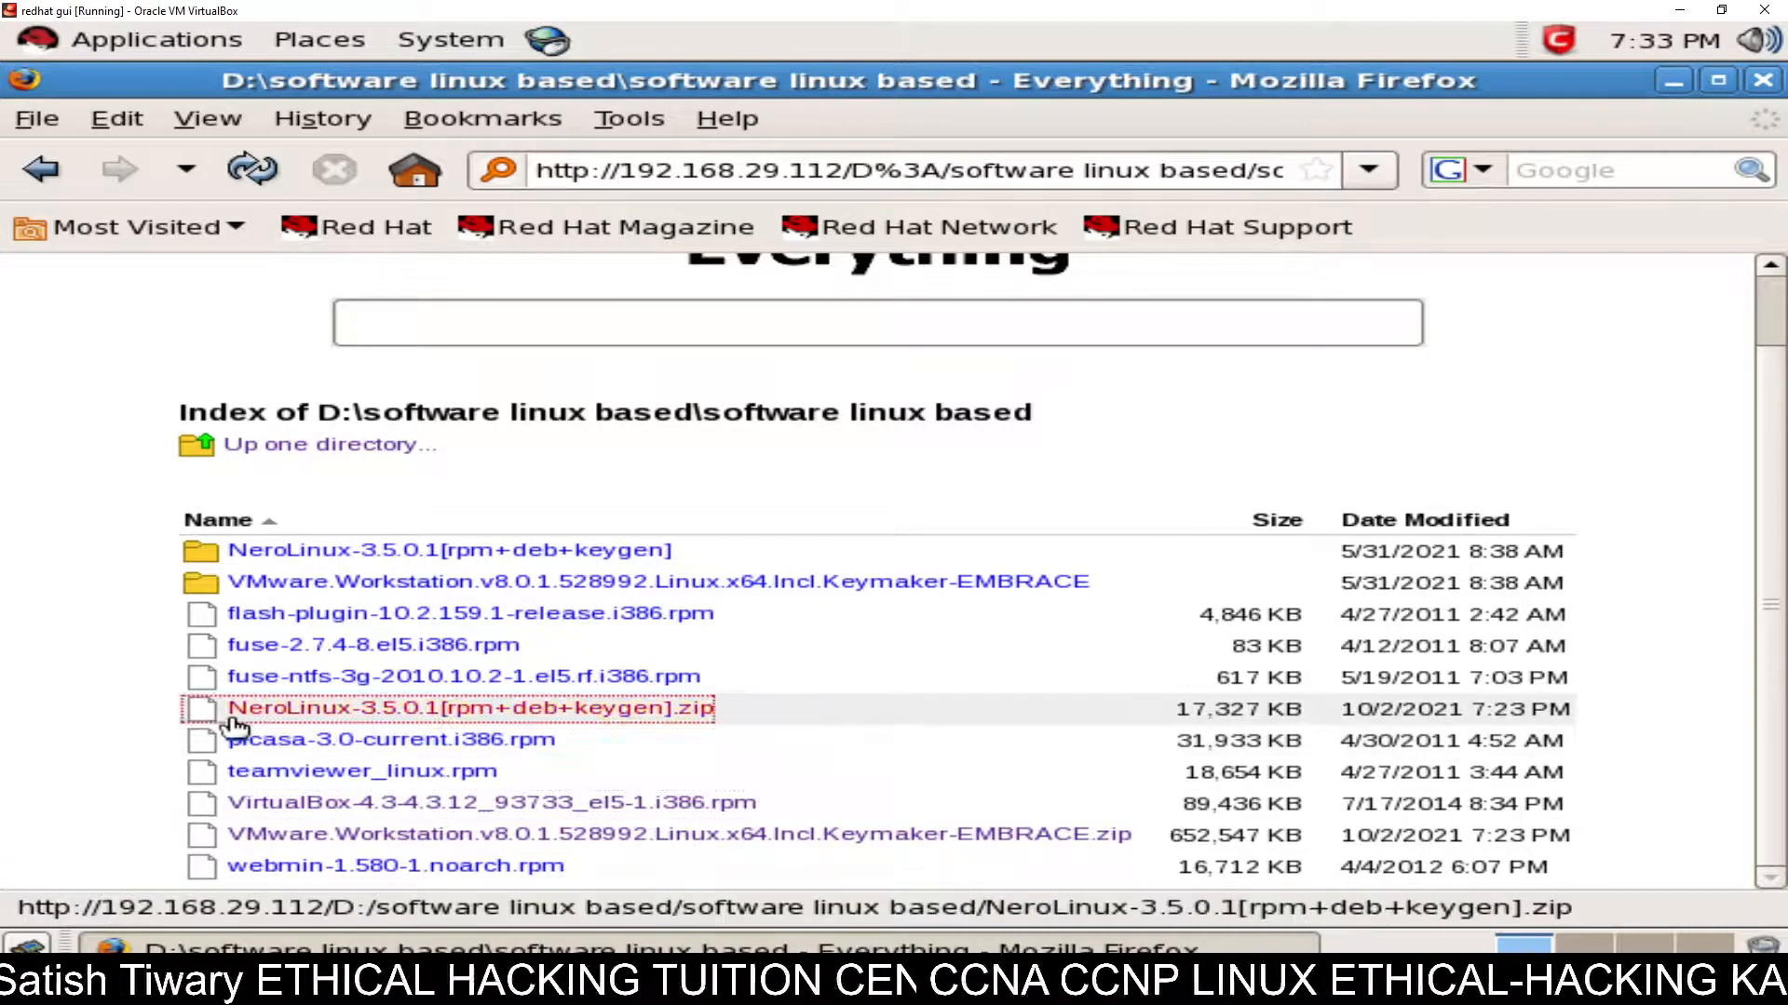
Step: Download NeroLinux-3.5.0.1[rpm+deb+keygen].zip from the Firefox directory listing
click(469, 708)
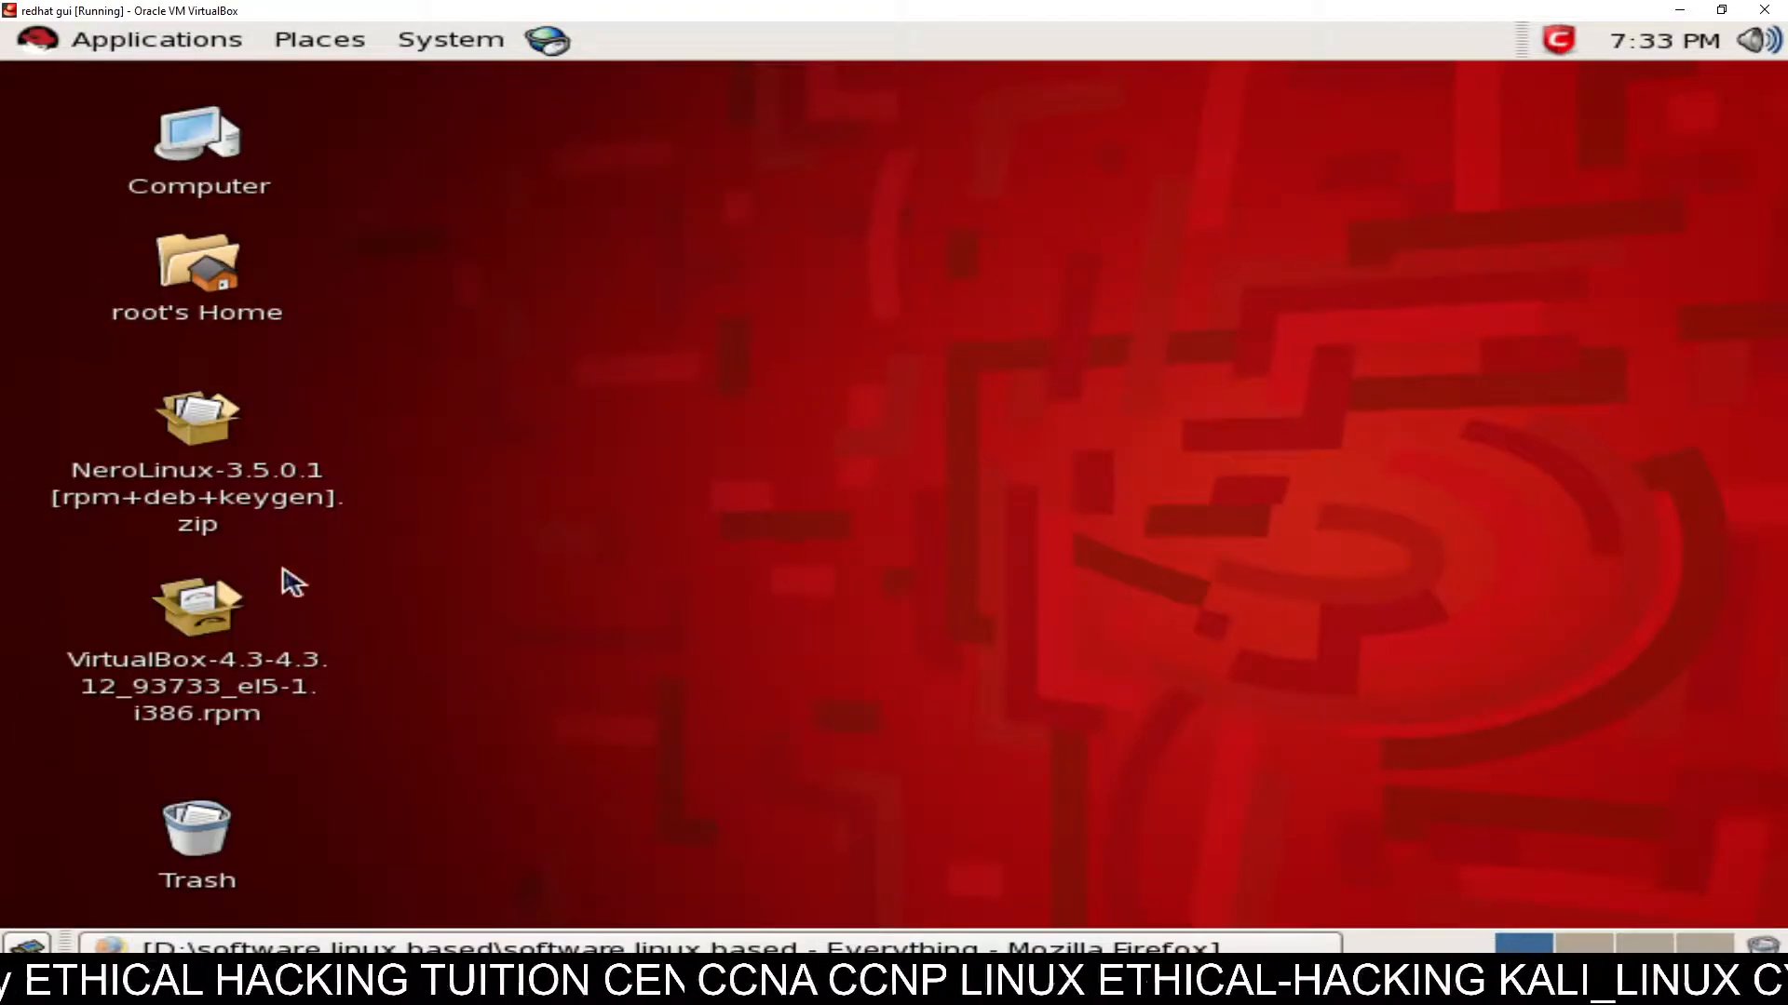
Step: Extract the NeroLinux zip on the desktop and open the extracted keygen folder
click(197, 414)
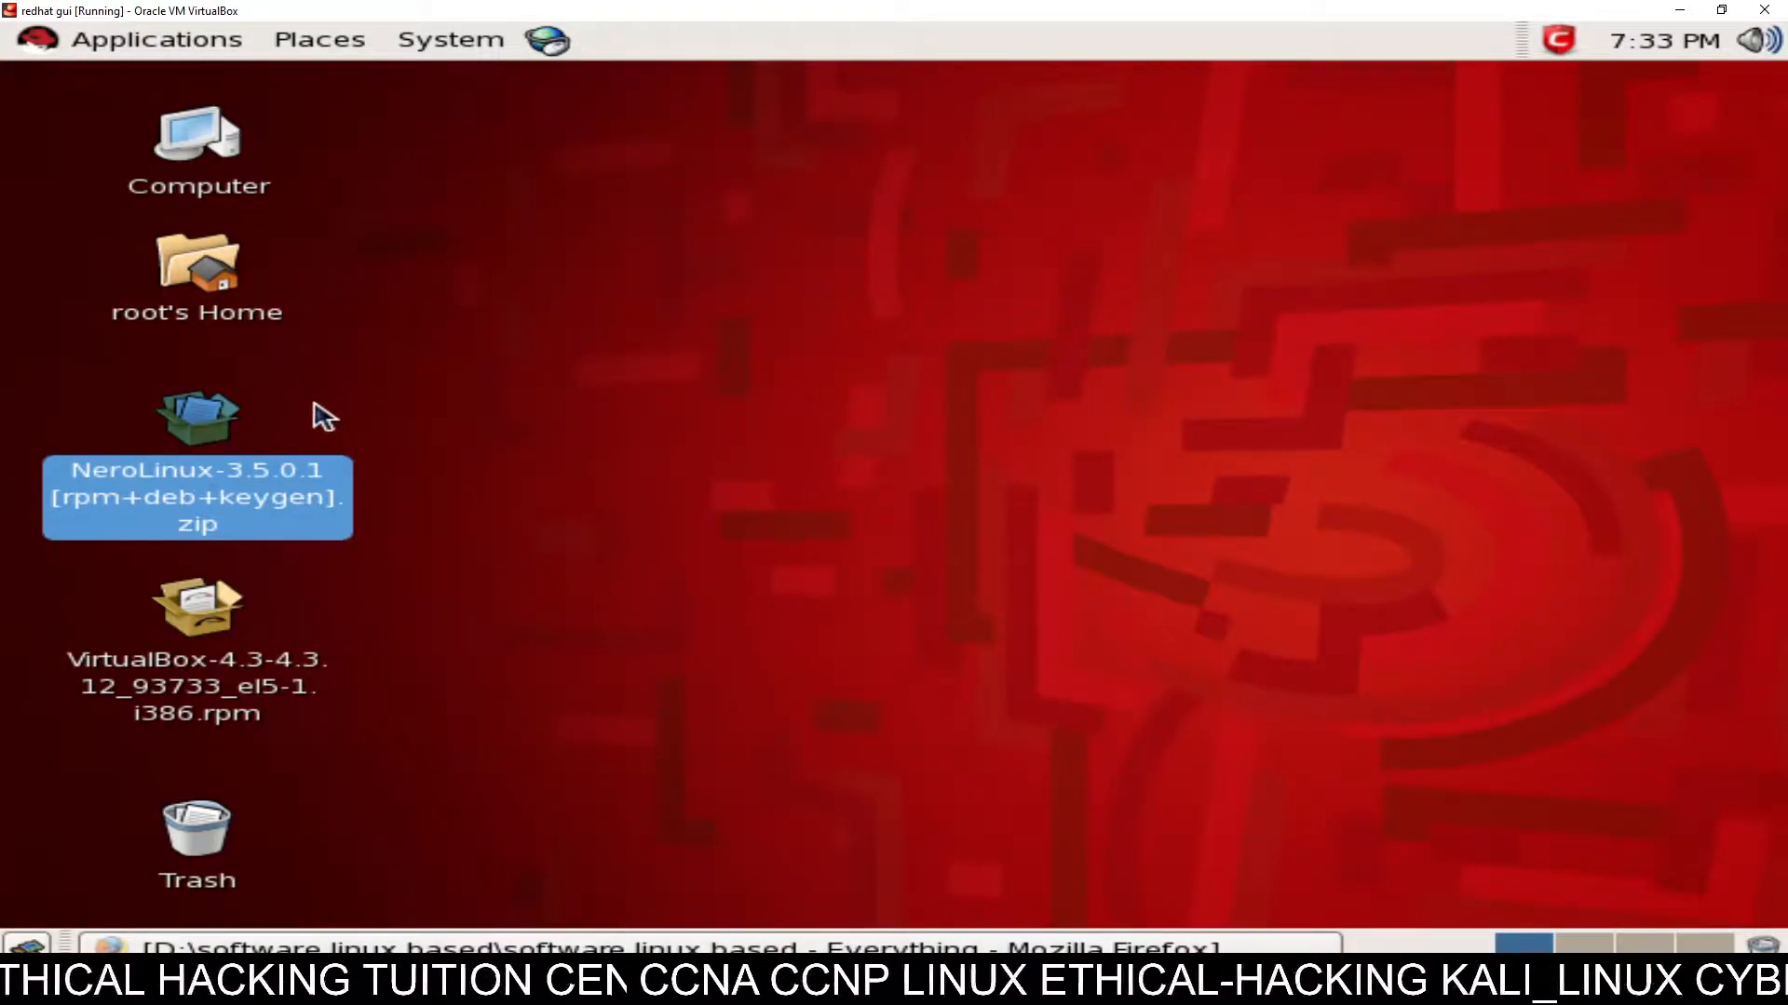
right_click(198, 416)
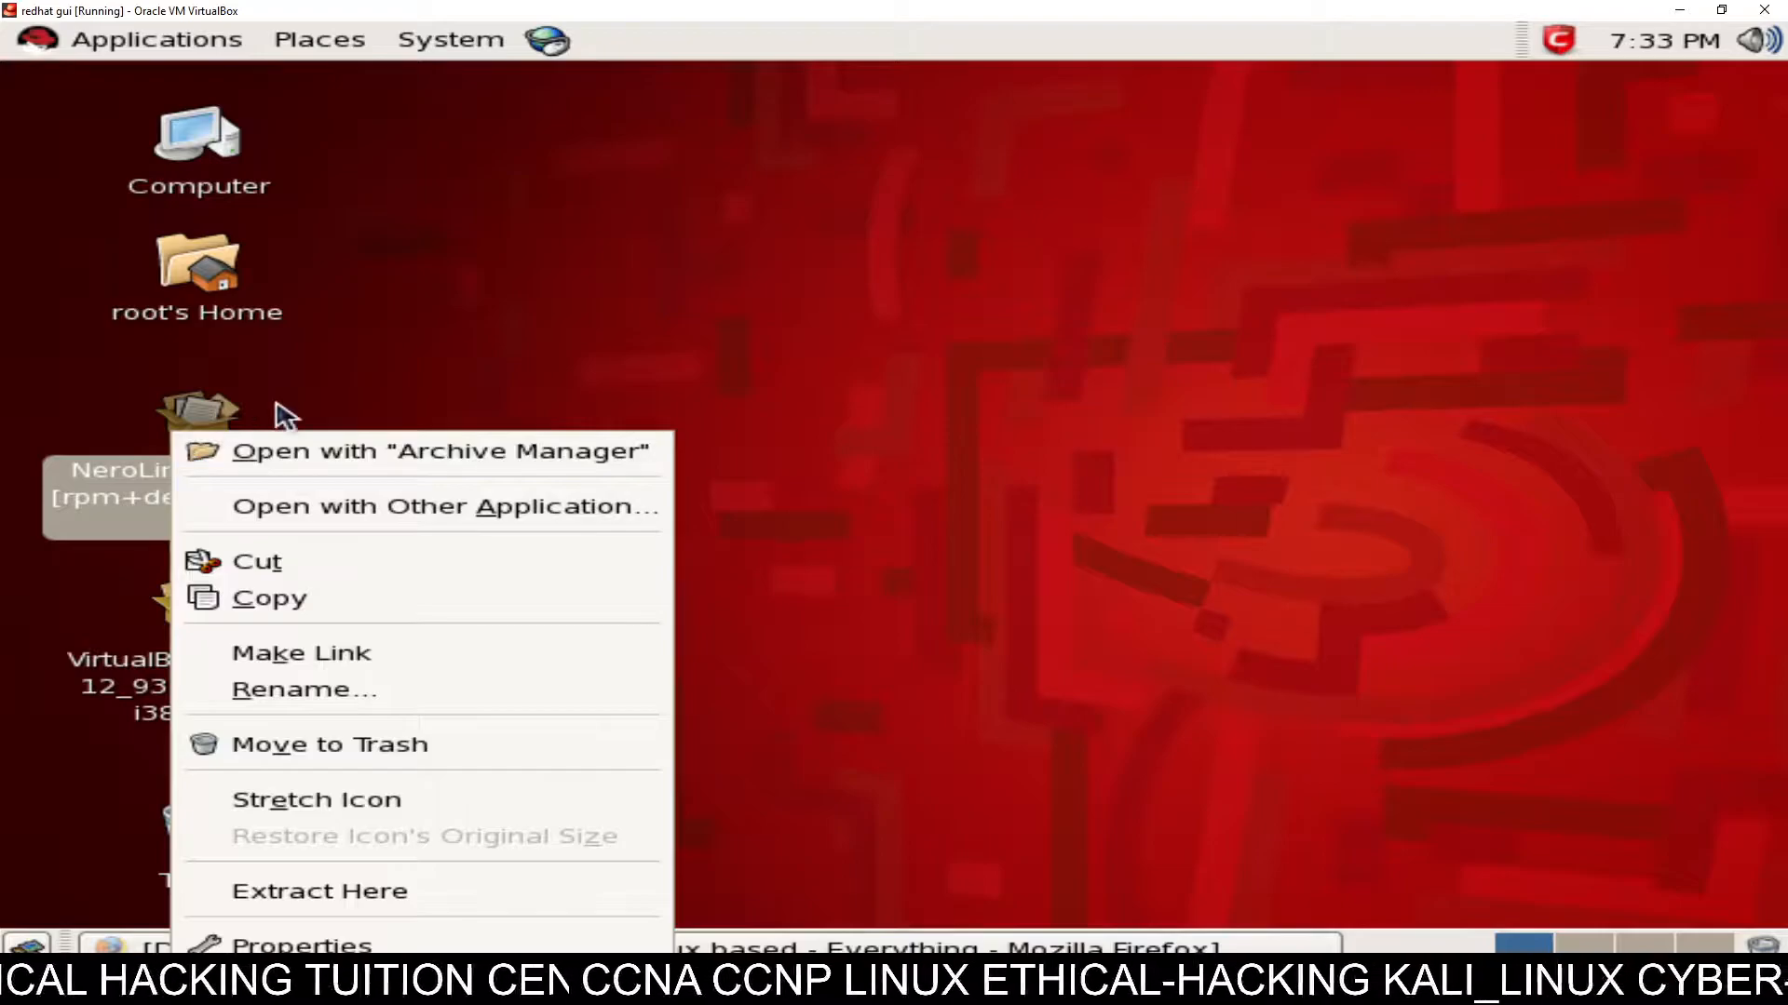
mouse_move(342, 689)
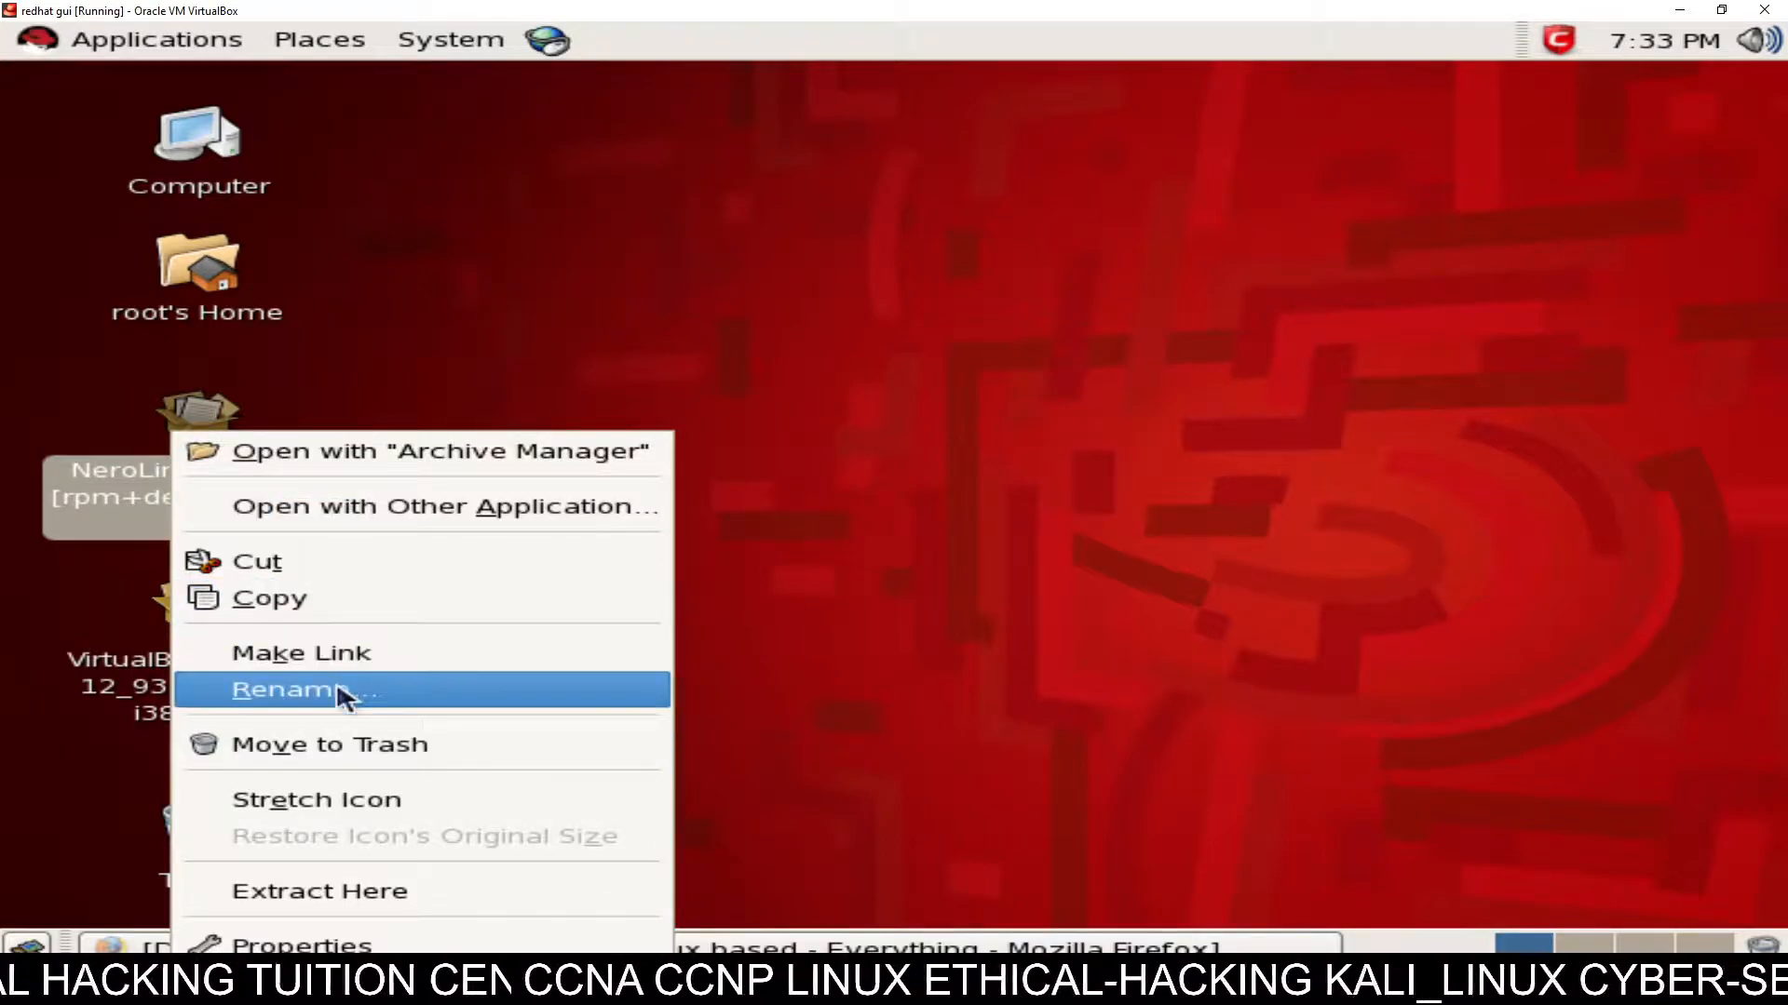
mouse_move(239, 866)
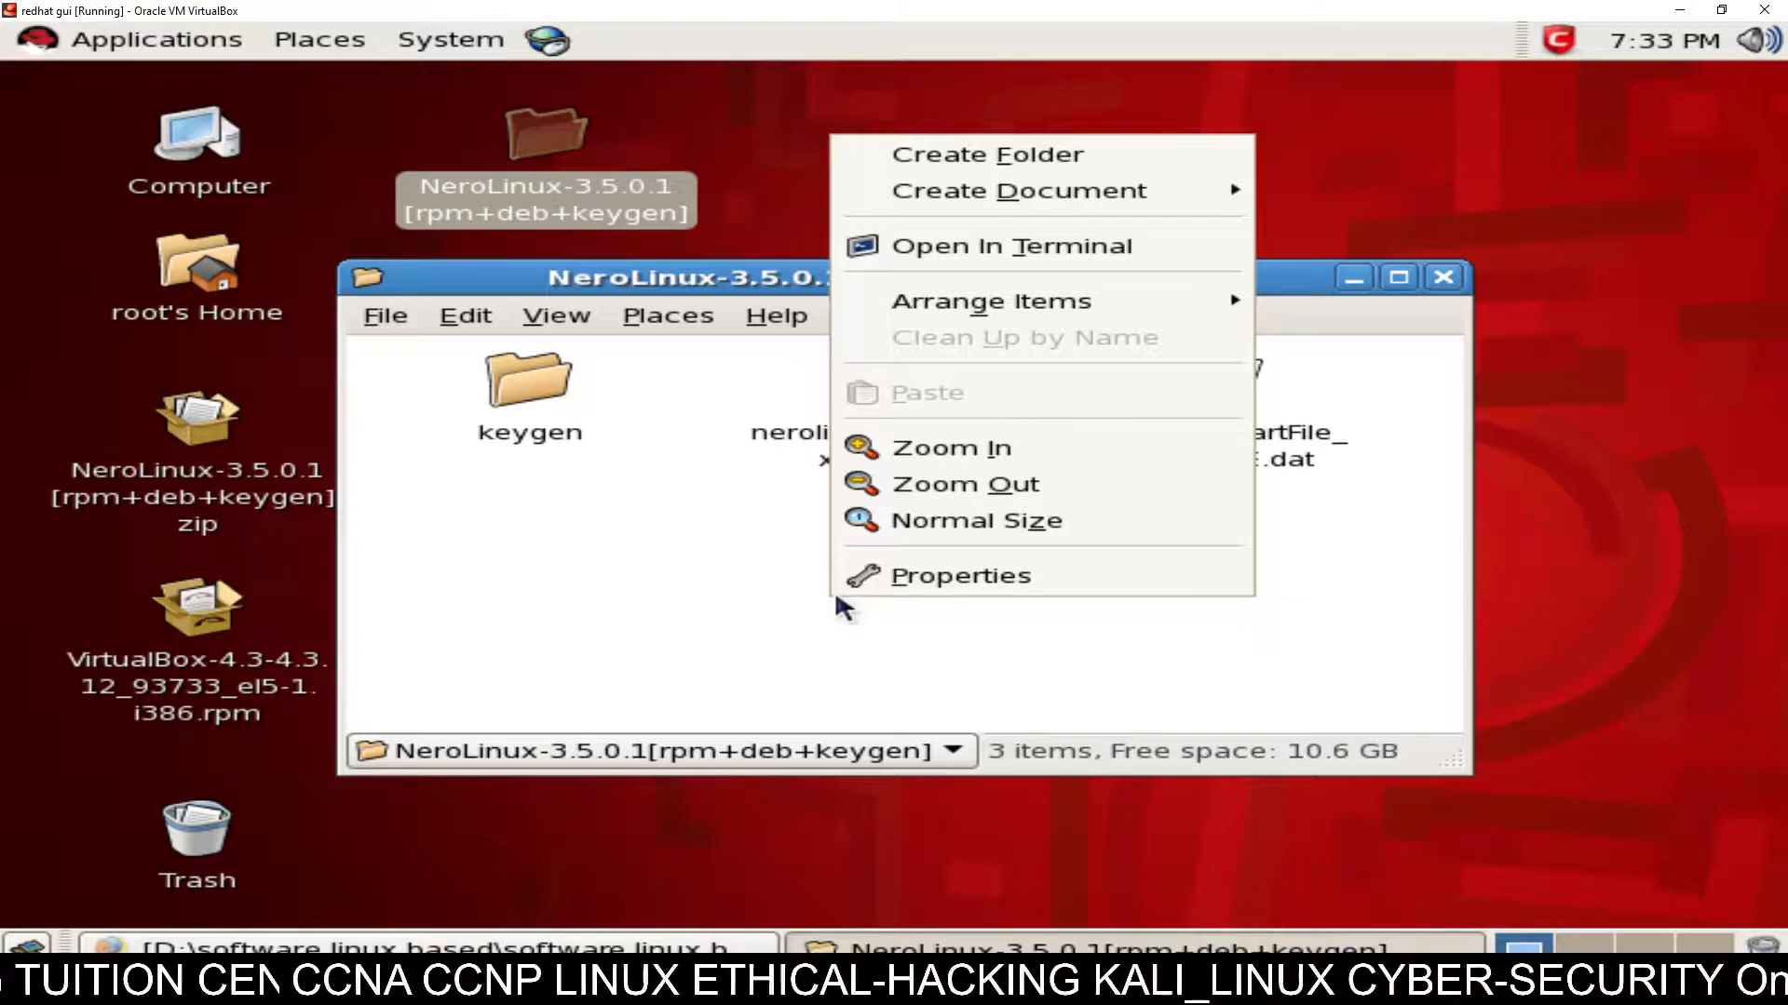
click(741, 536)
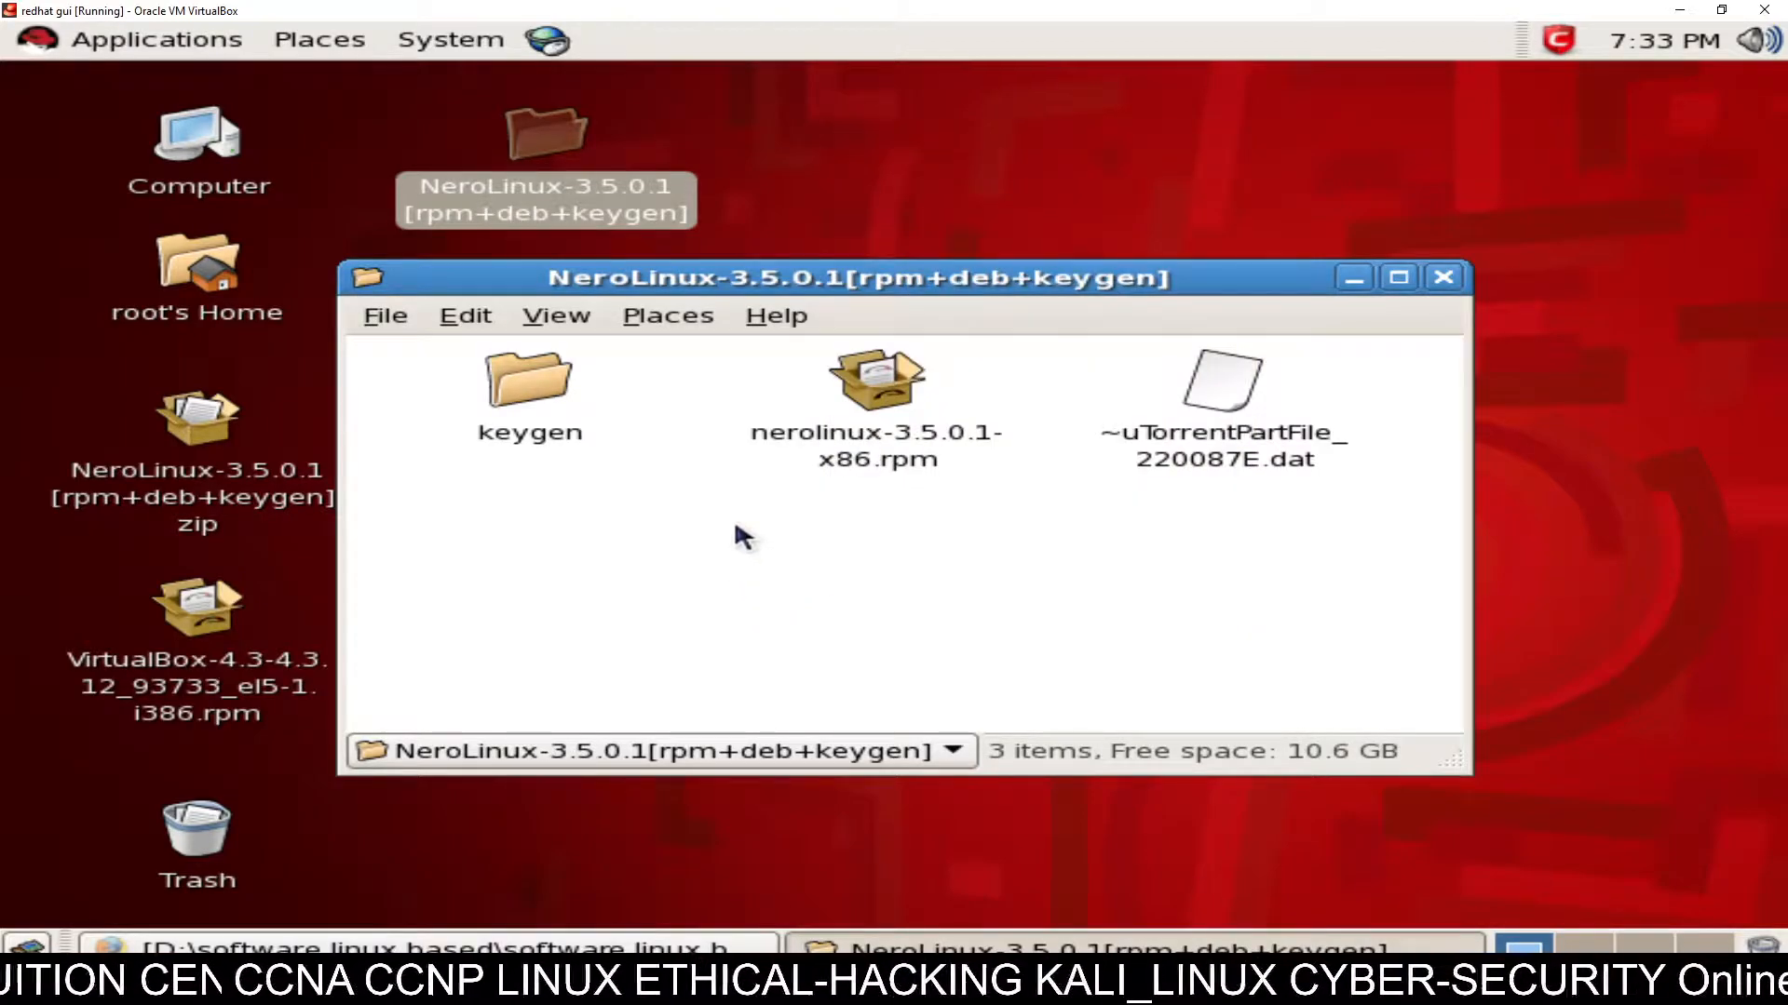
click(528, 386)
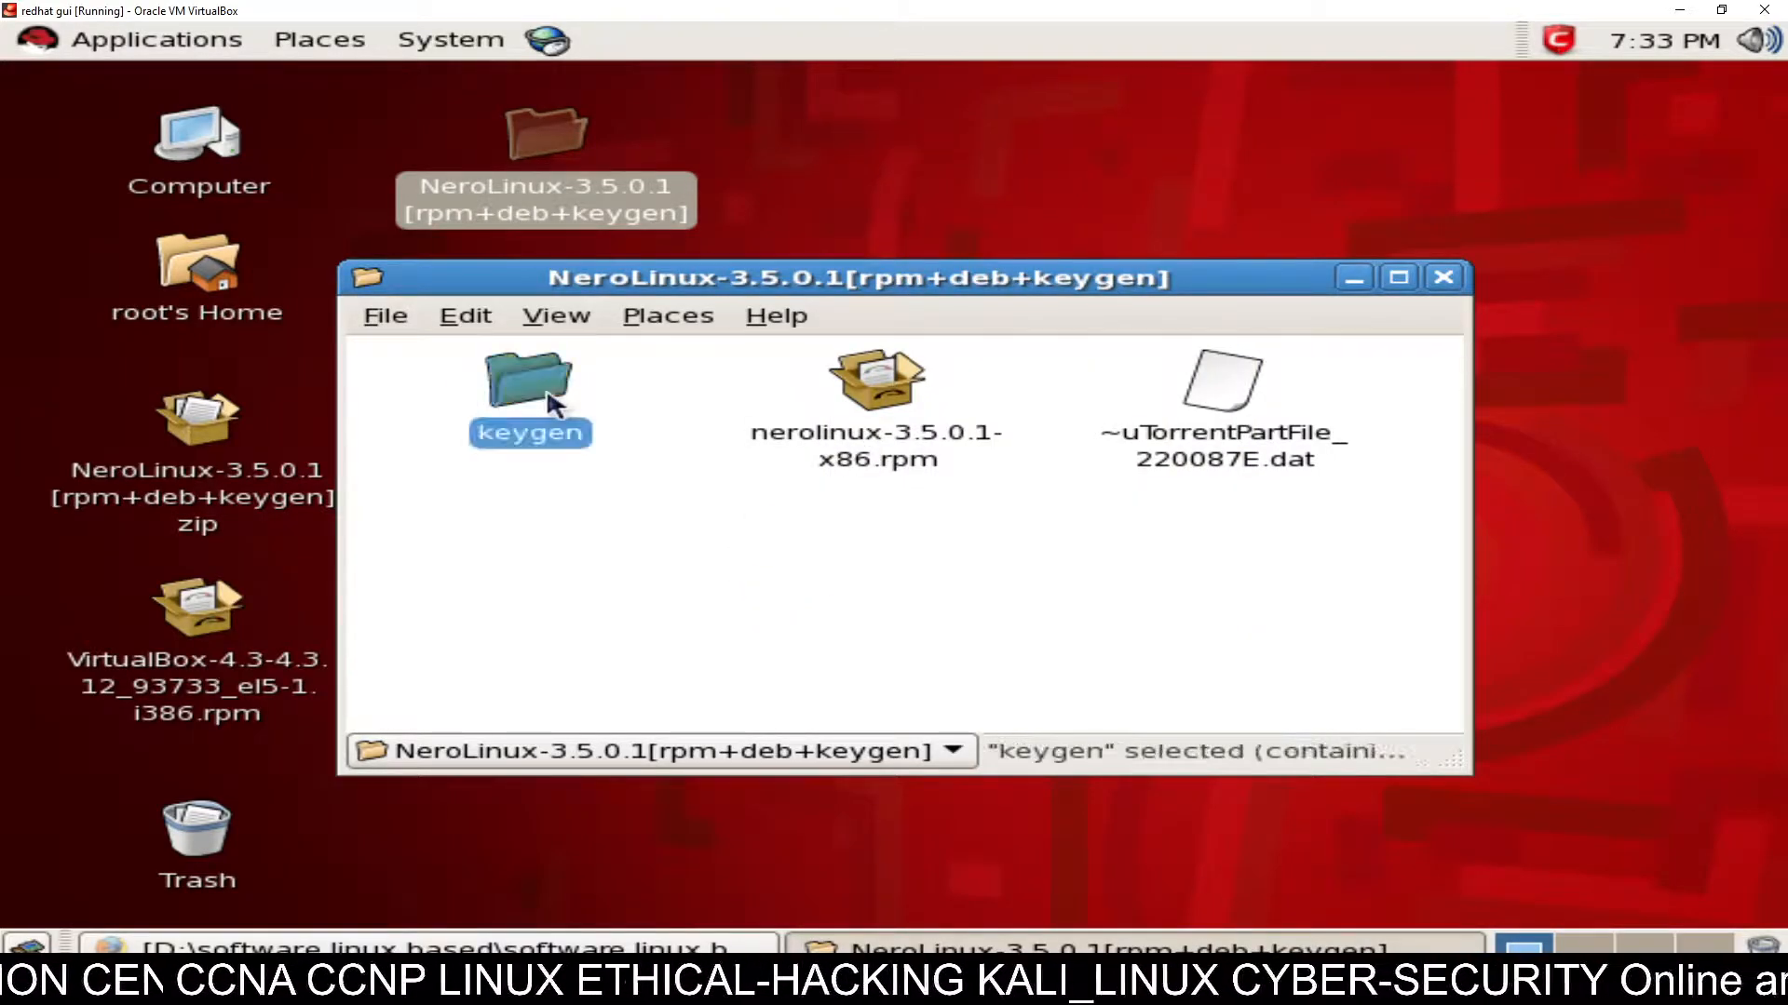
double_click(528, 388)
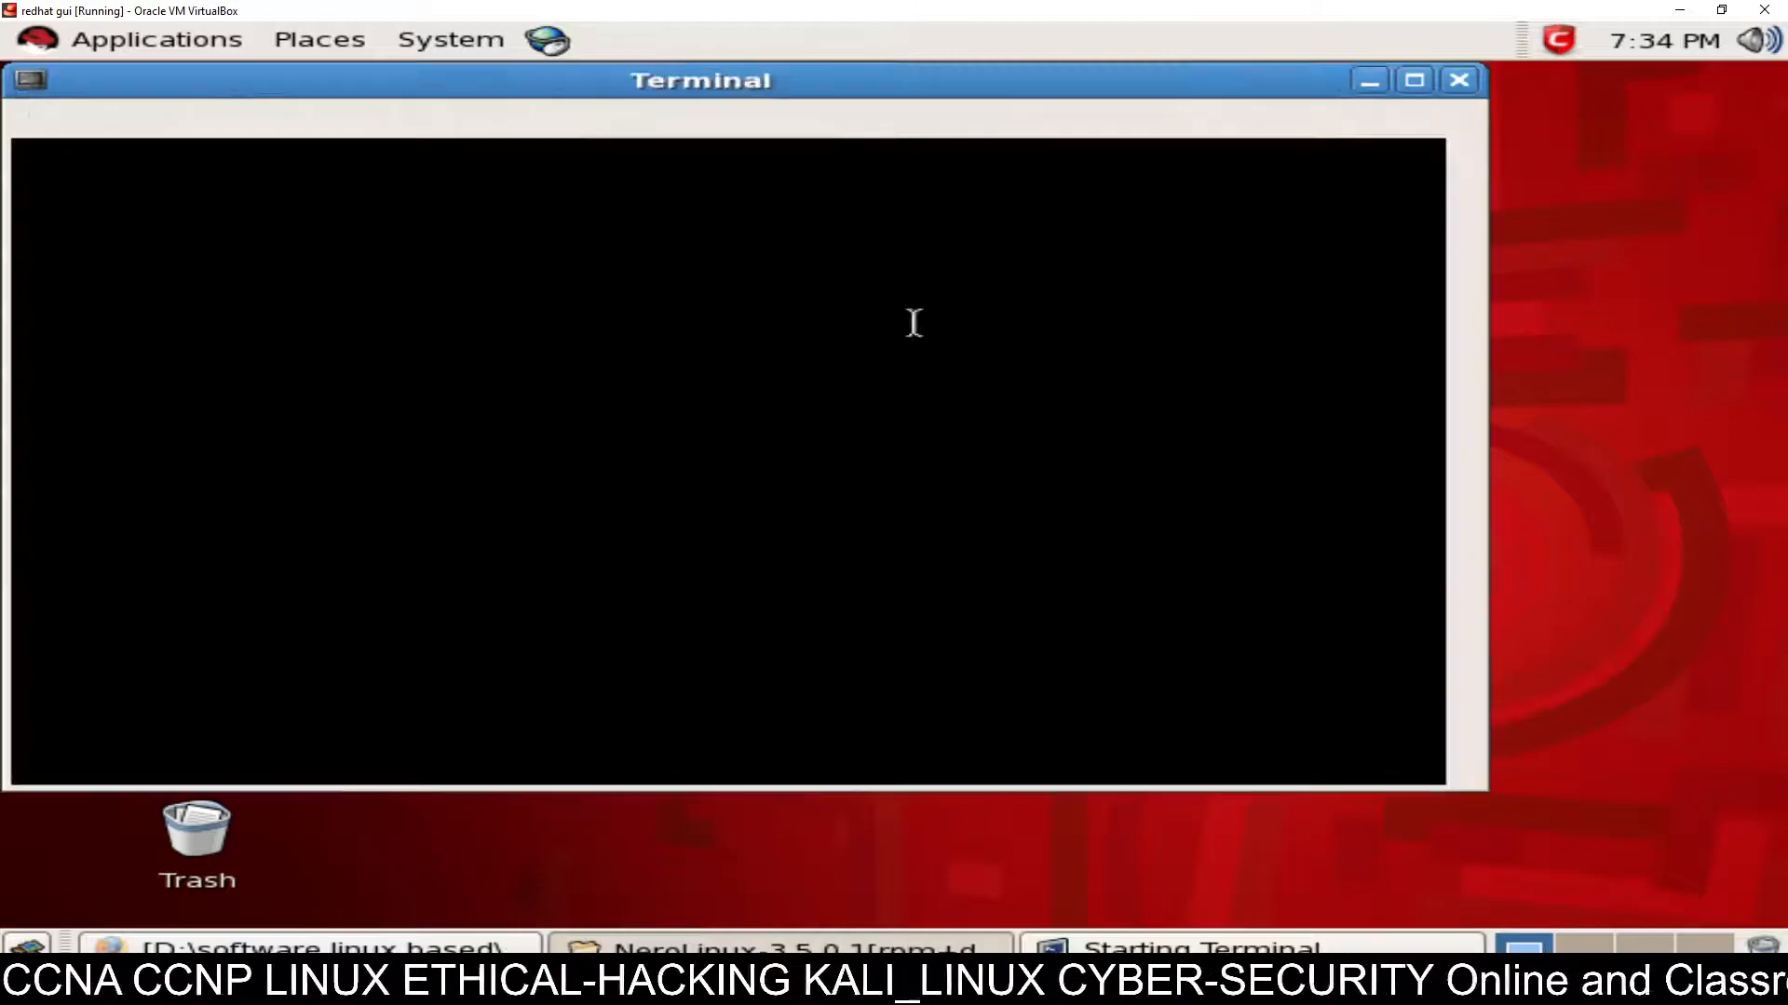
Step: List the folder and install nerolinux-3.5.0.1-x86.rpm with rpm -ivh
text(ls)
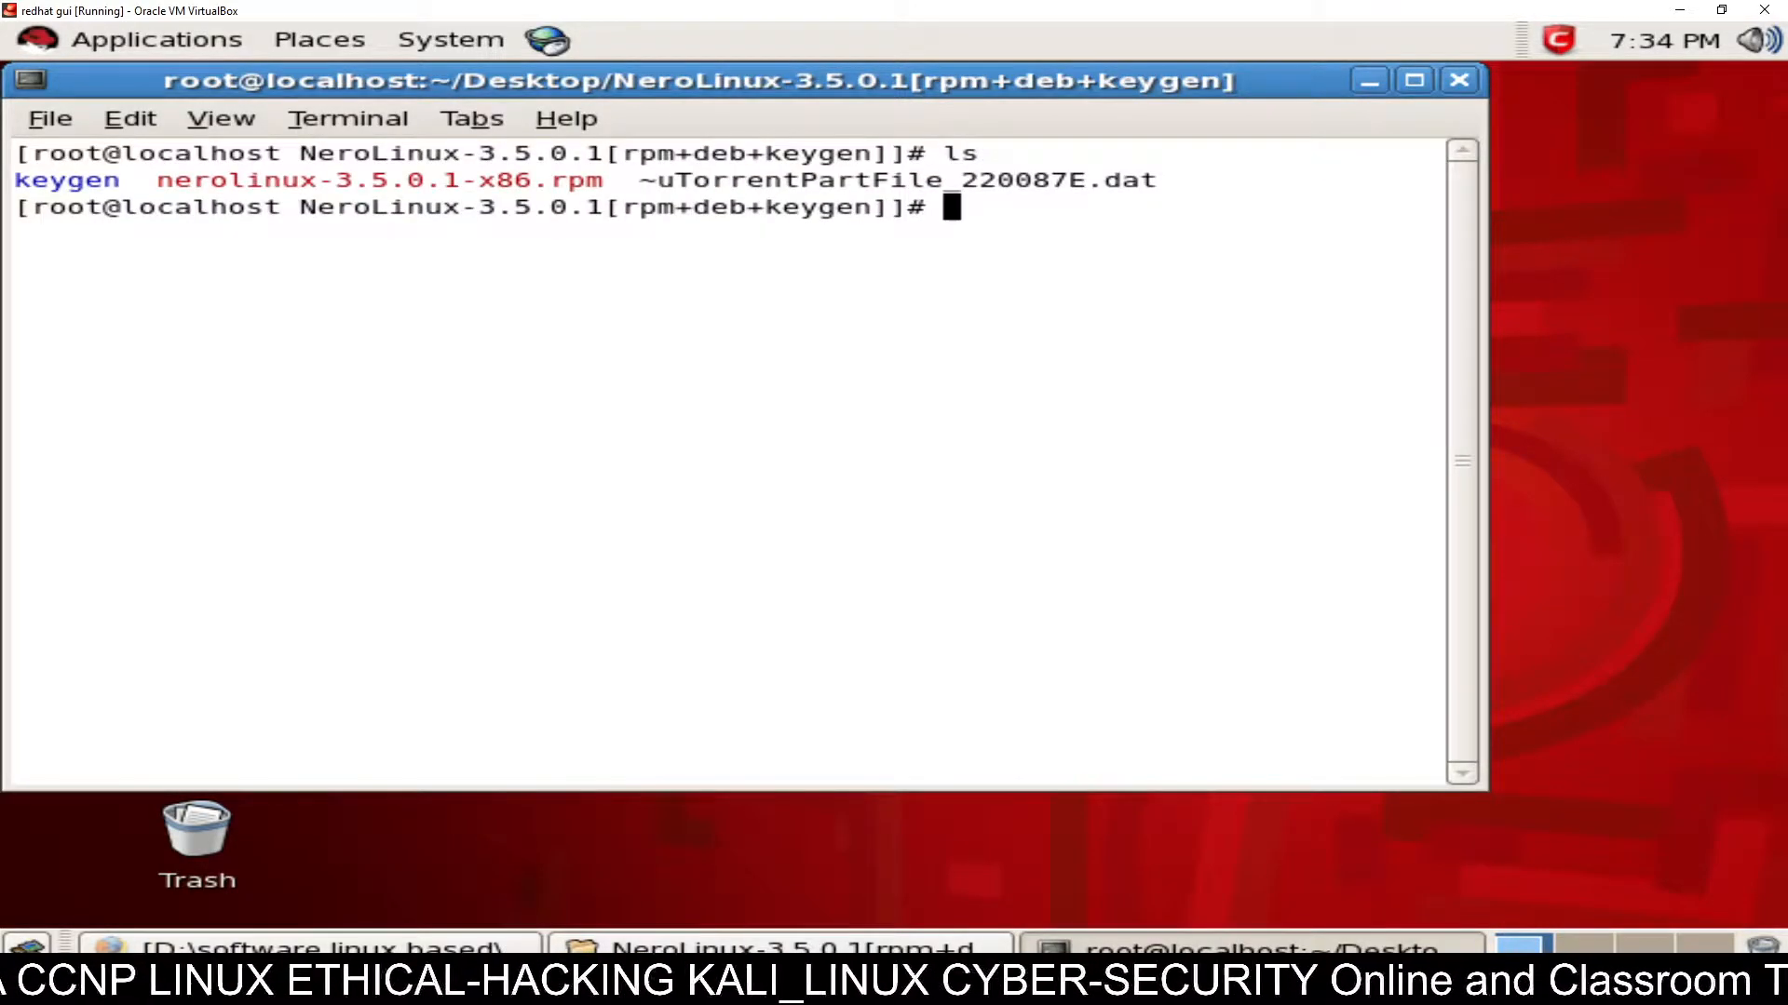
key(Return)
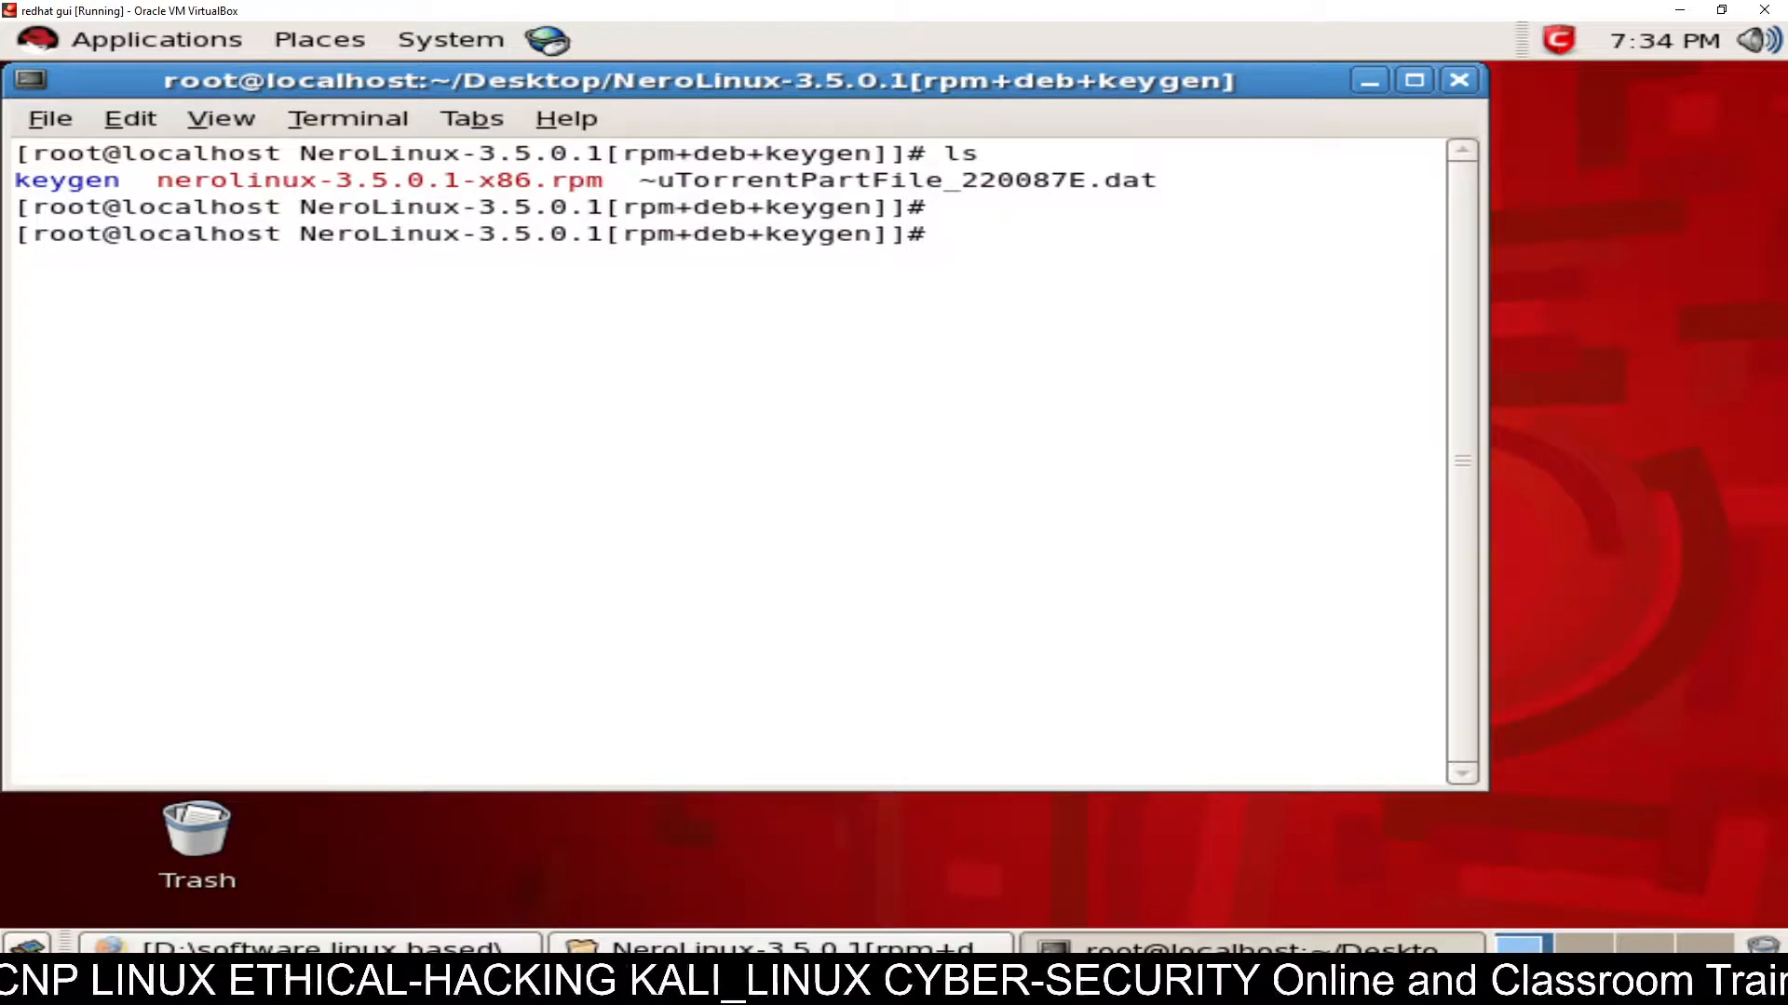
text(rpm)
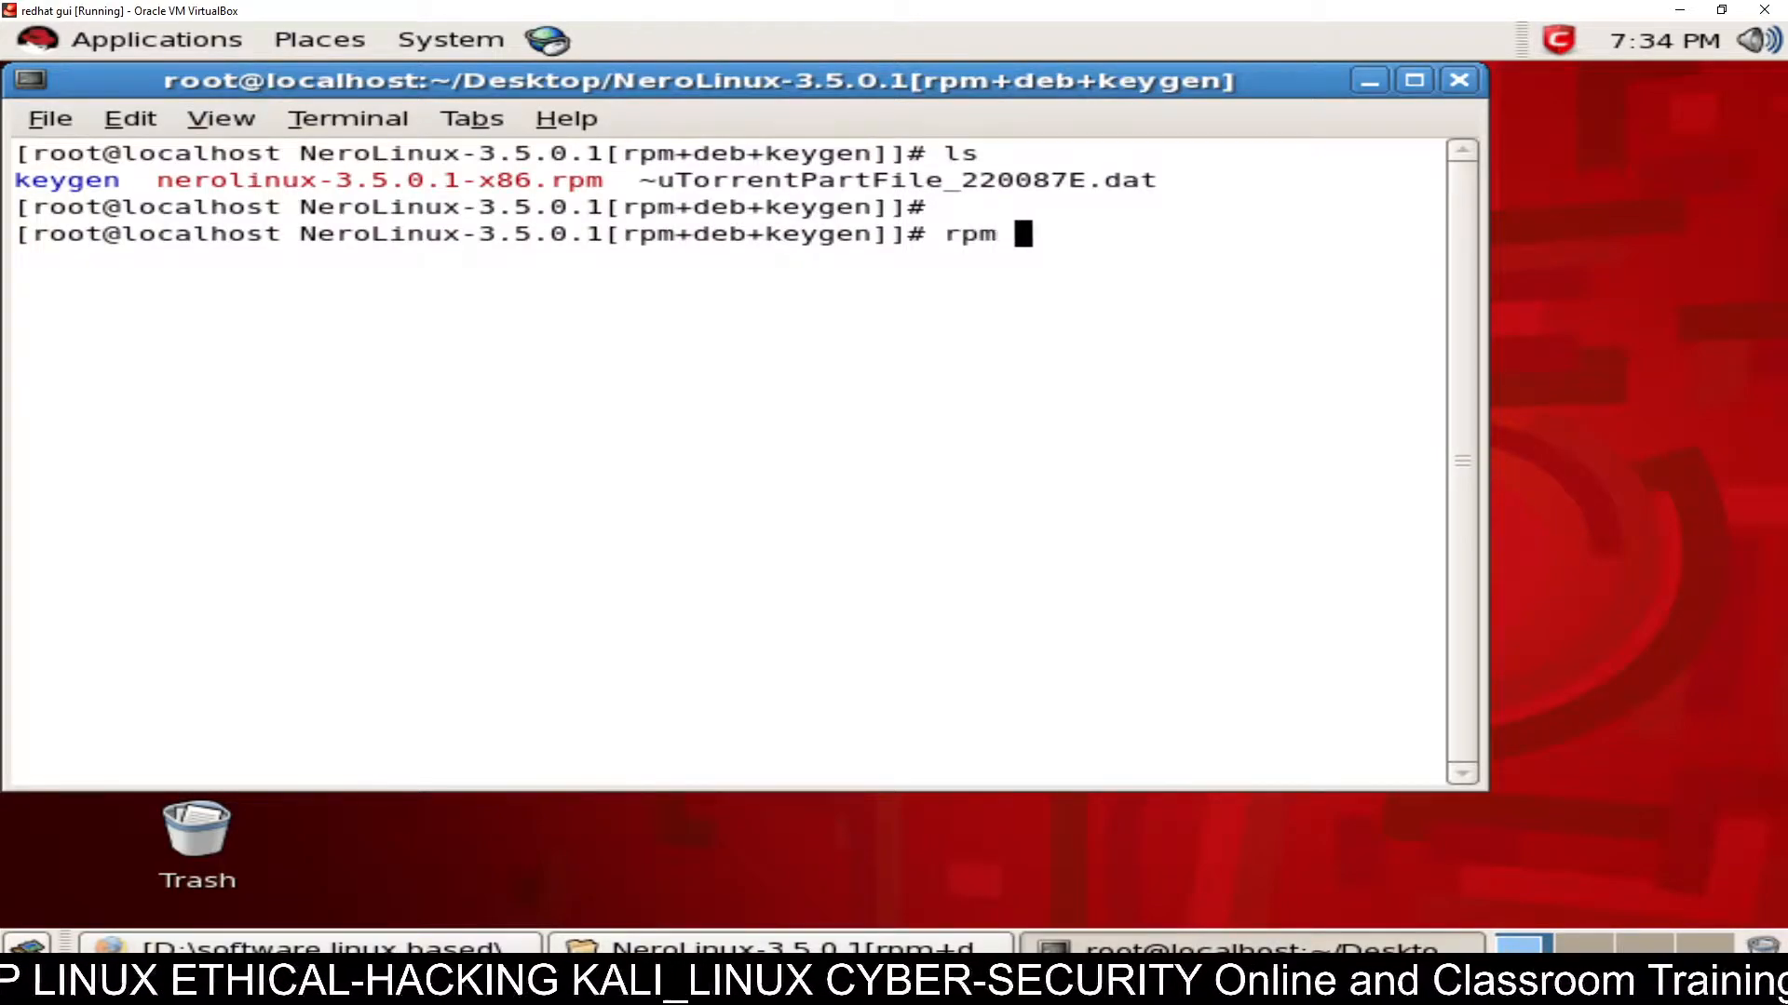
text(-ivh)
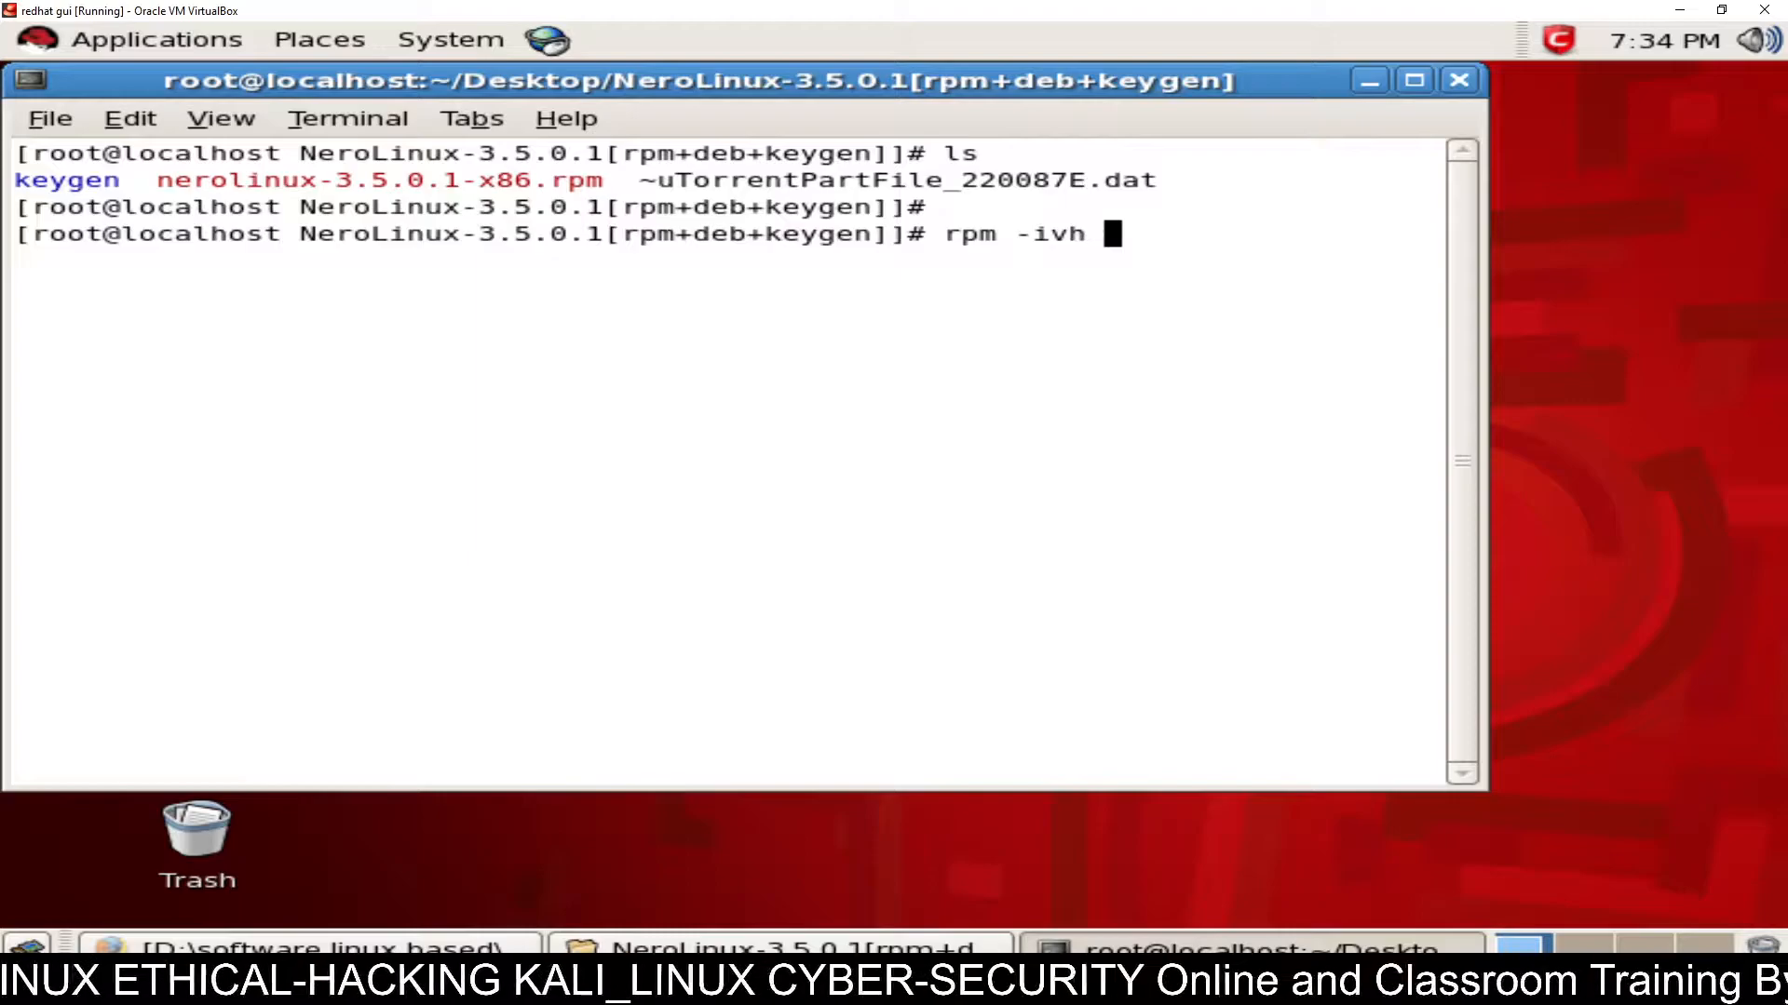
text(nerolinux-3.5.0.1-x86.rpm)
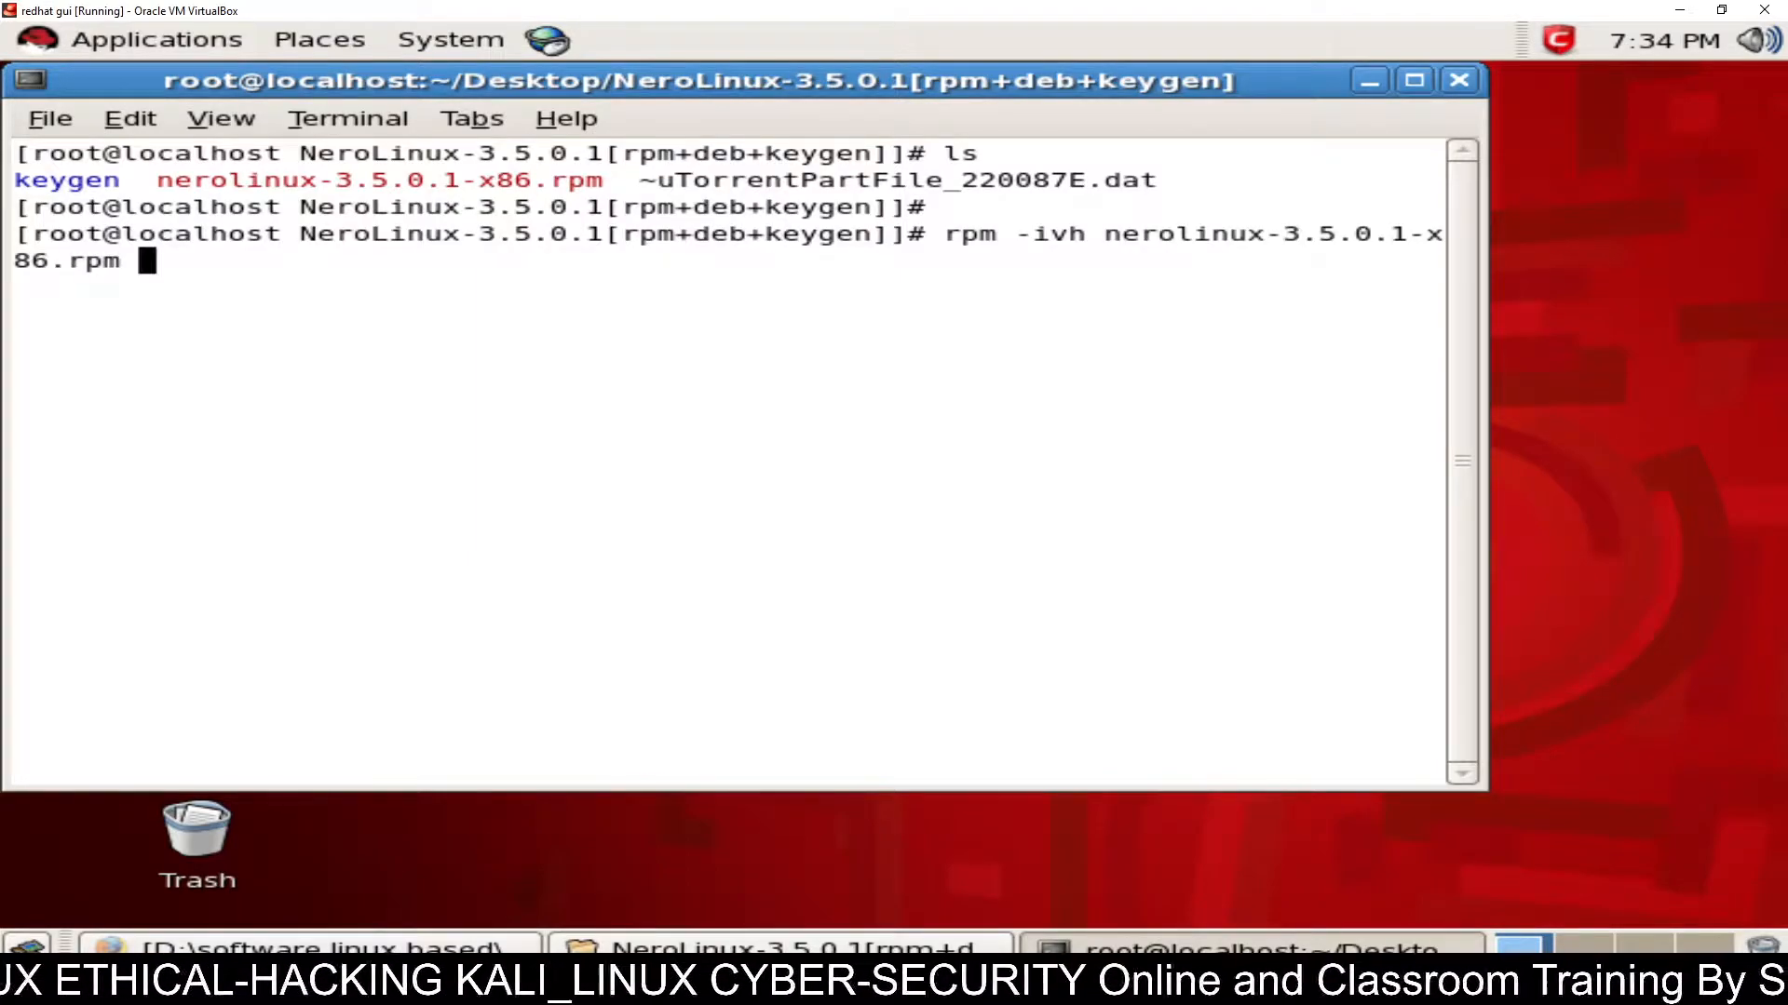
key(Return)
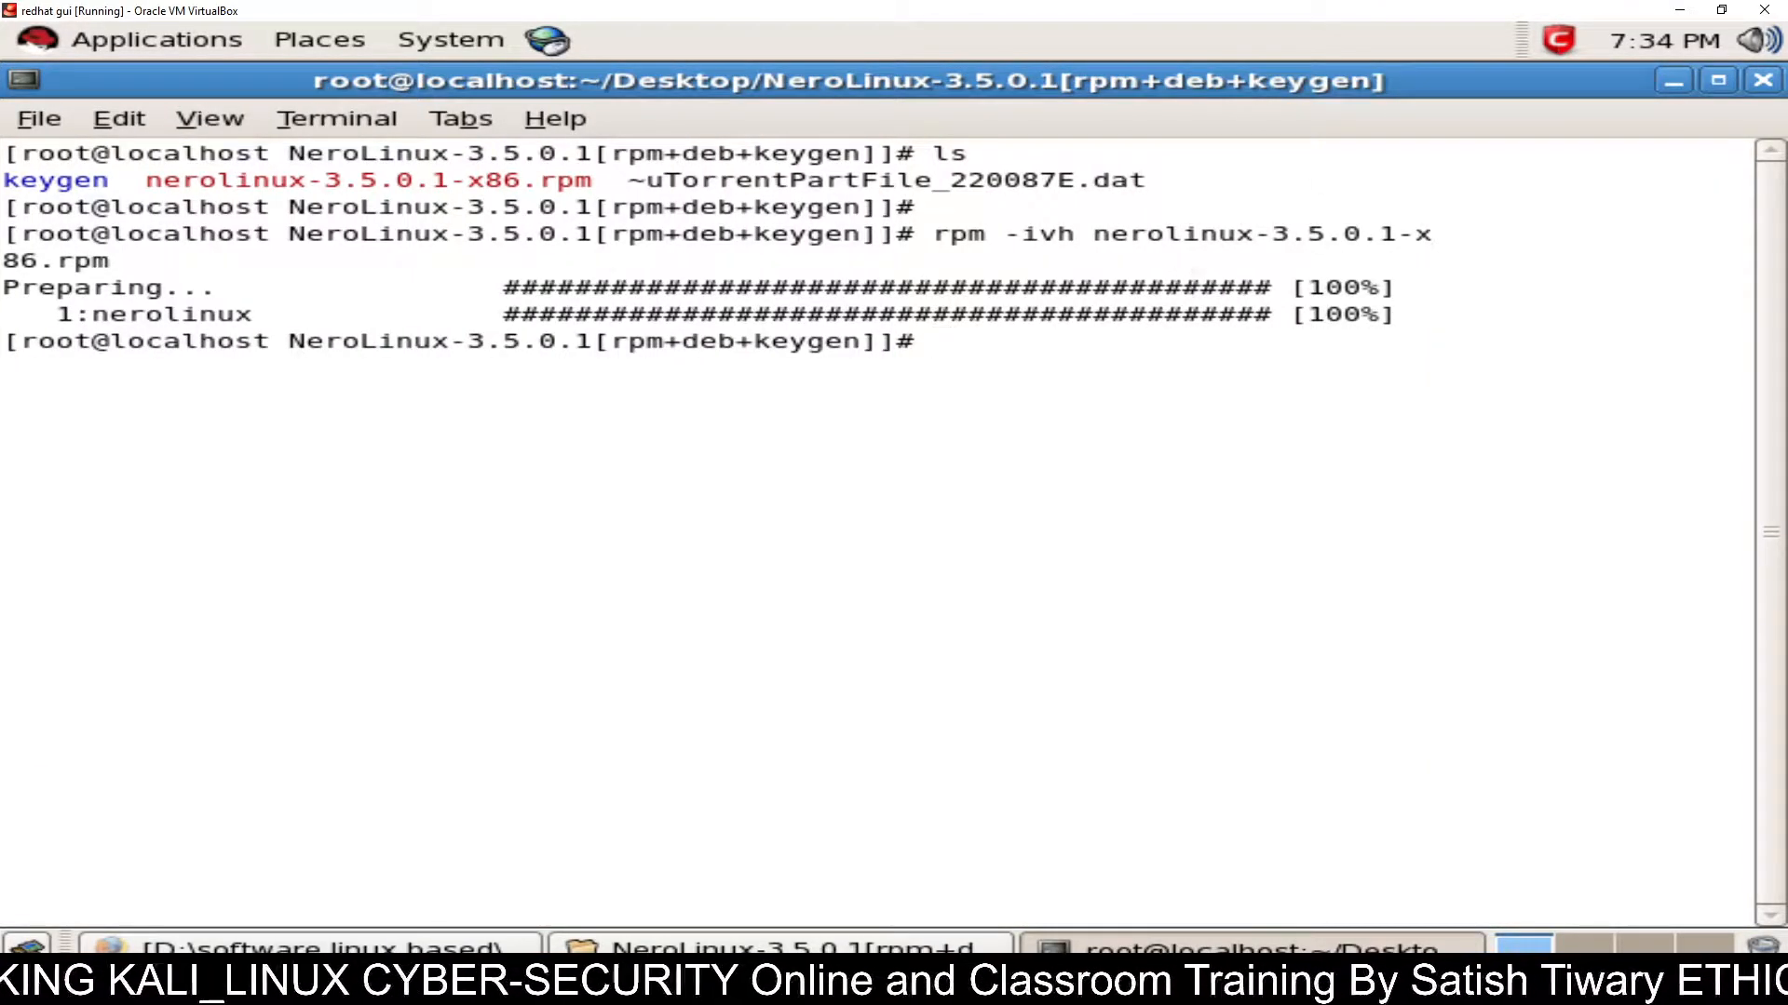
click(157, 39)
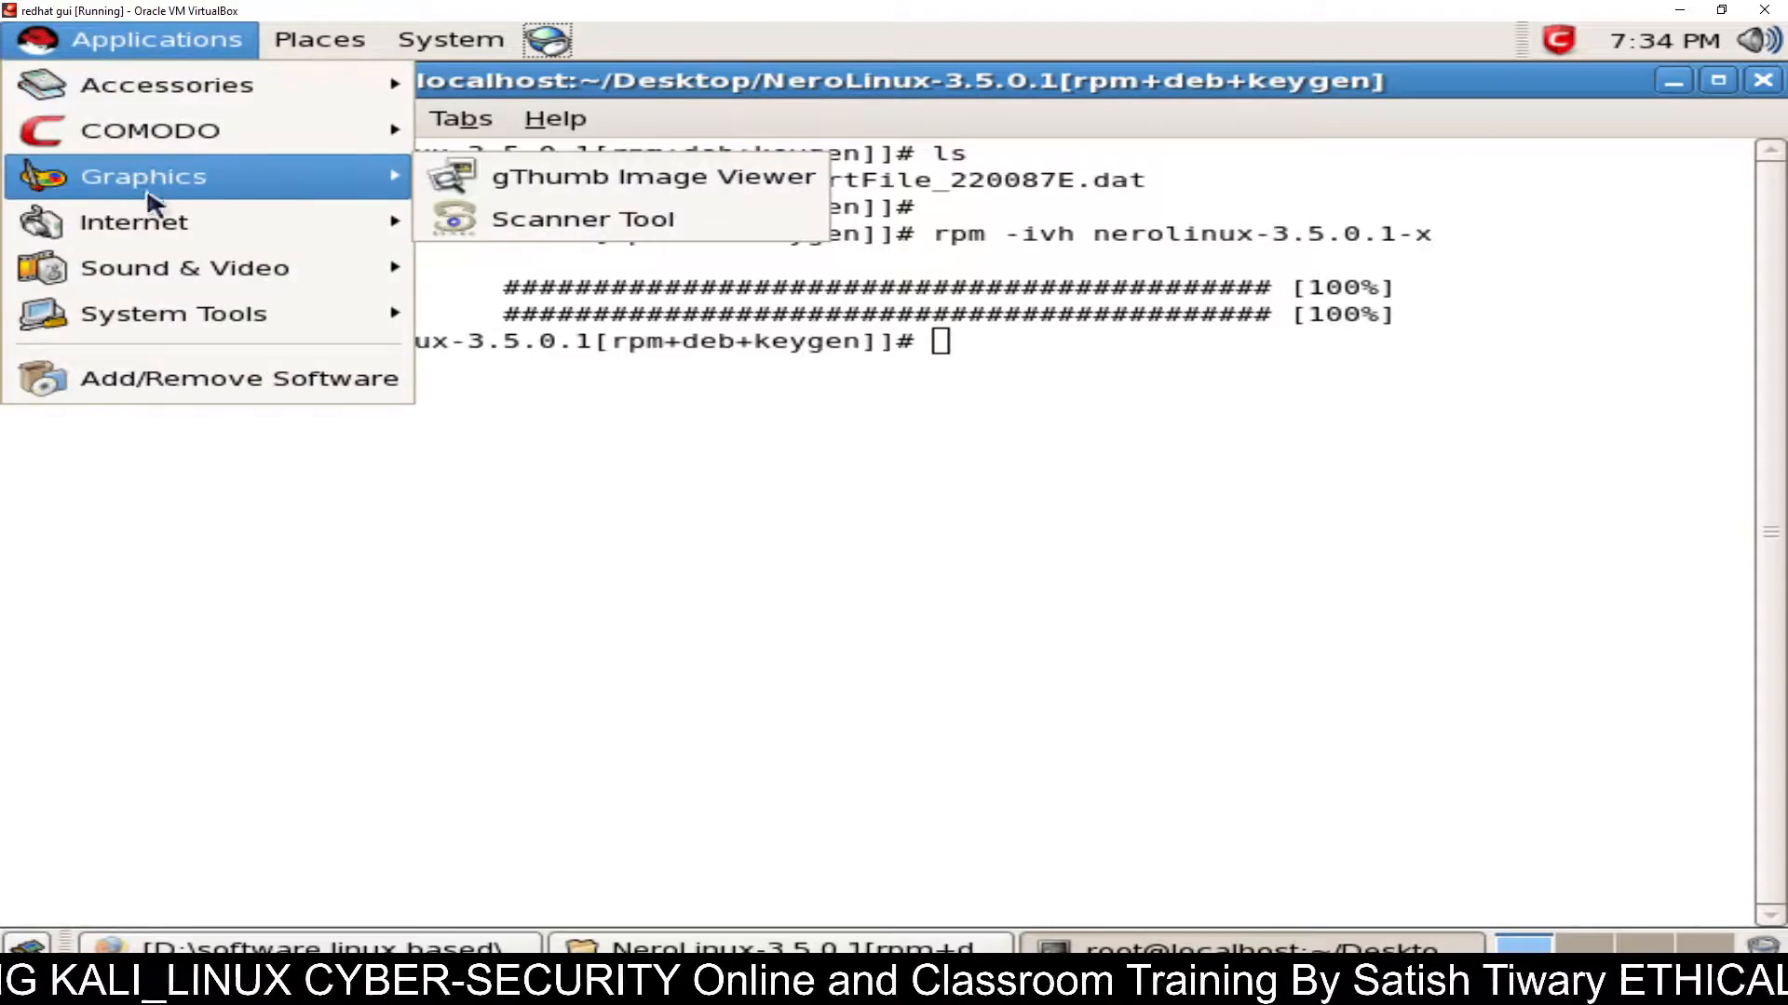
mouse_move(182, 268)
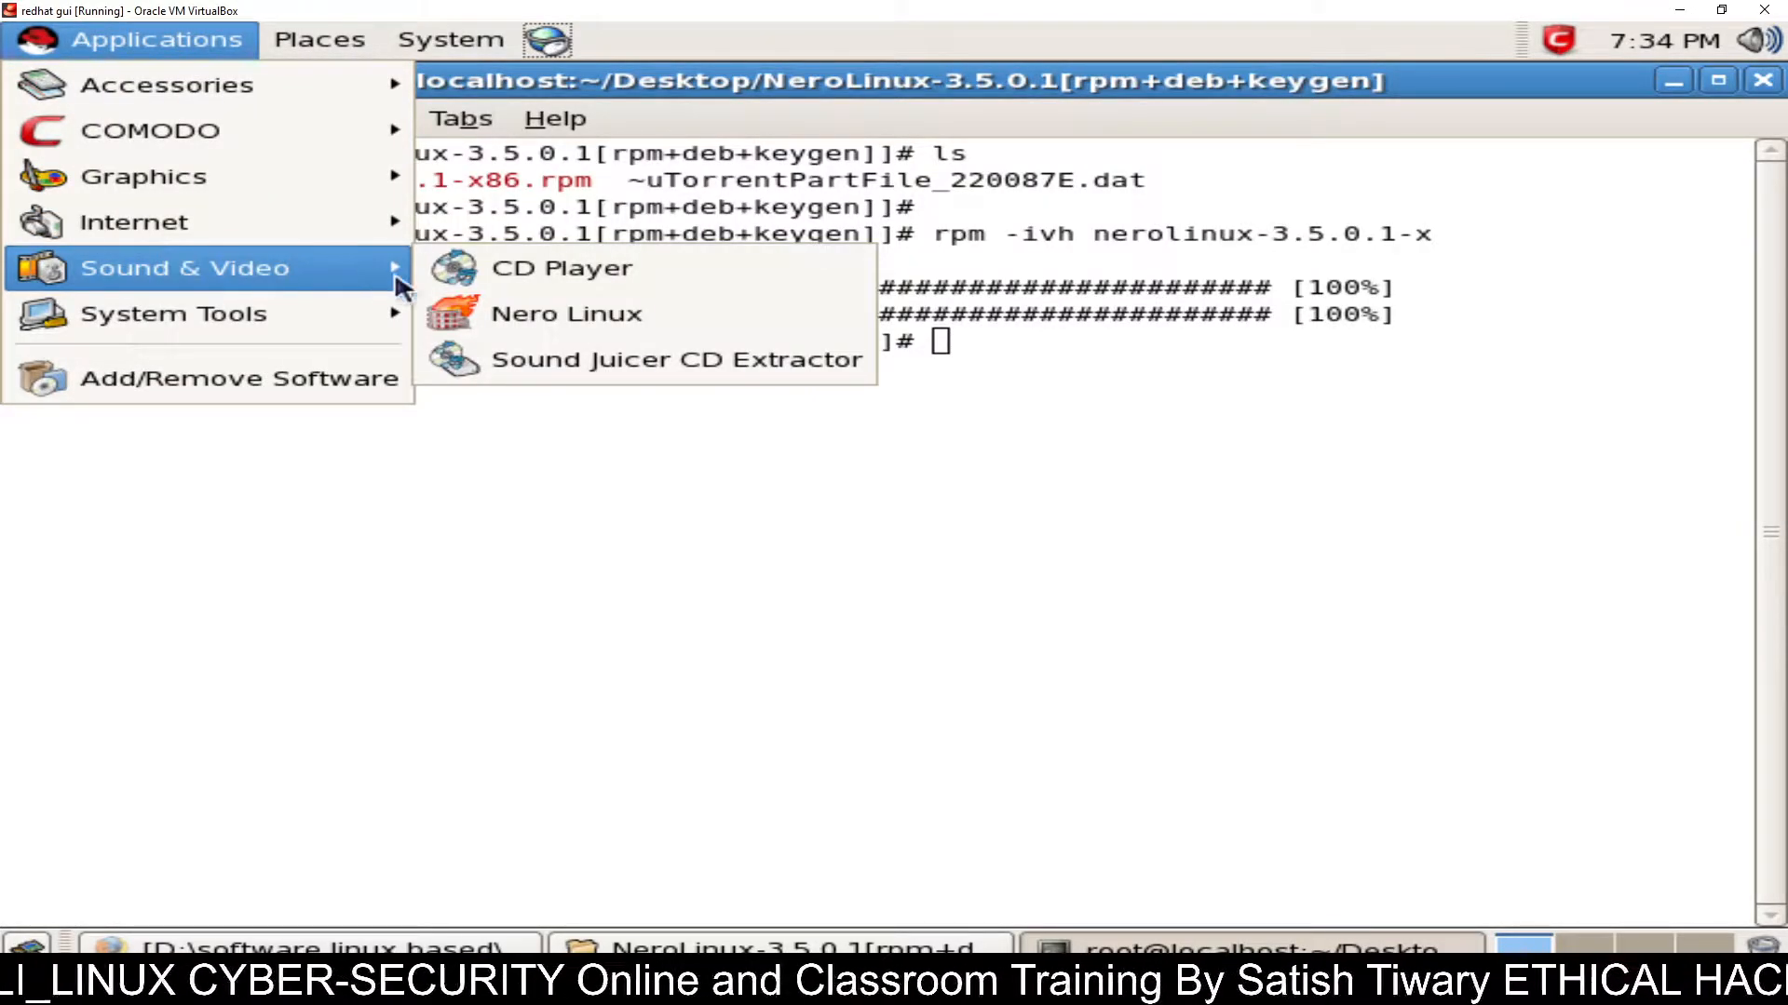
mouse_move(1685, 348)
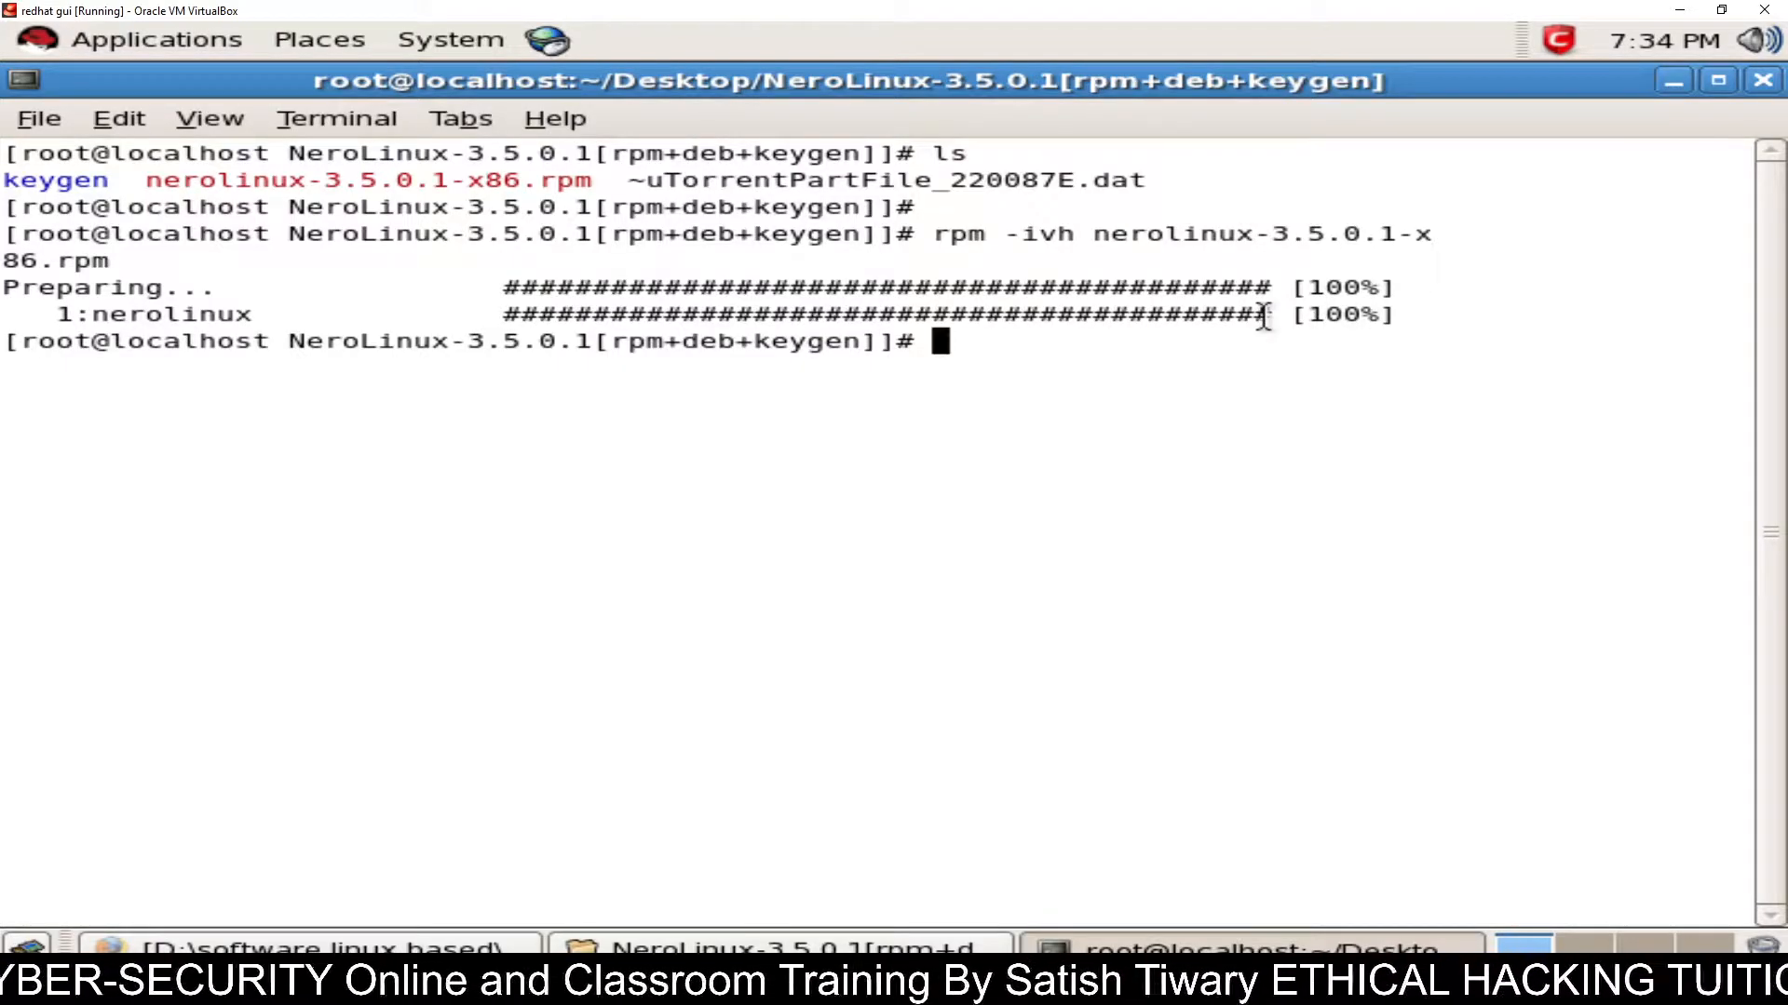
Step: Enter the keygen folder, make keygen executable with chmod +x, and run ./keygen
text(ls)
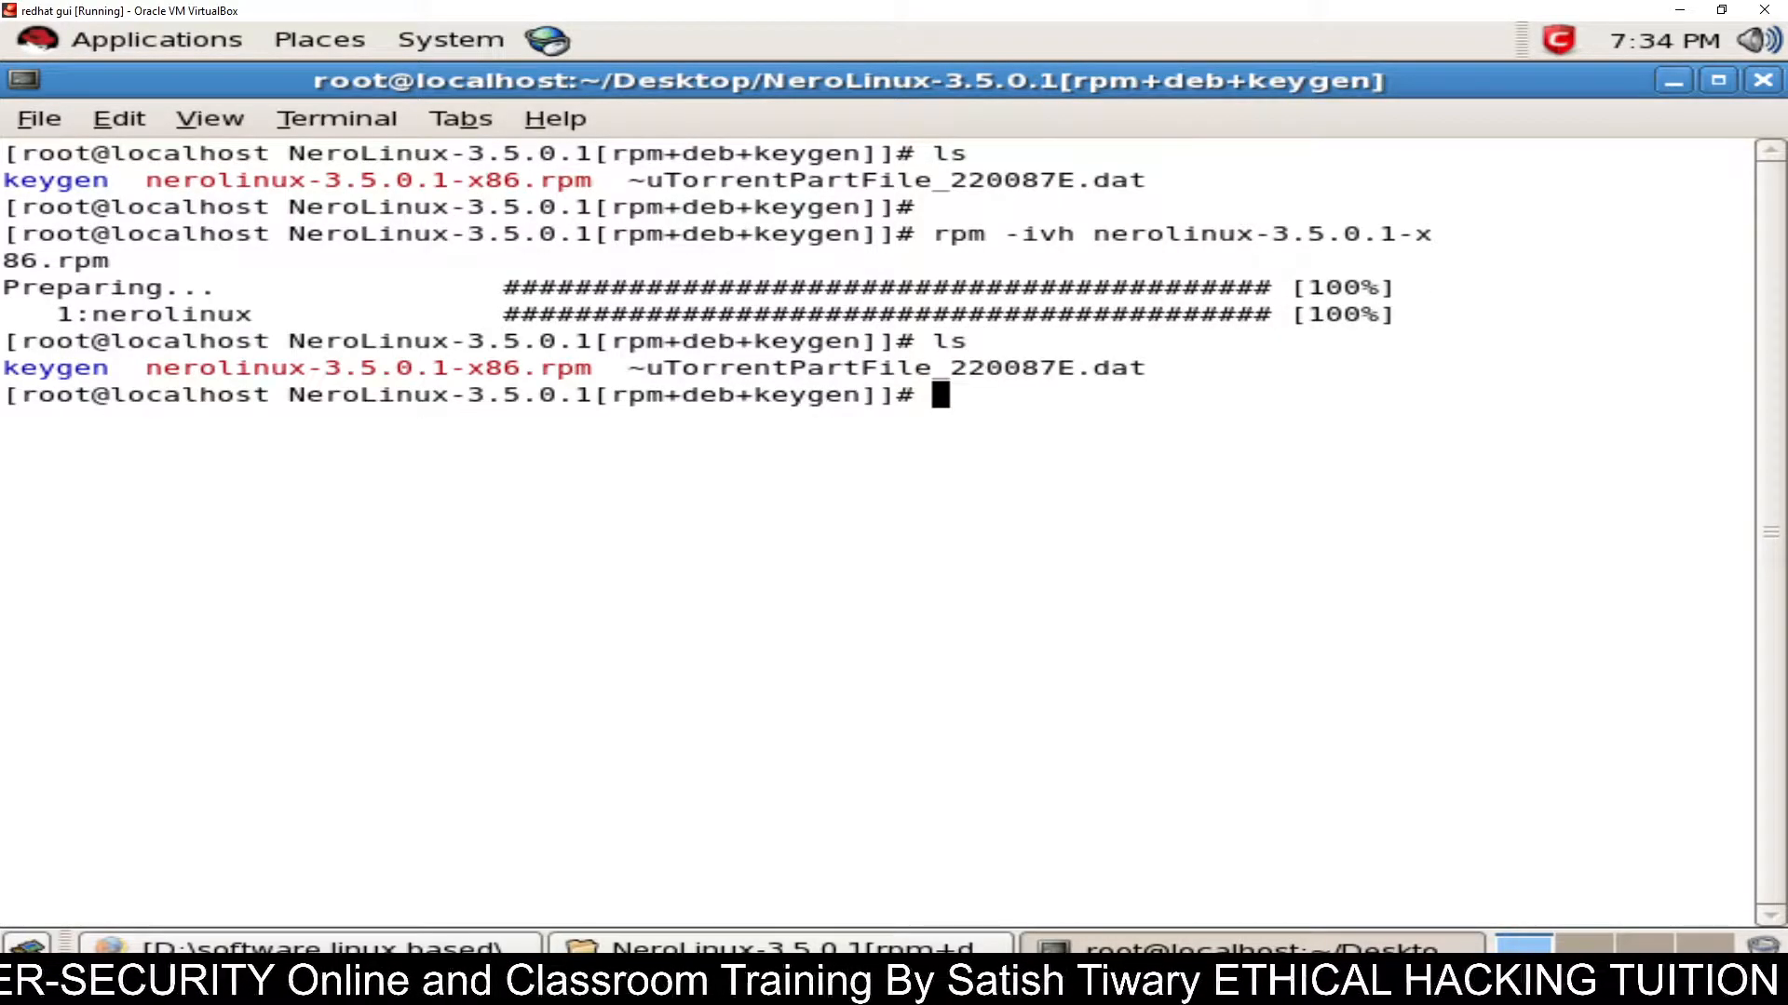
text(cd keygen/)
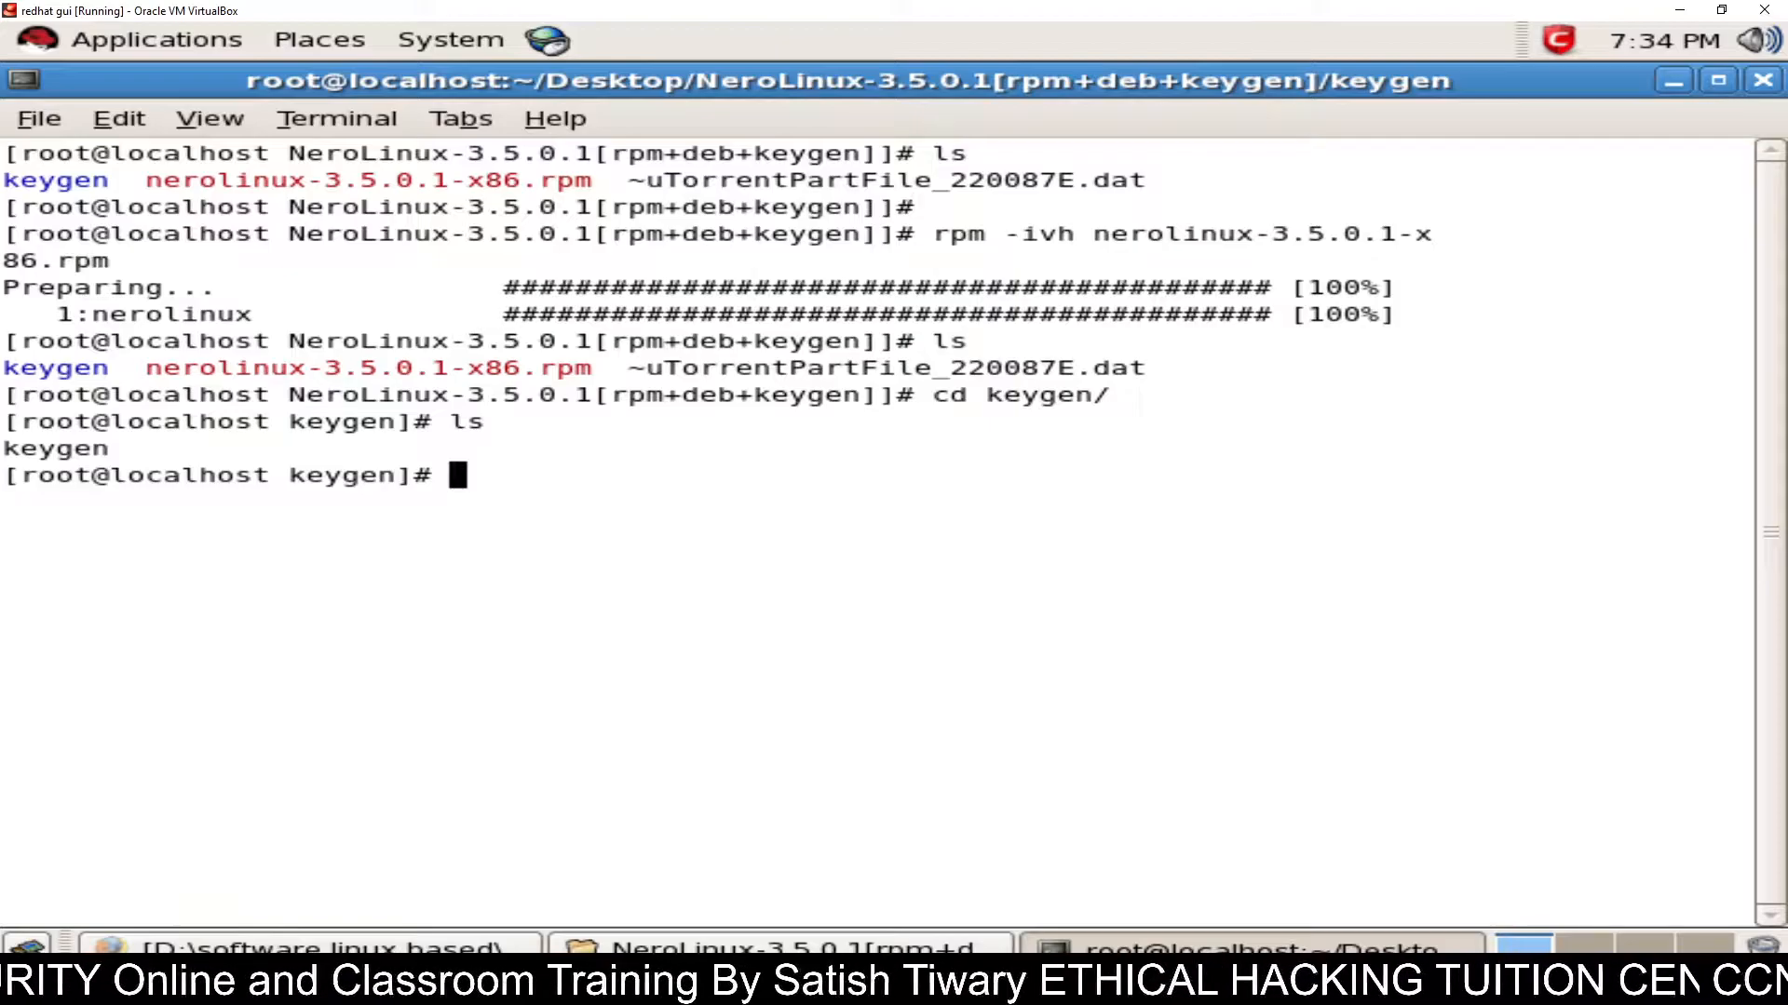
text(chmod +x keygen)
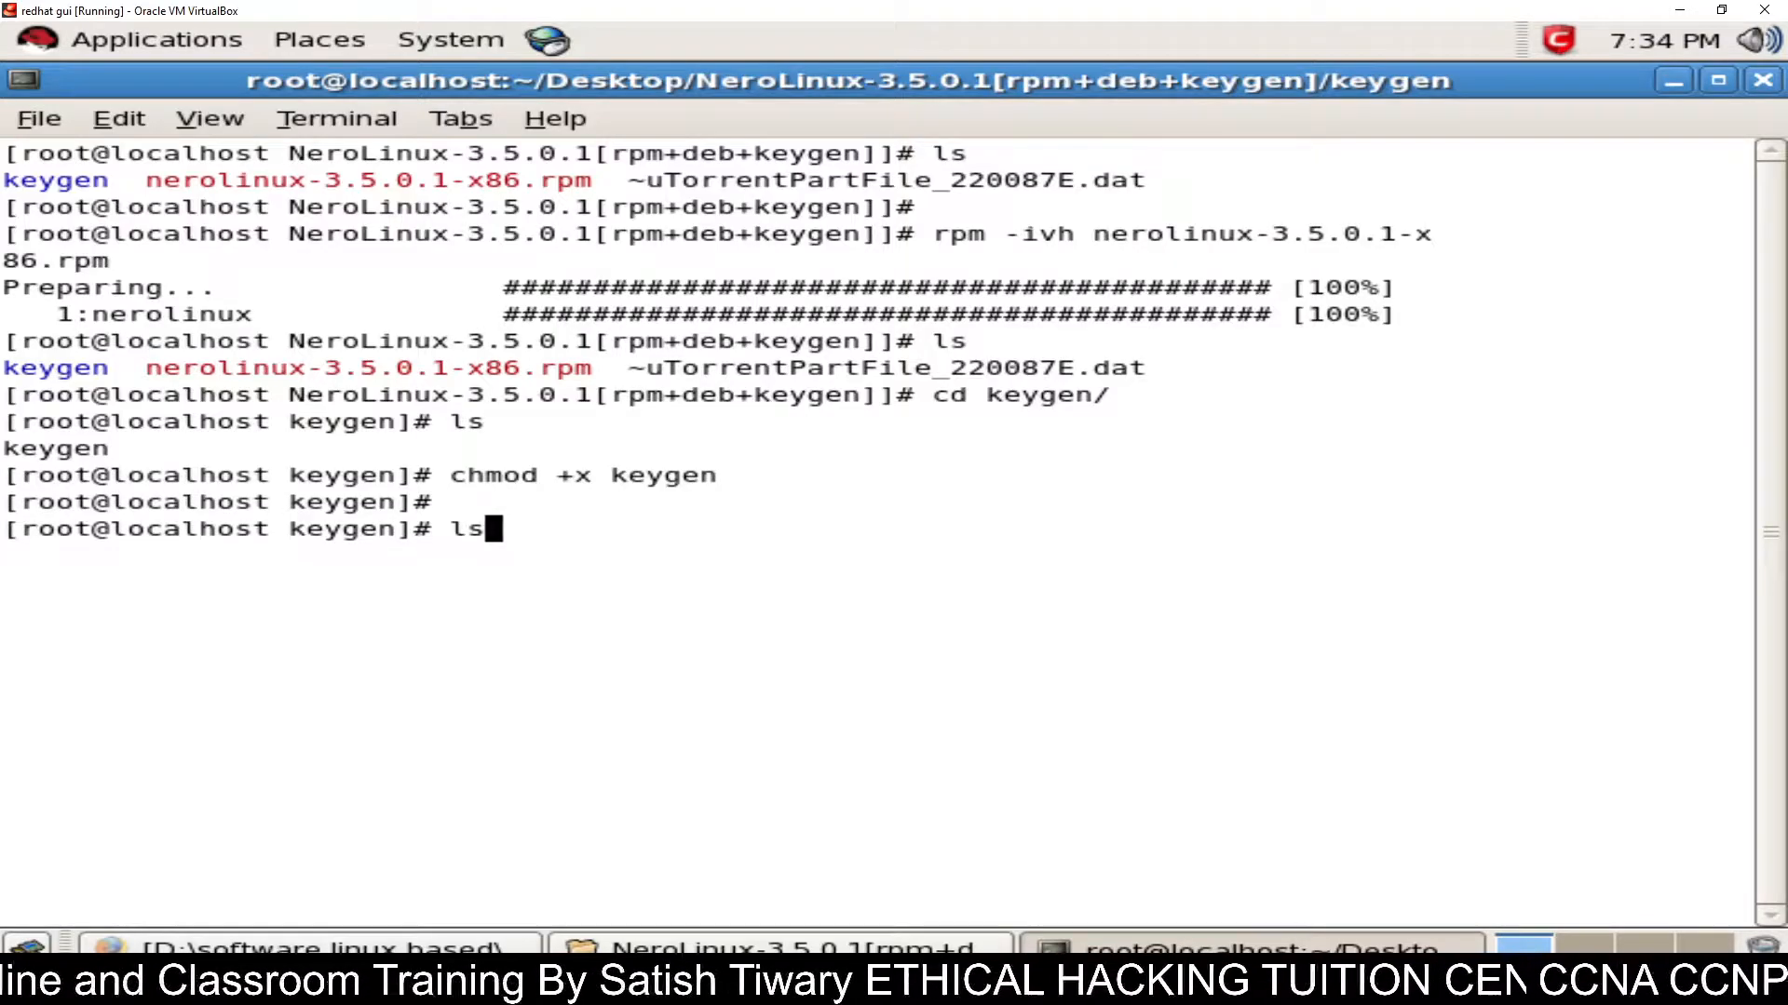
text(./)
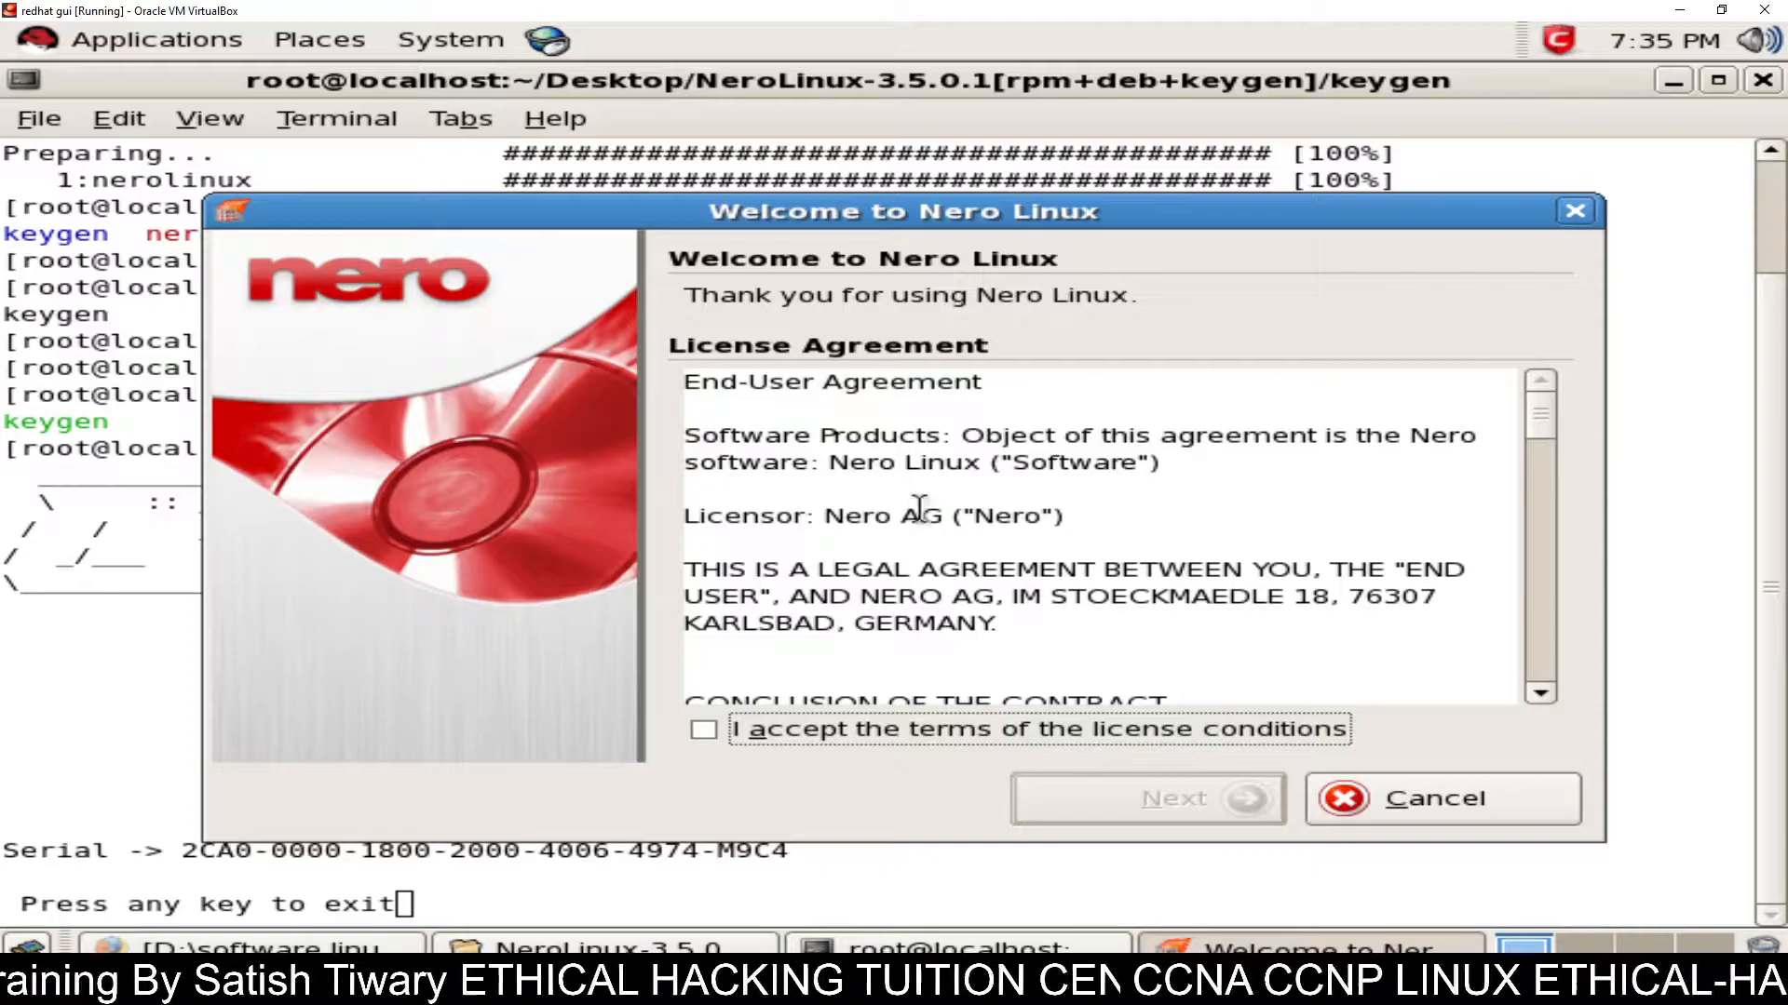
click(704, 728)
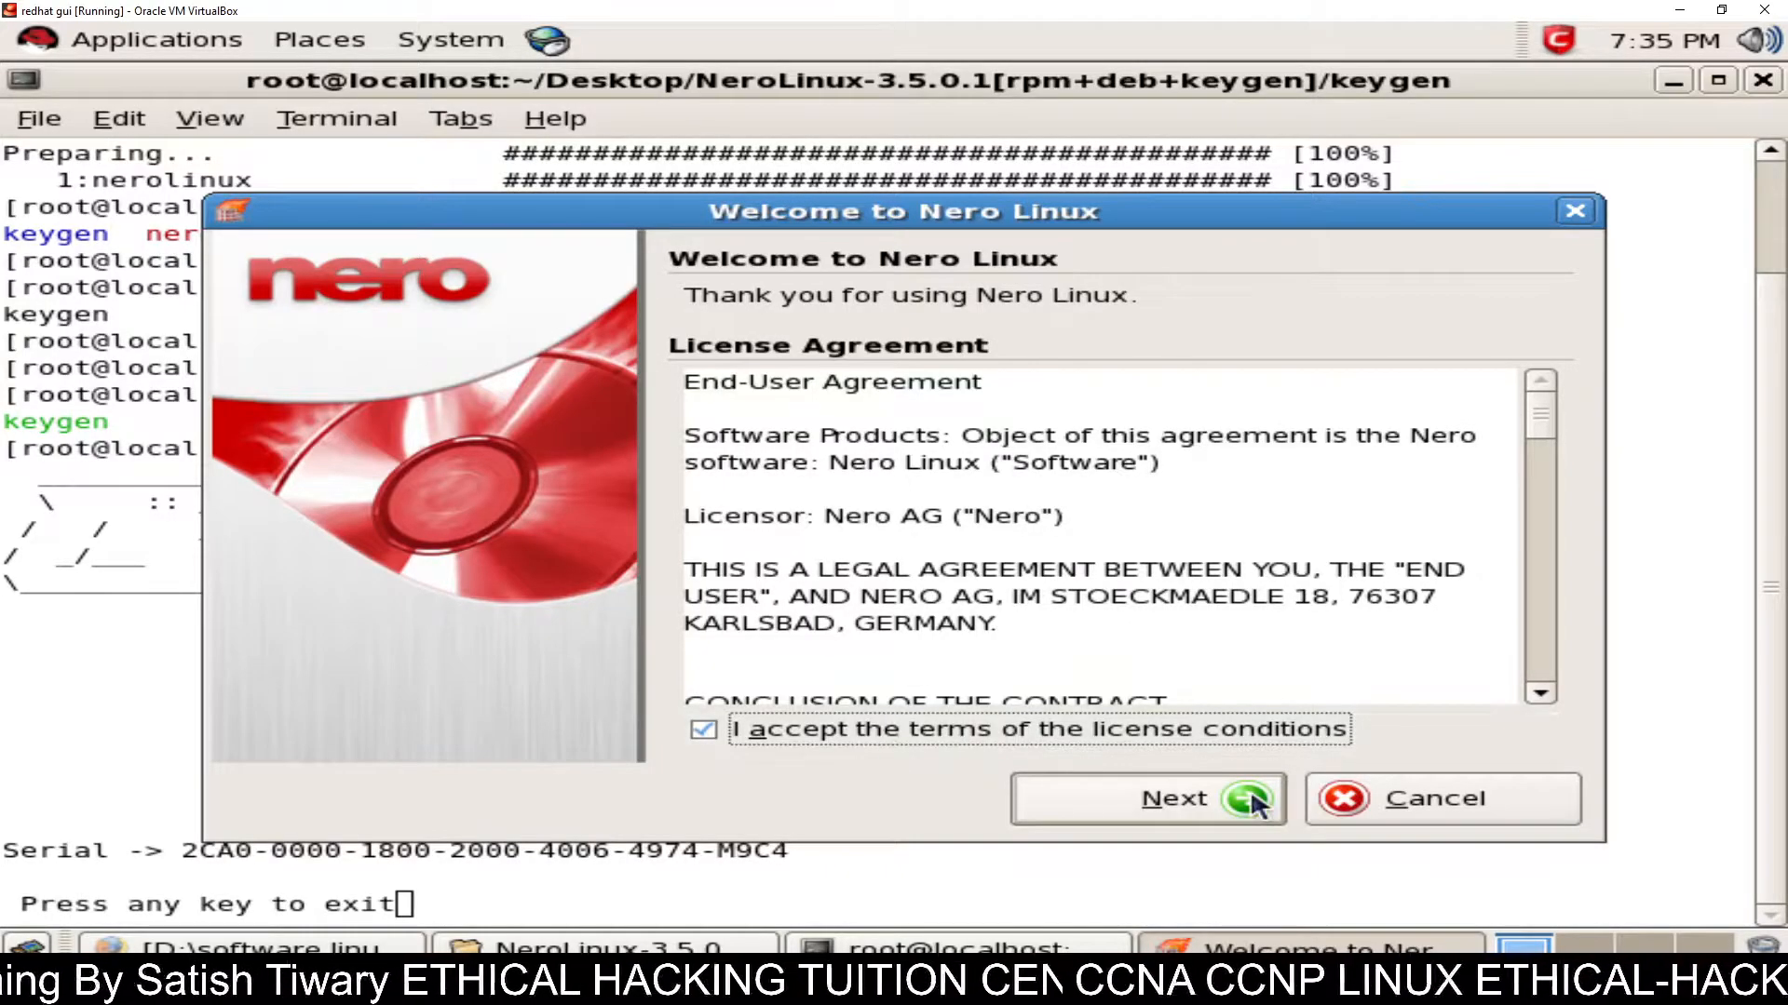
click(1148, 798)
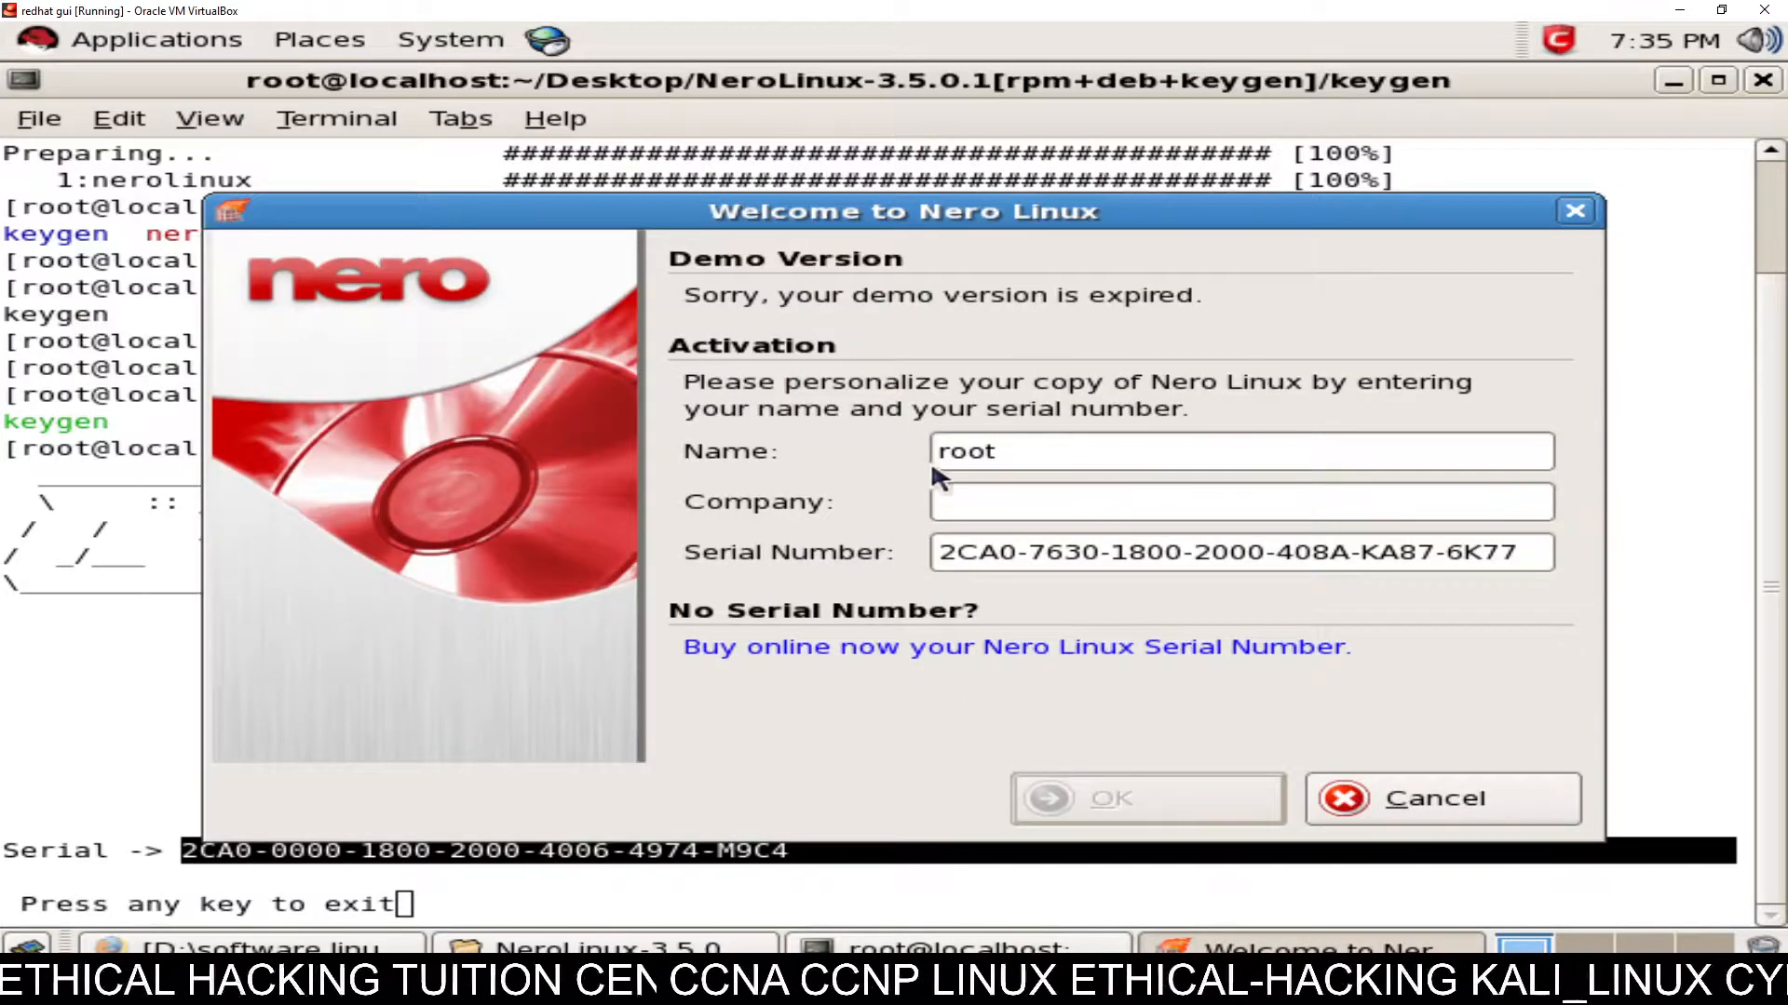
click(1240, 552)
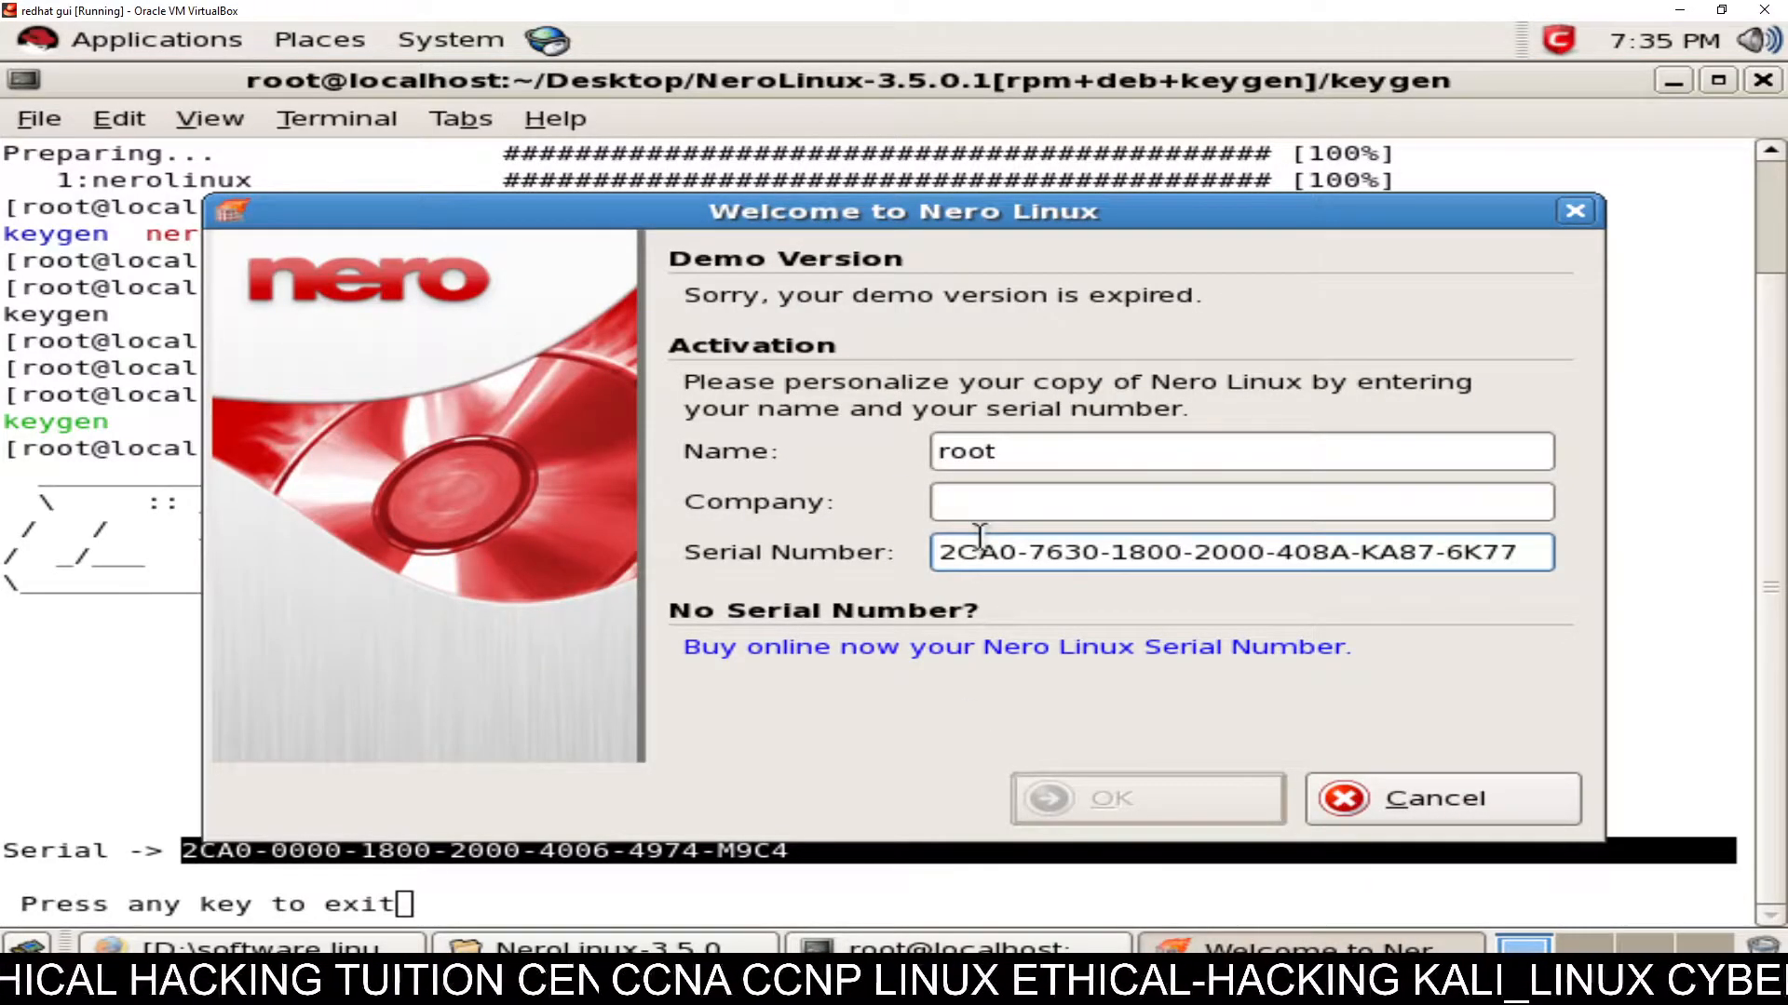
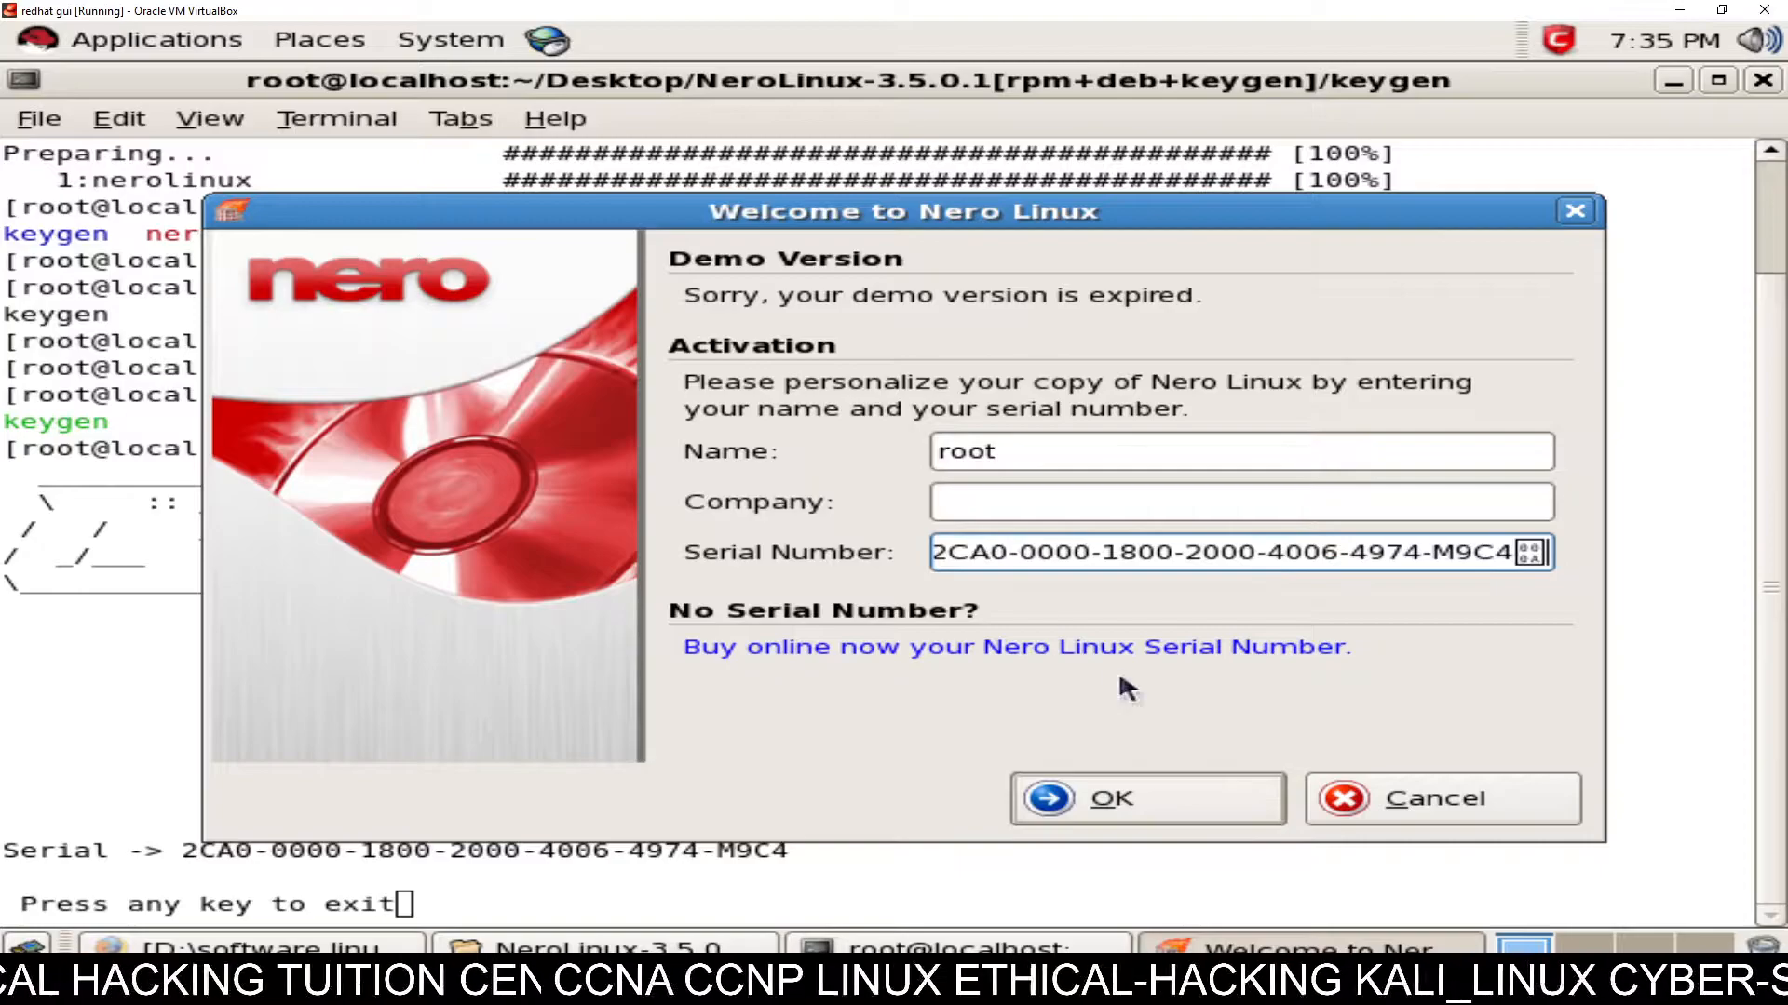
click(1240, 502)
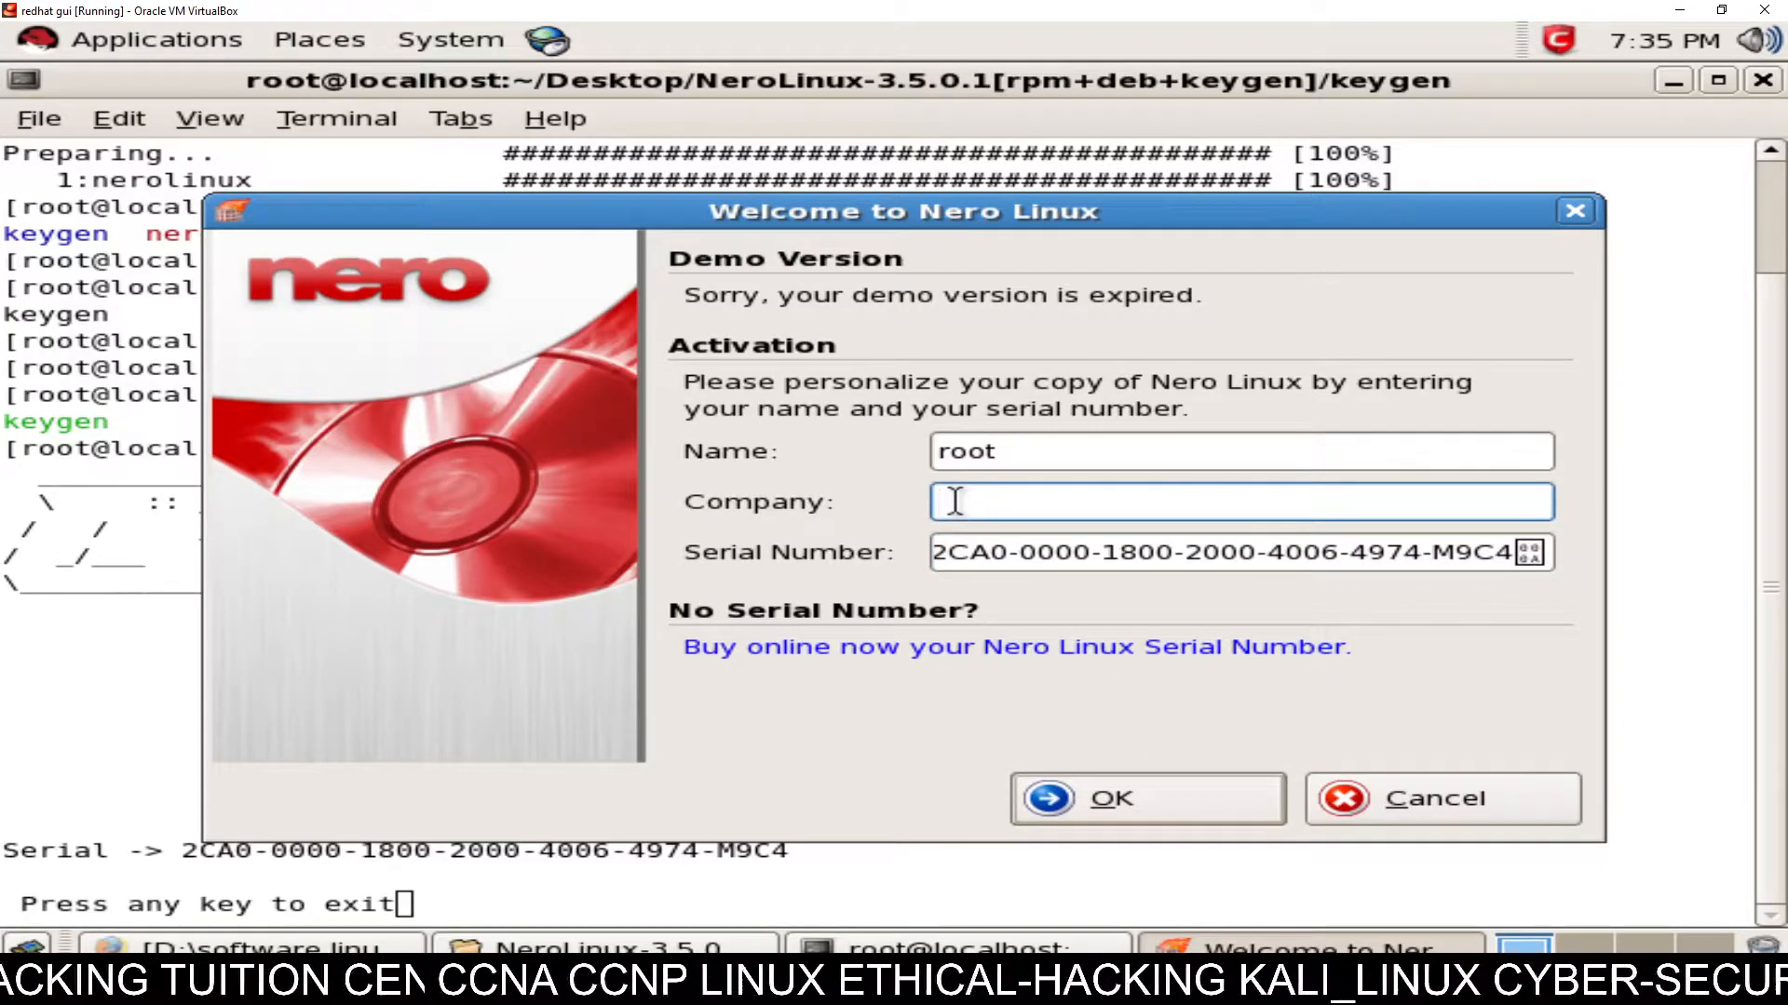
text(slashrootdo)
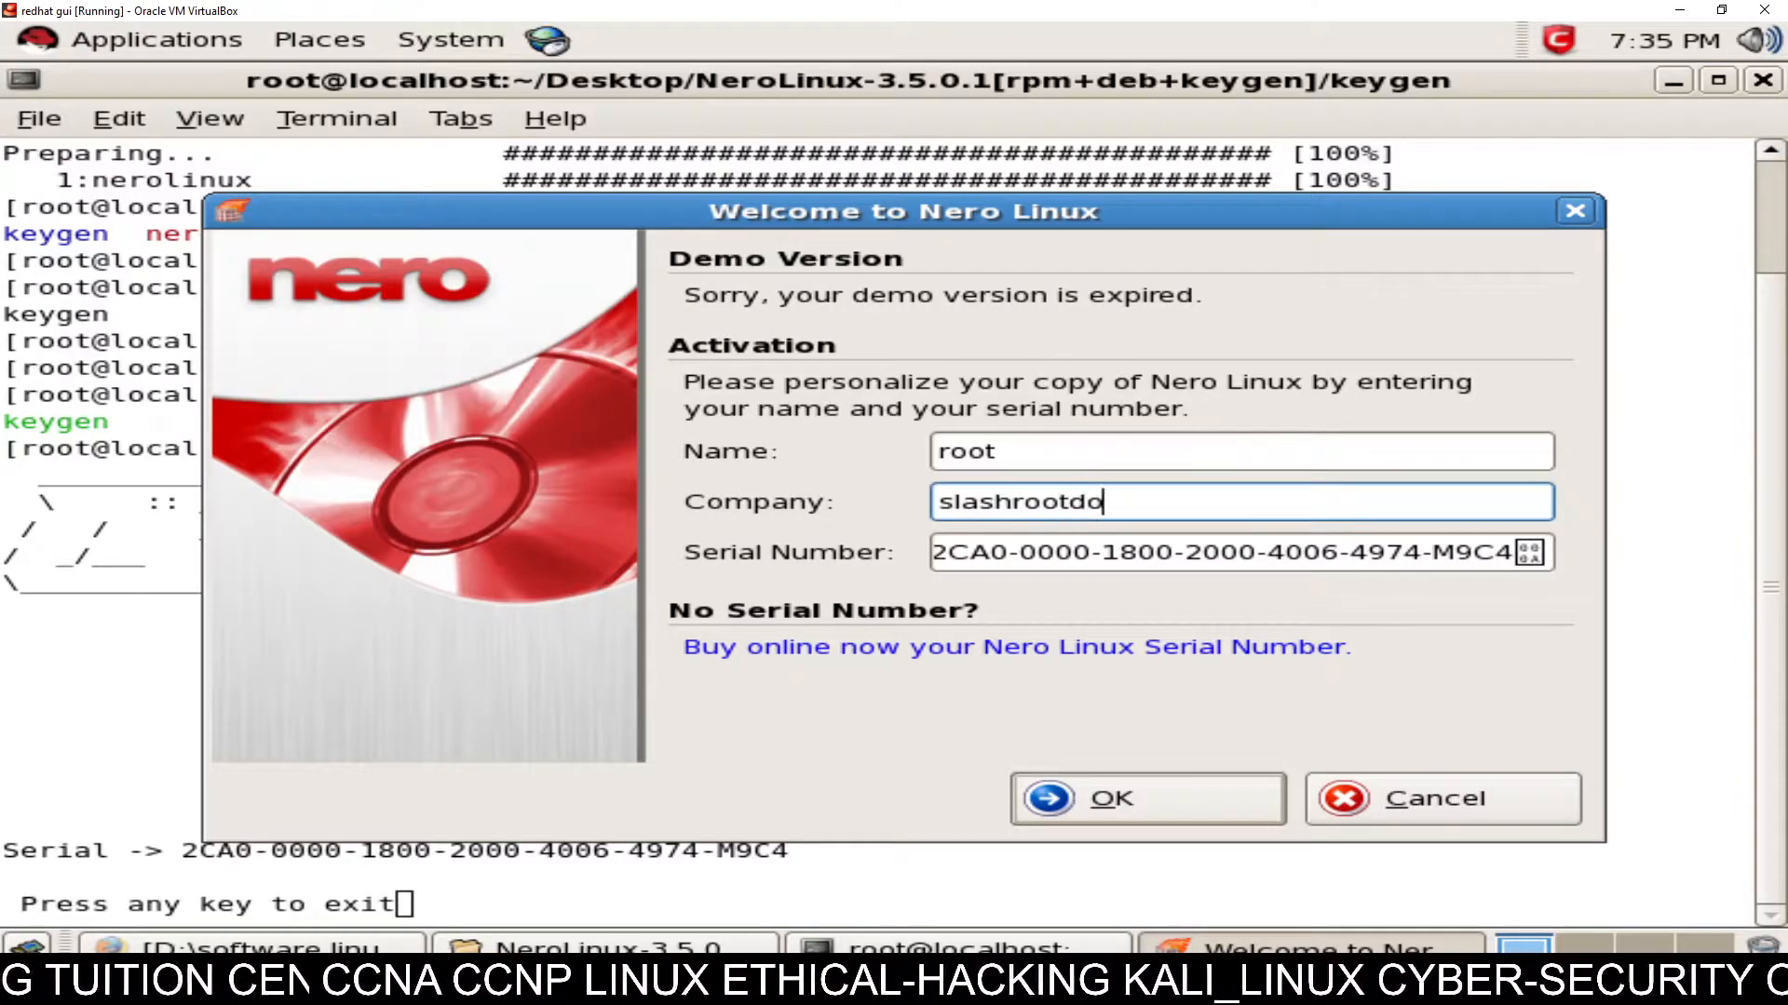
text(tin)
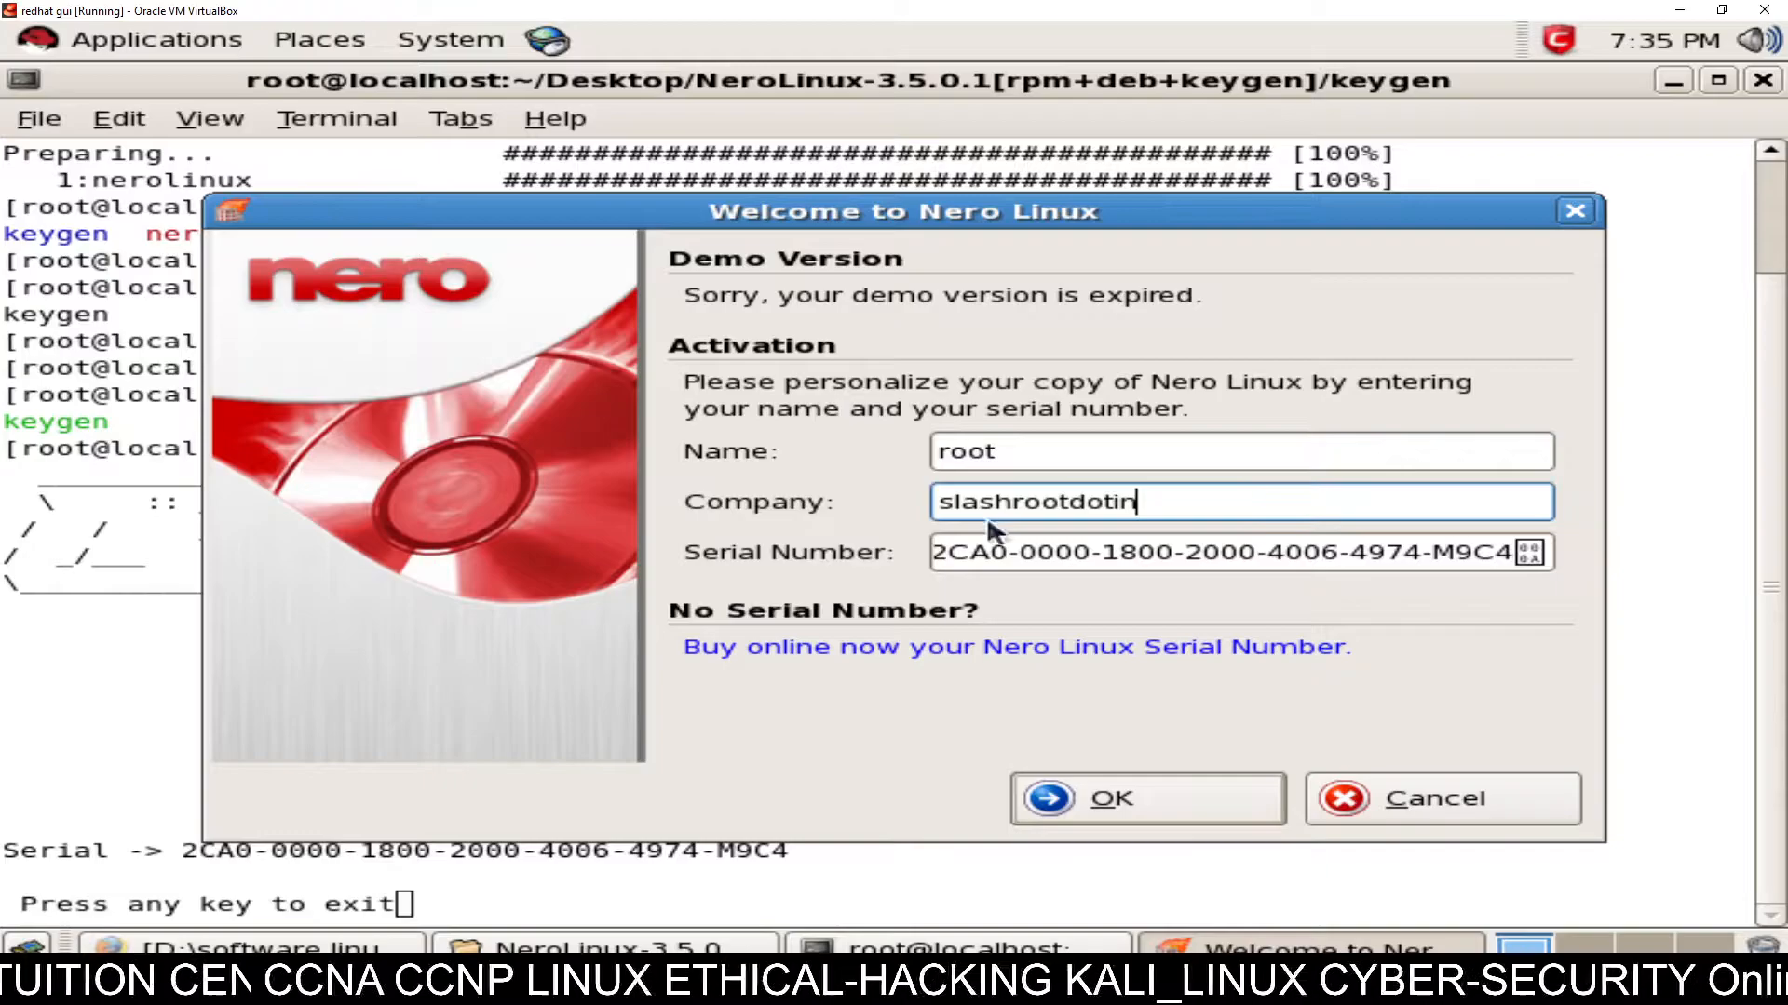
click(1146, 797)
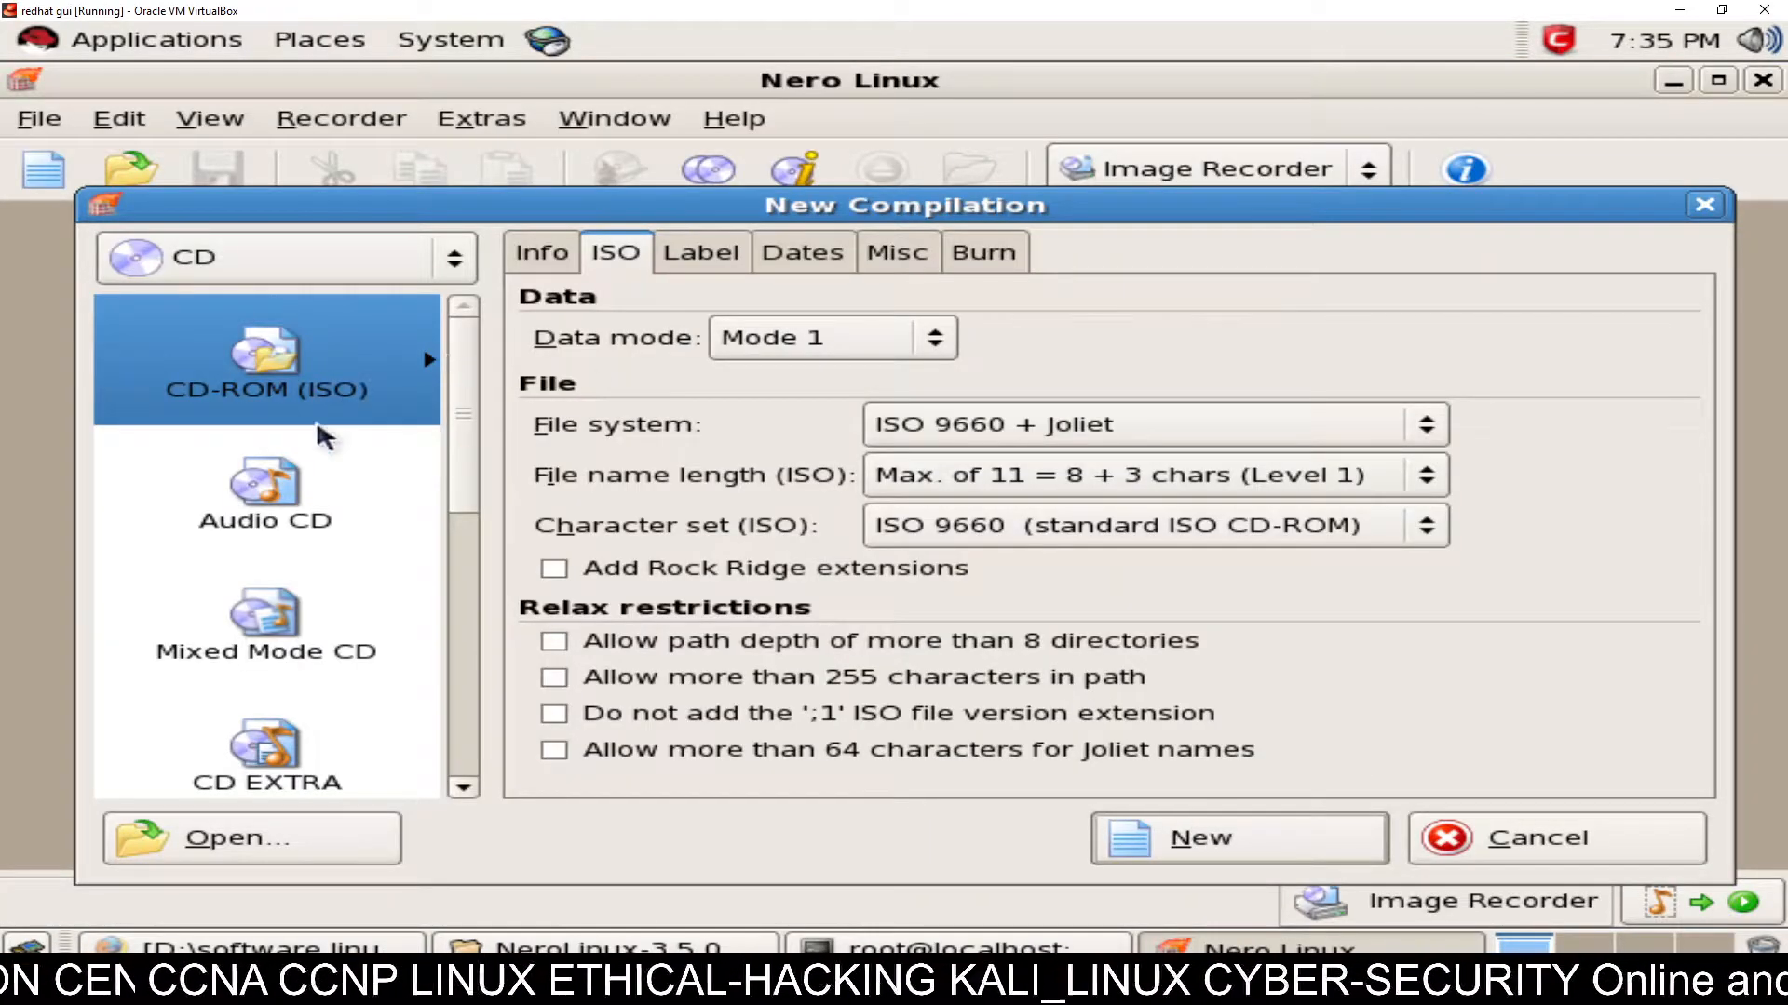
Step: Browse CD EXTRA, Audio CD with its burn settings, and CD-ROM (UDF/ISO) compilation types
click(265, 621)
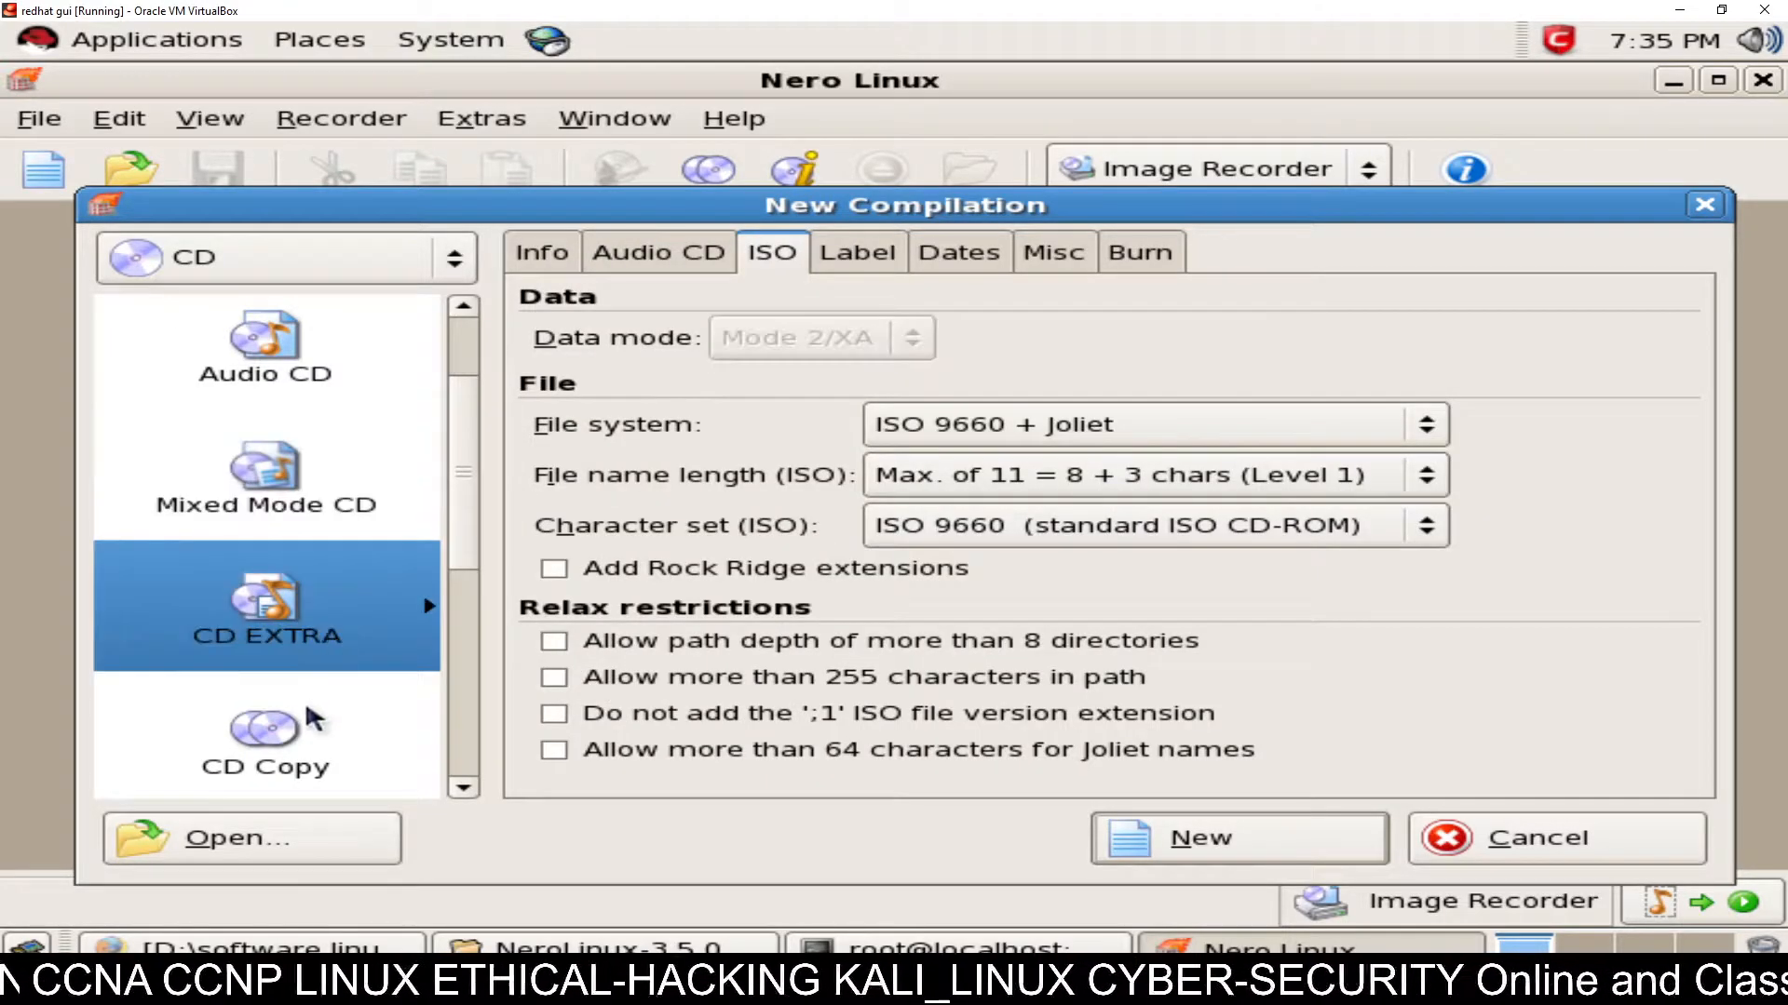
click(264, 354)
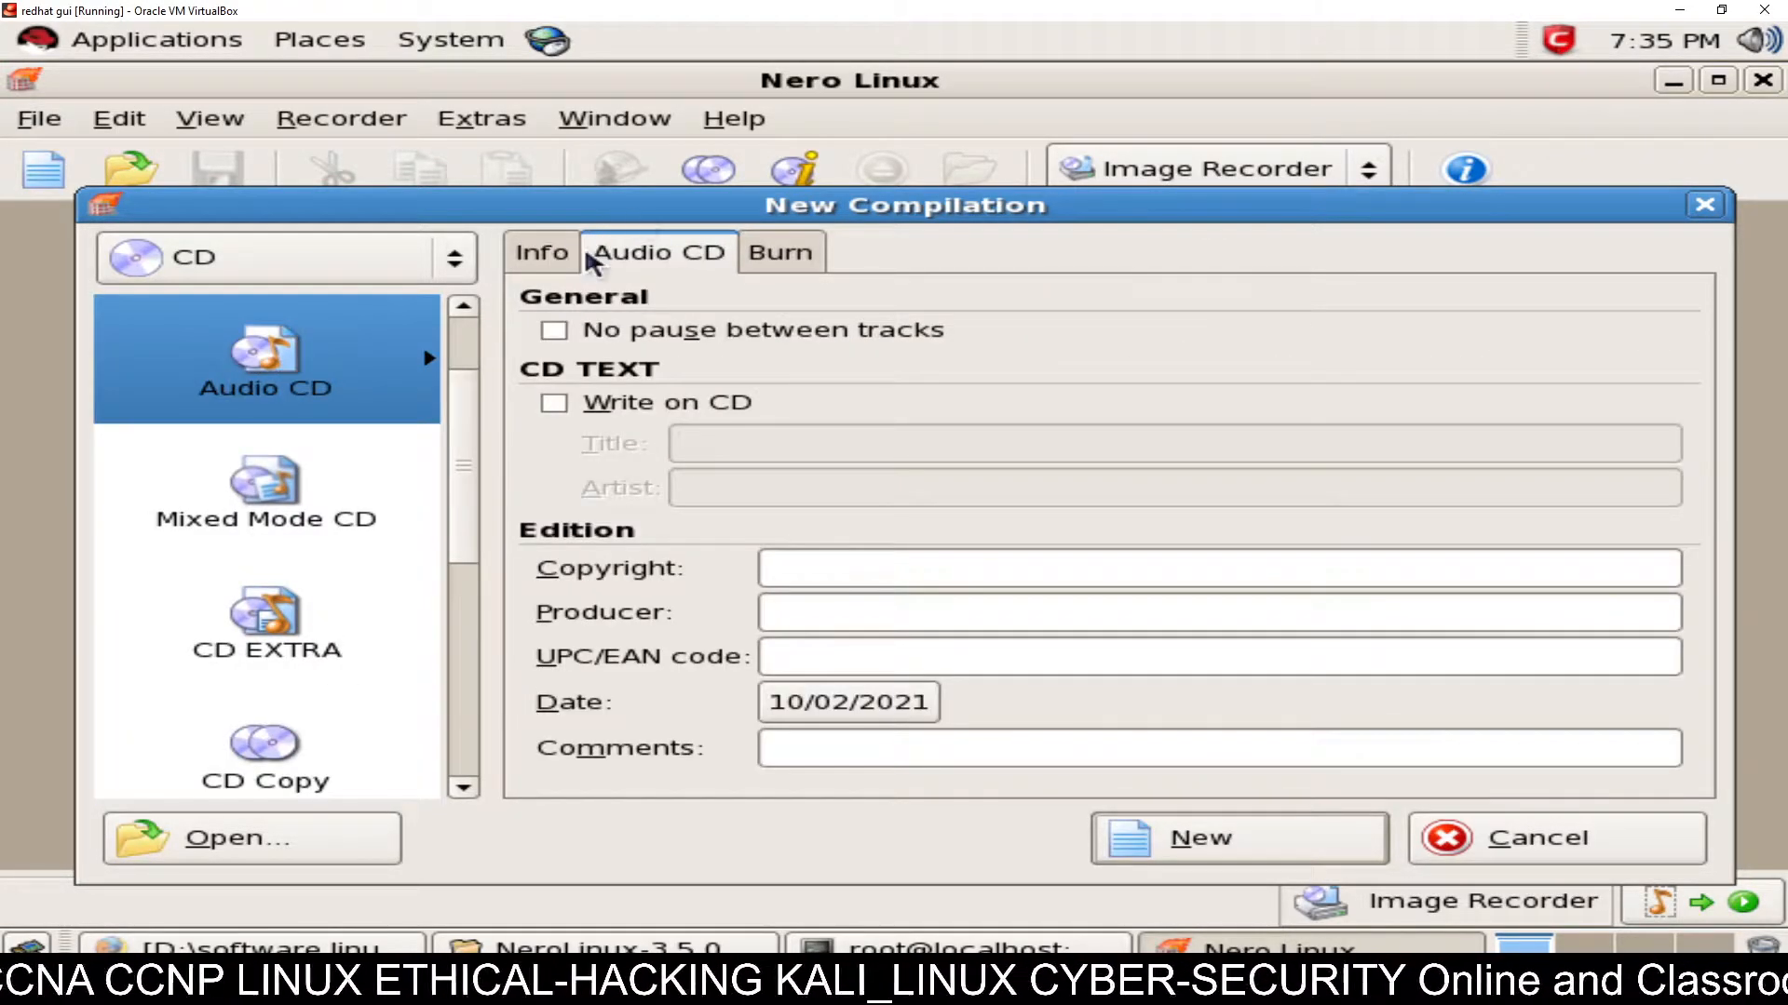
click(780, 252)
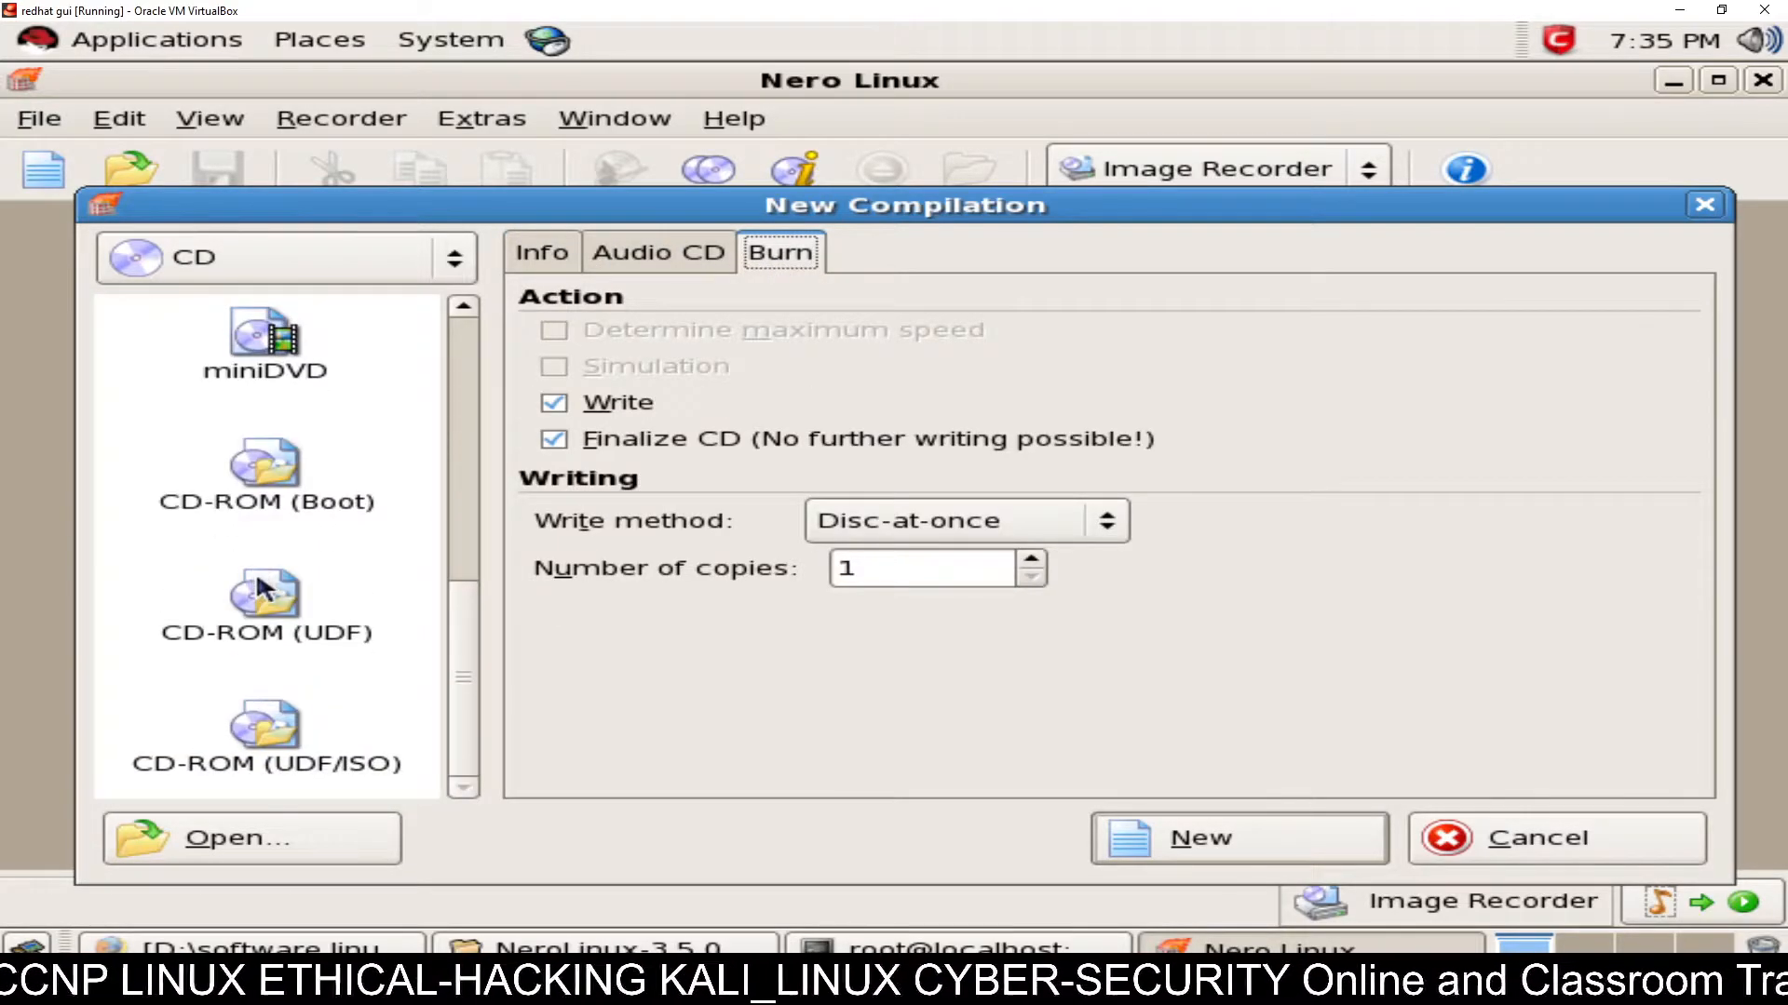
click(266, 735)
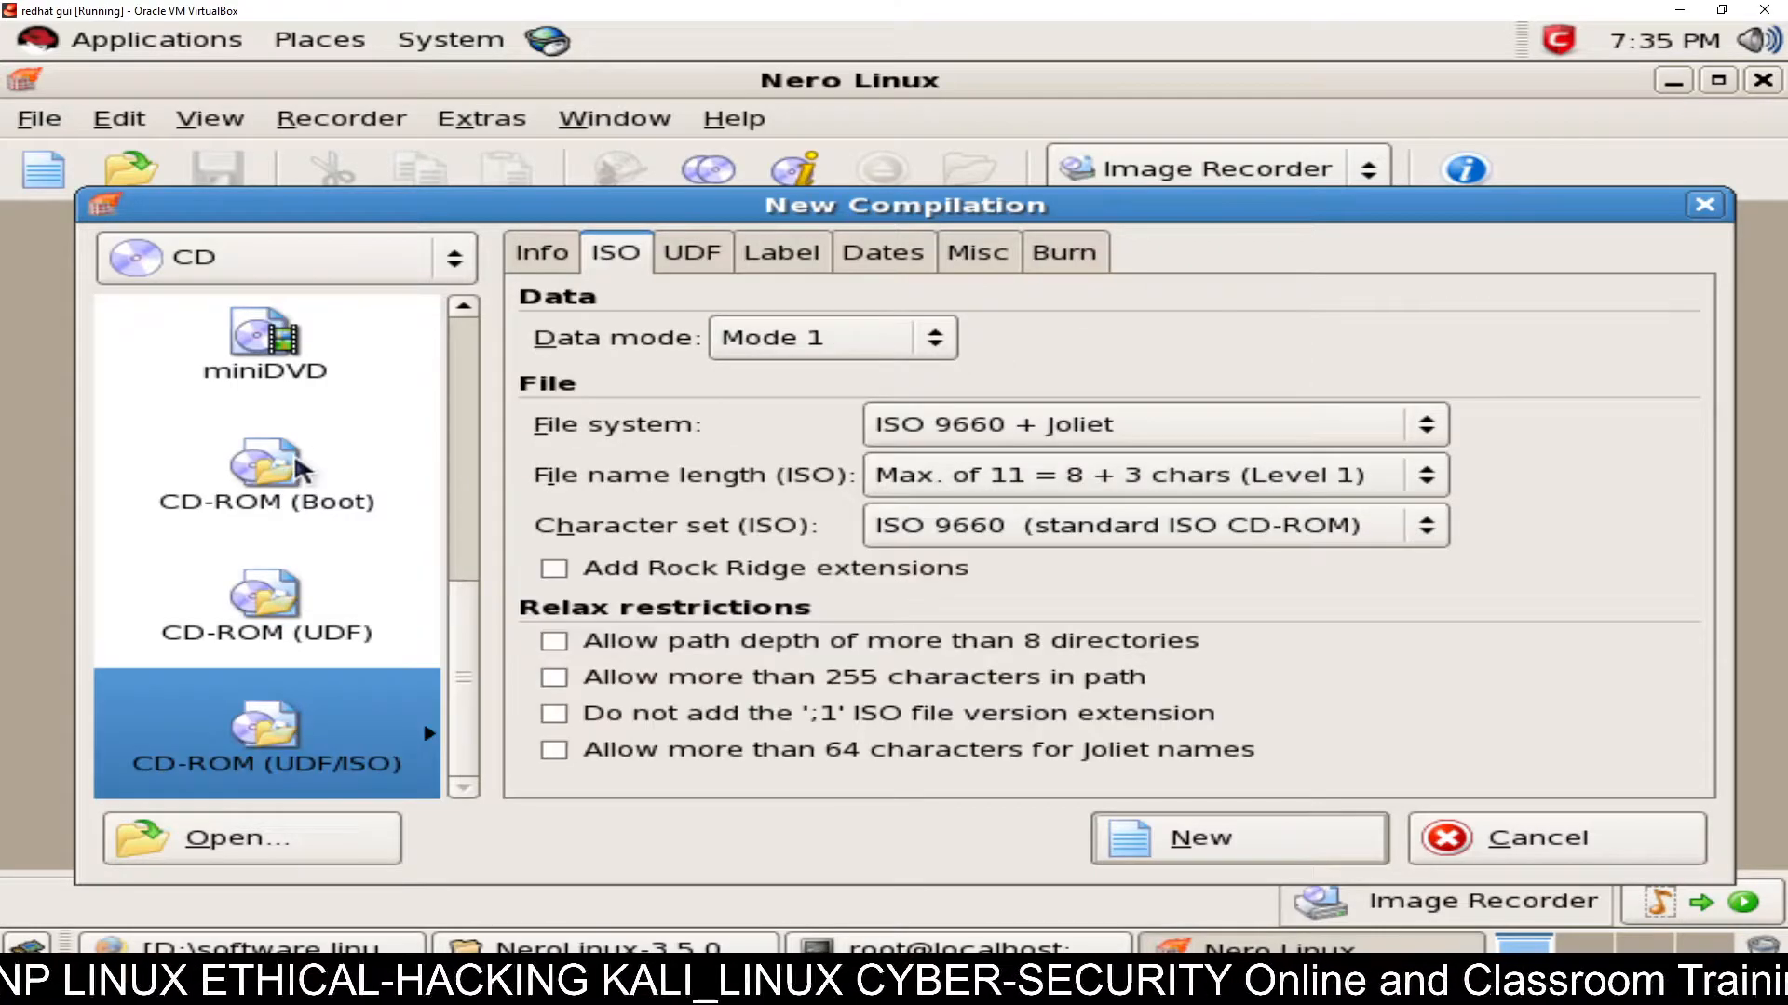
Step: Browse miniDVD, switch media to DVD, view DVD-ROM (ISO) and (Boot), then close
click(266, 354)
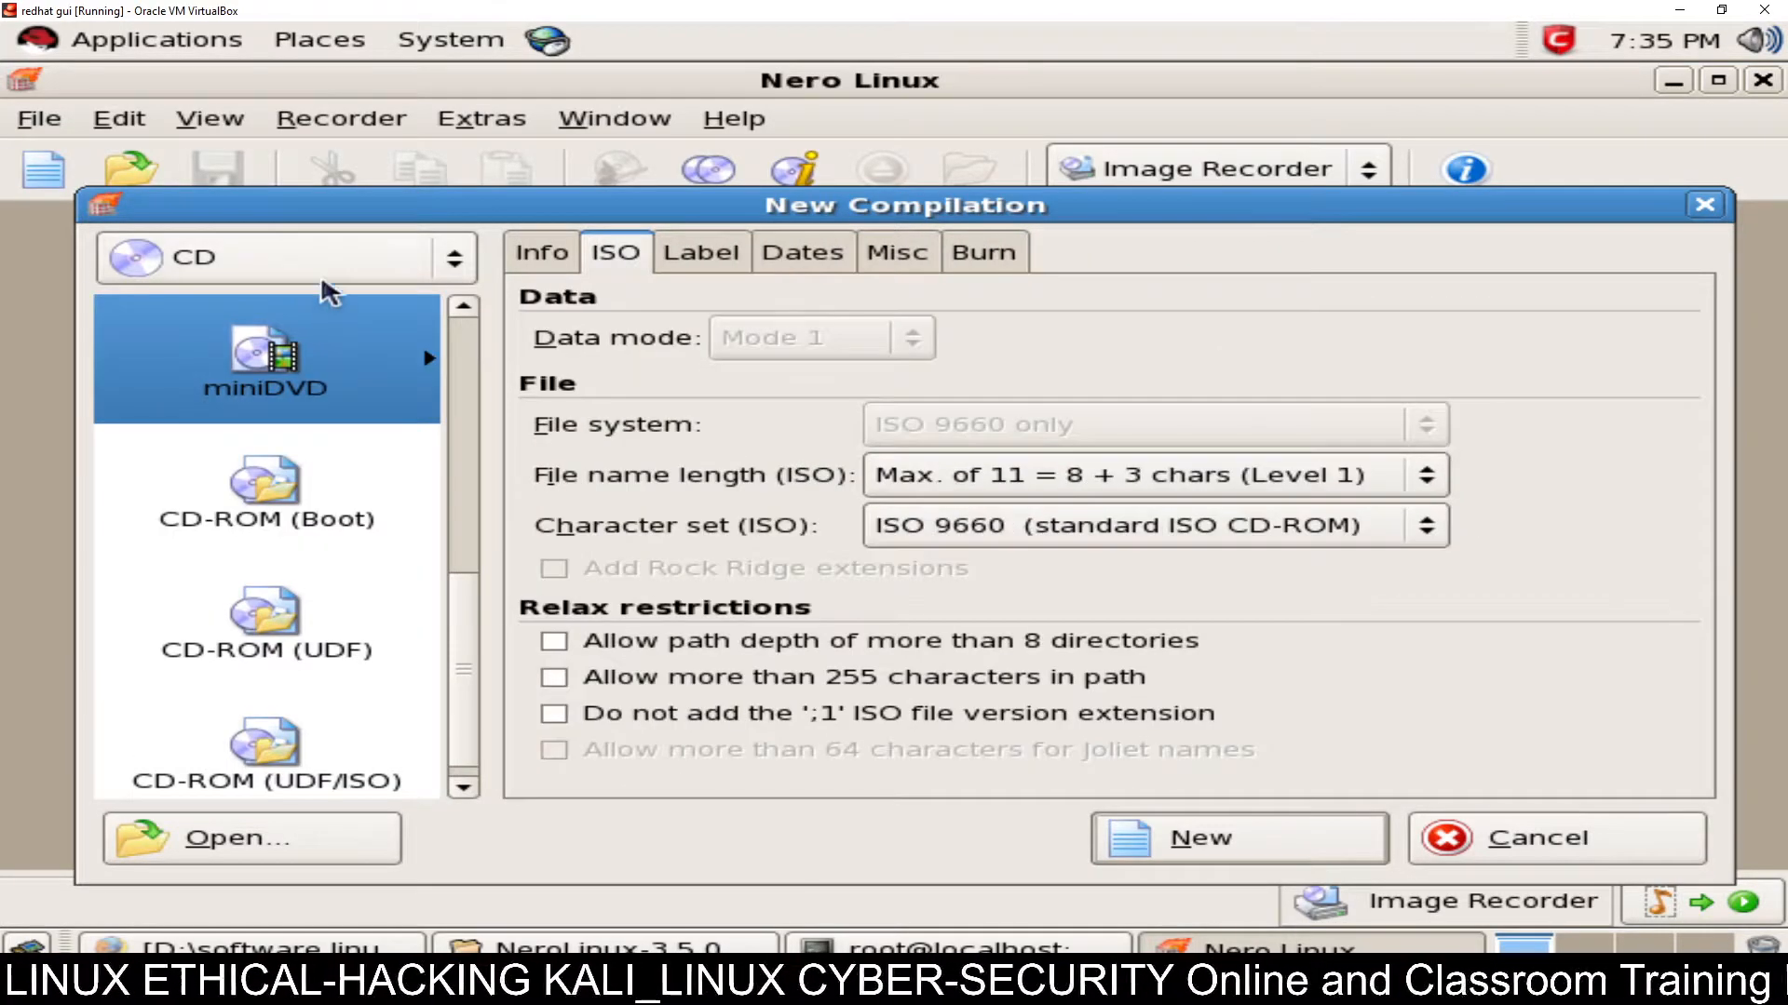
click(285, 257)
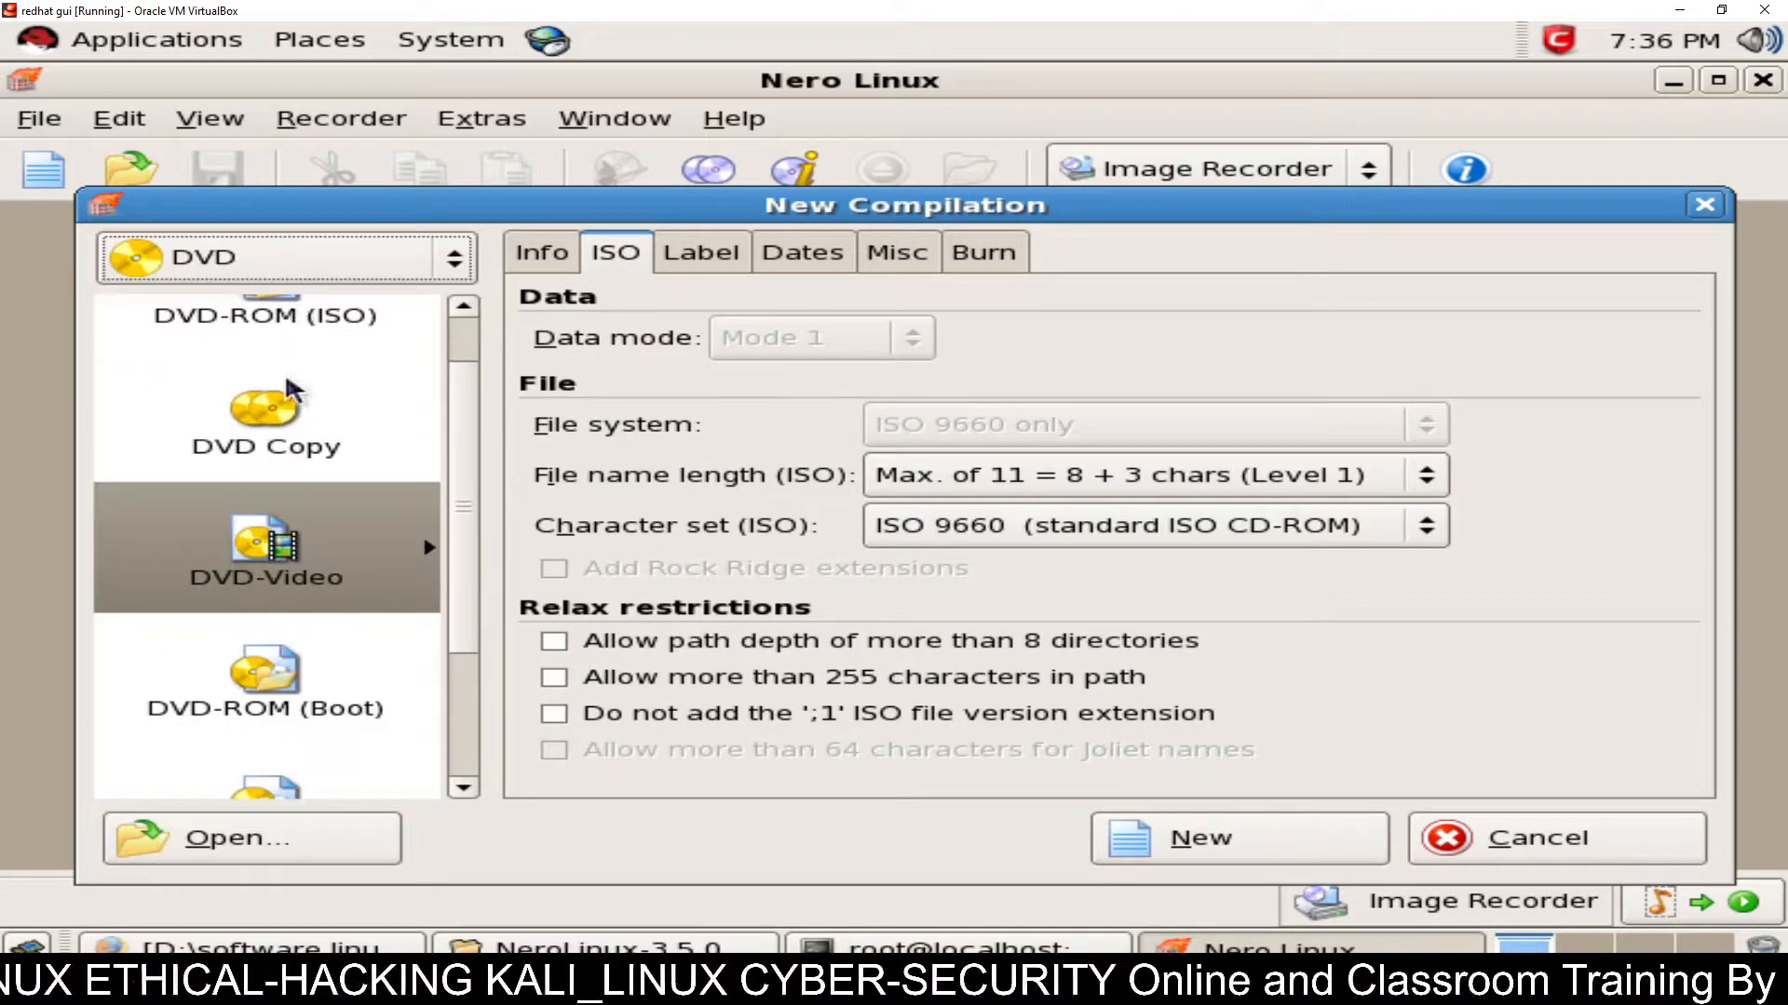
click(265, 359)
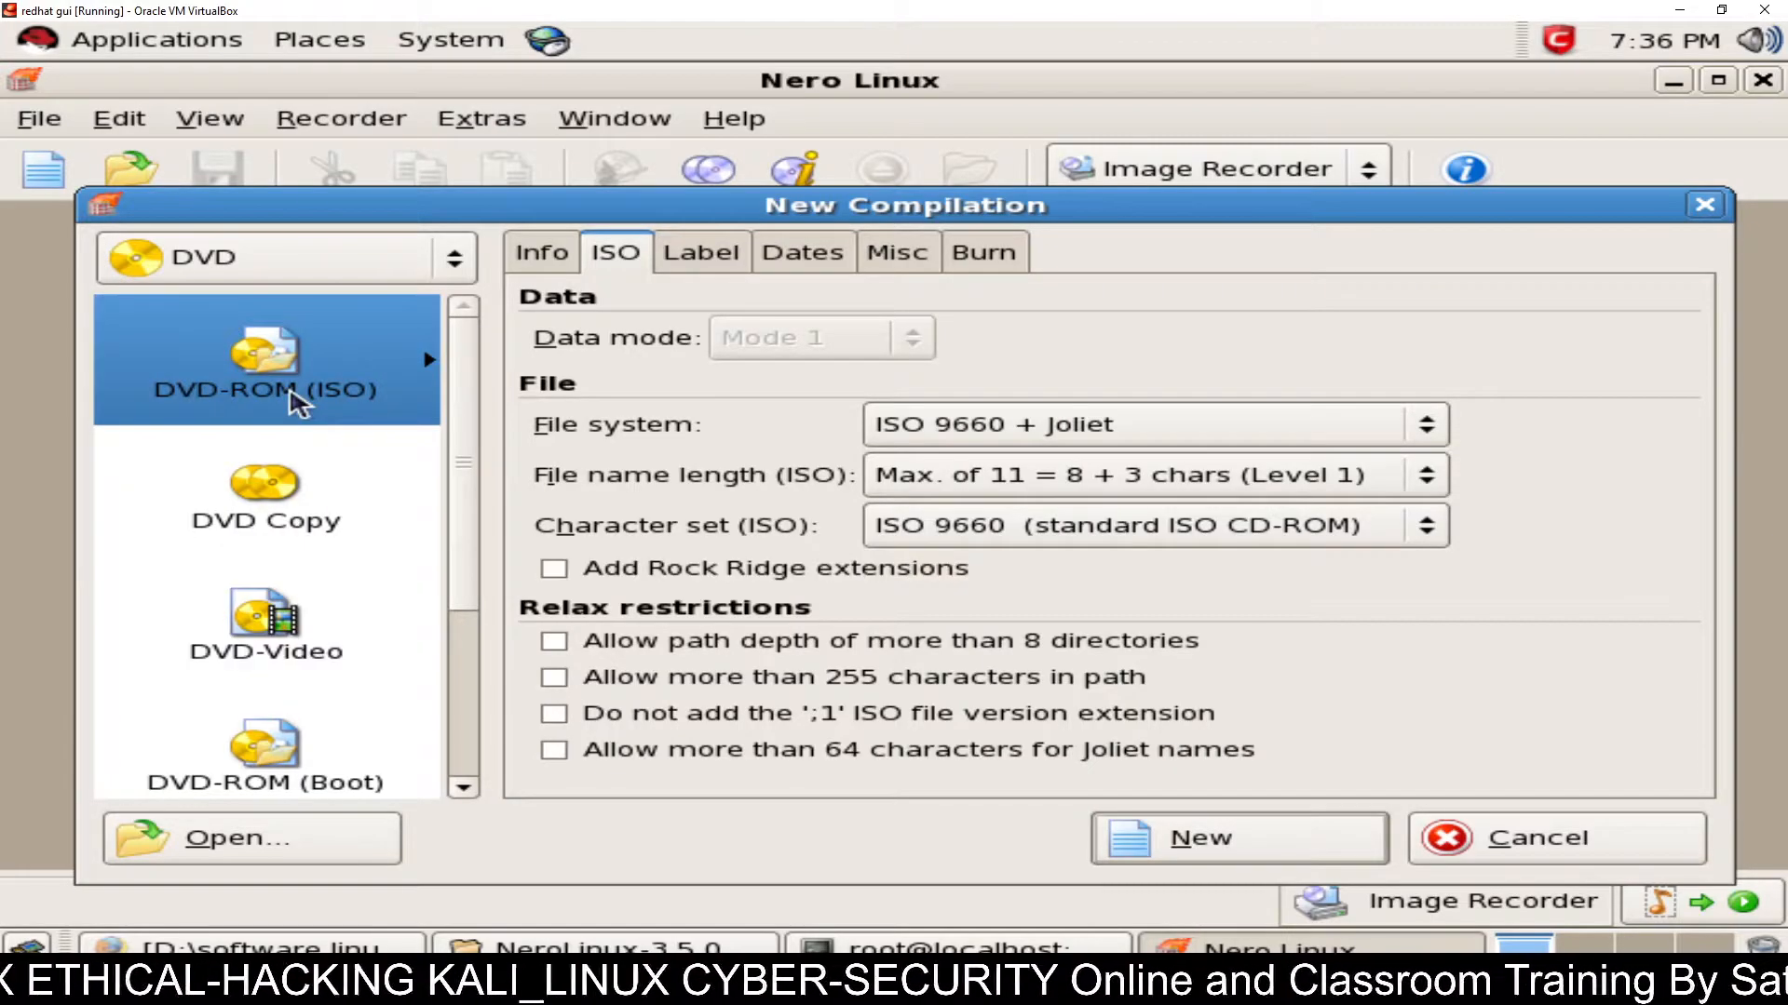
click(265, 490)
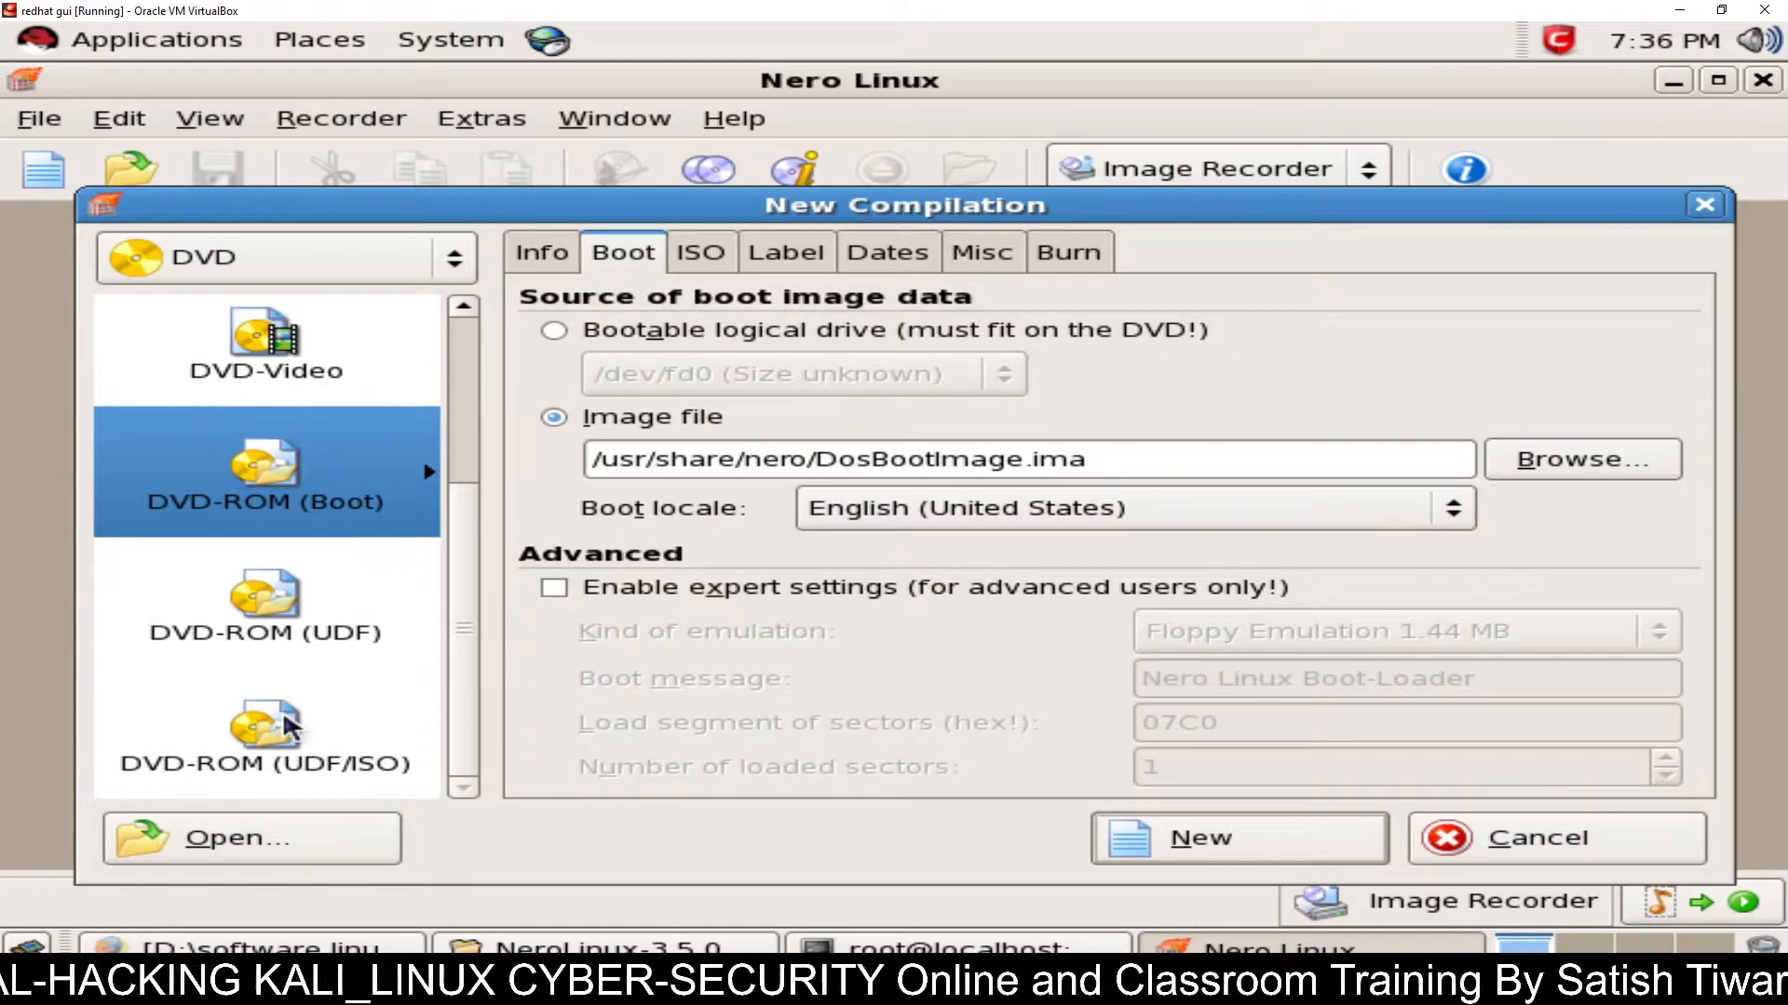
scroll(down, 3)
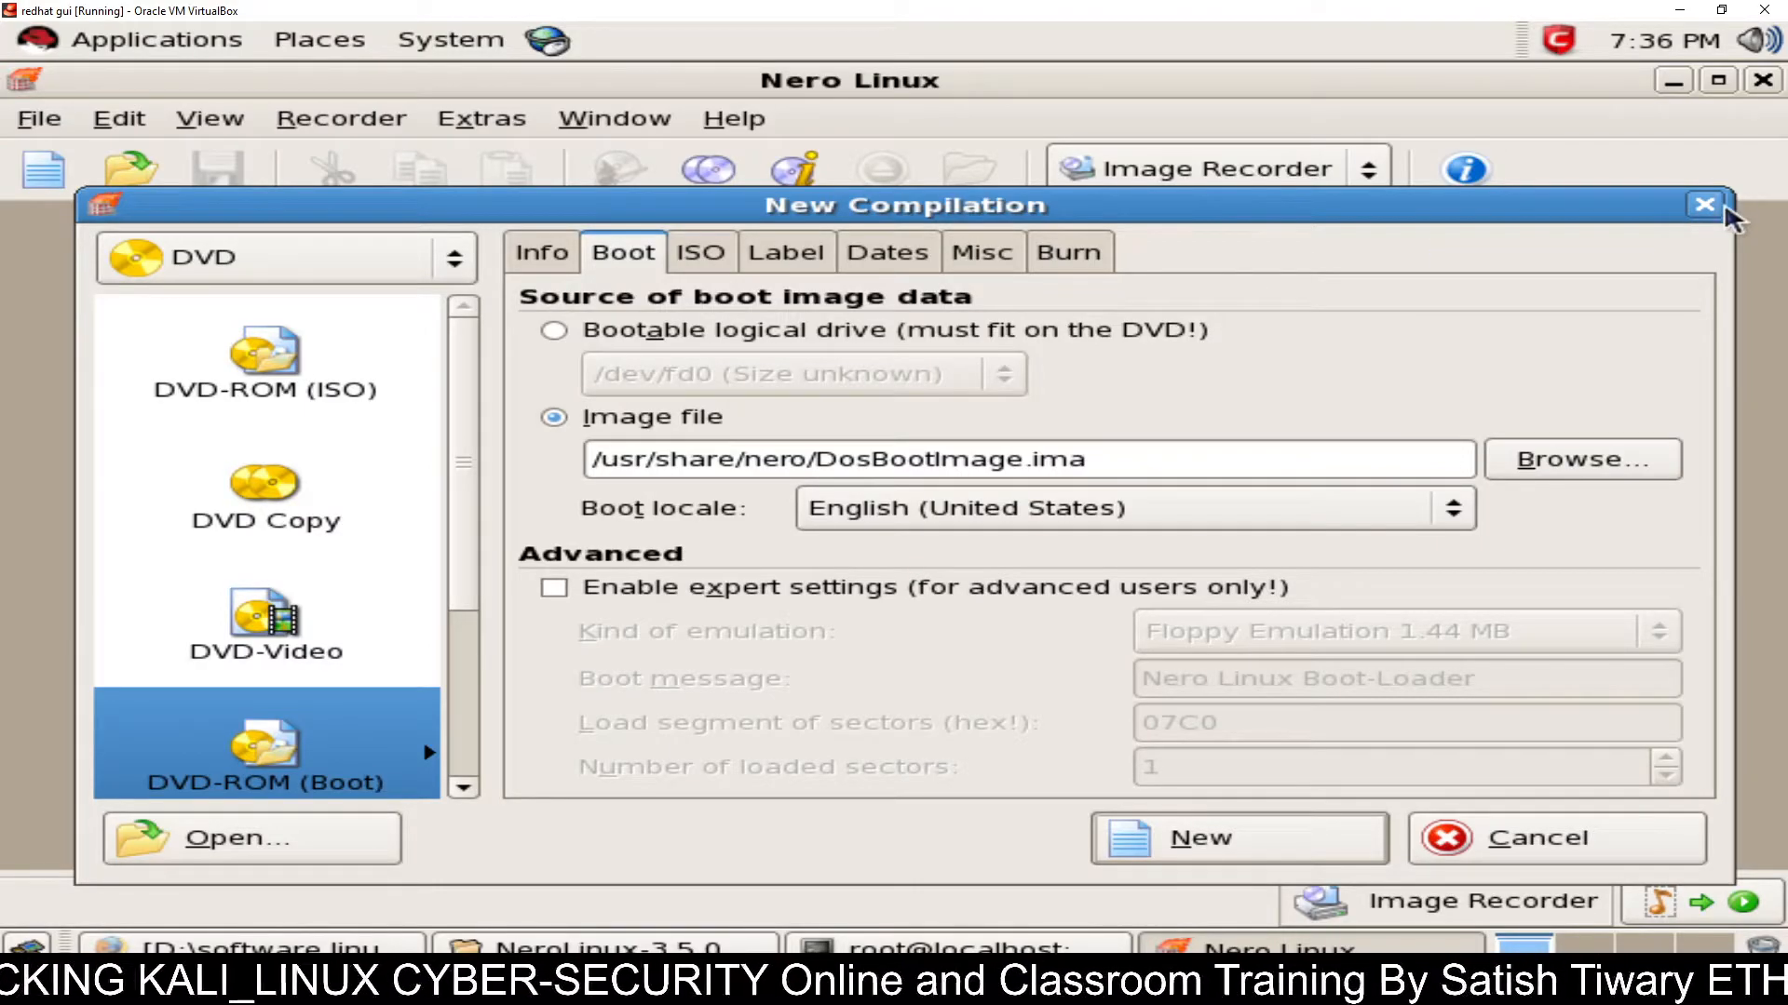
click(1704, 205)
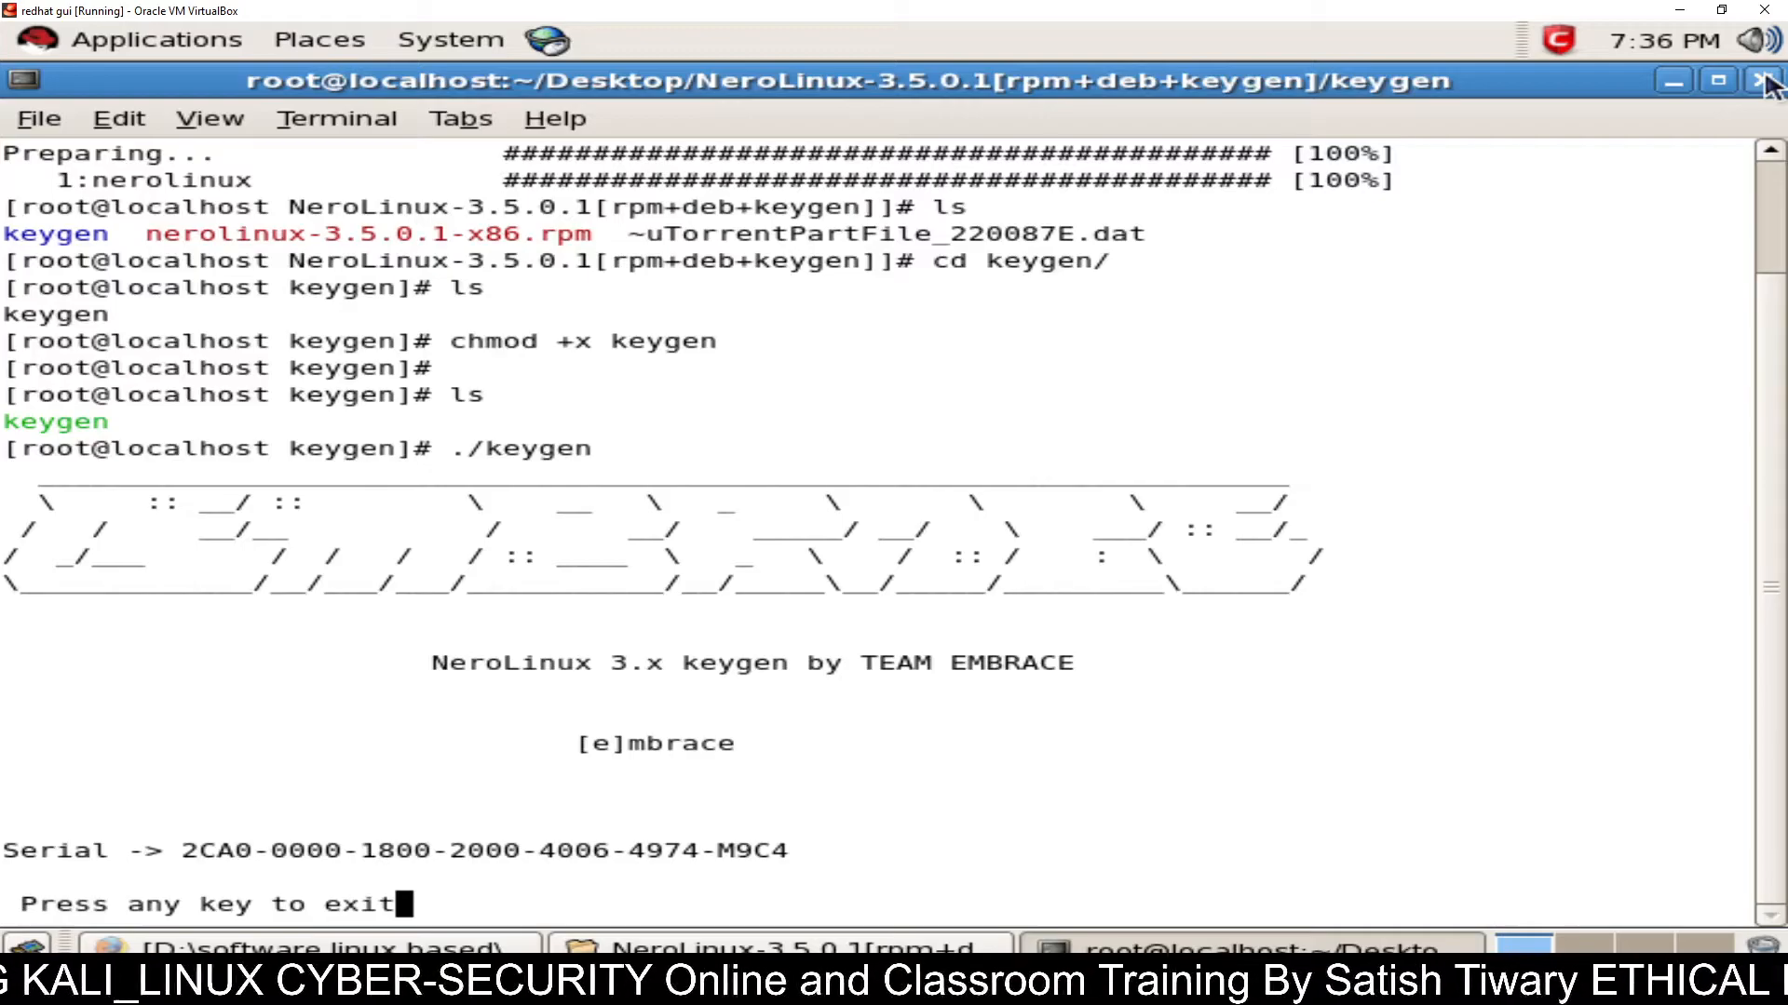
Step: Exit the keygen terminal and close the NeroLinux folder window
key(enter)
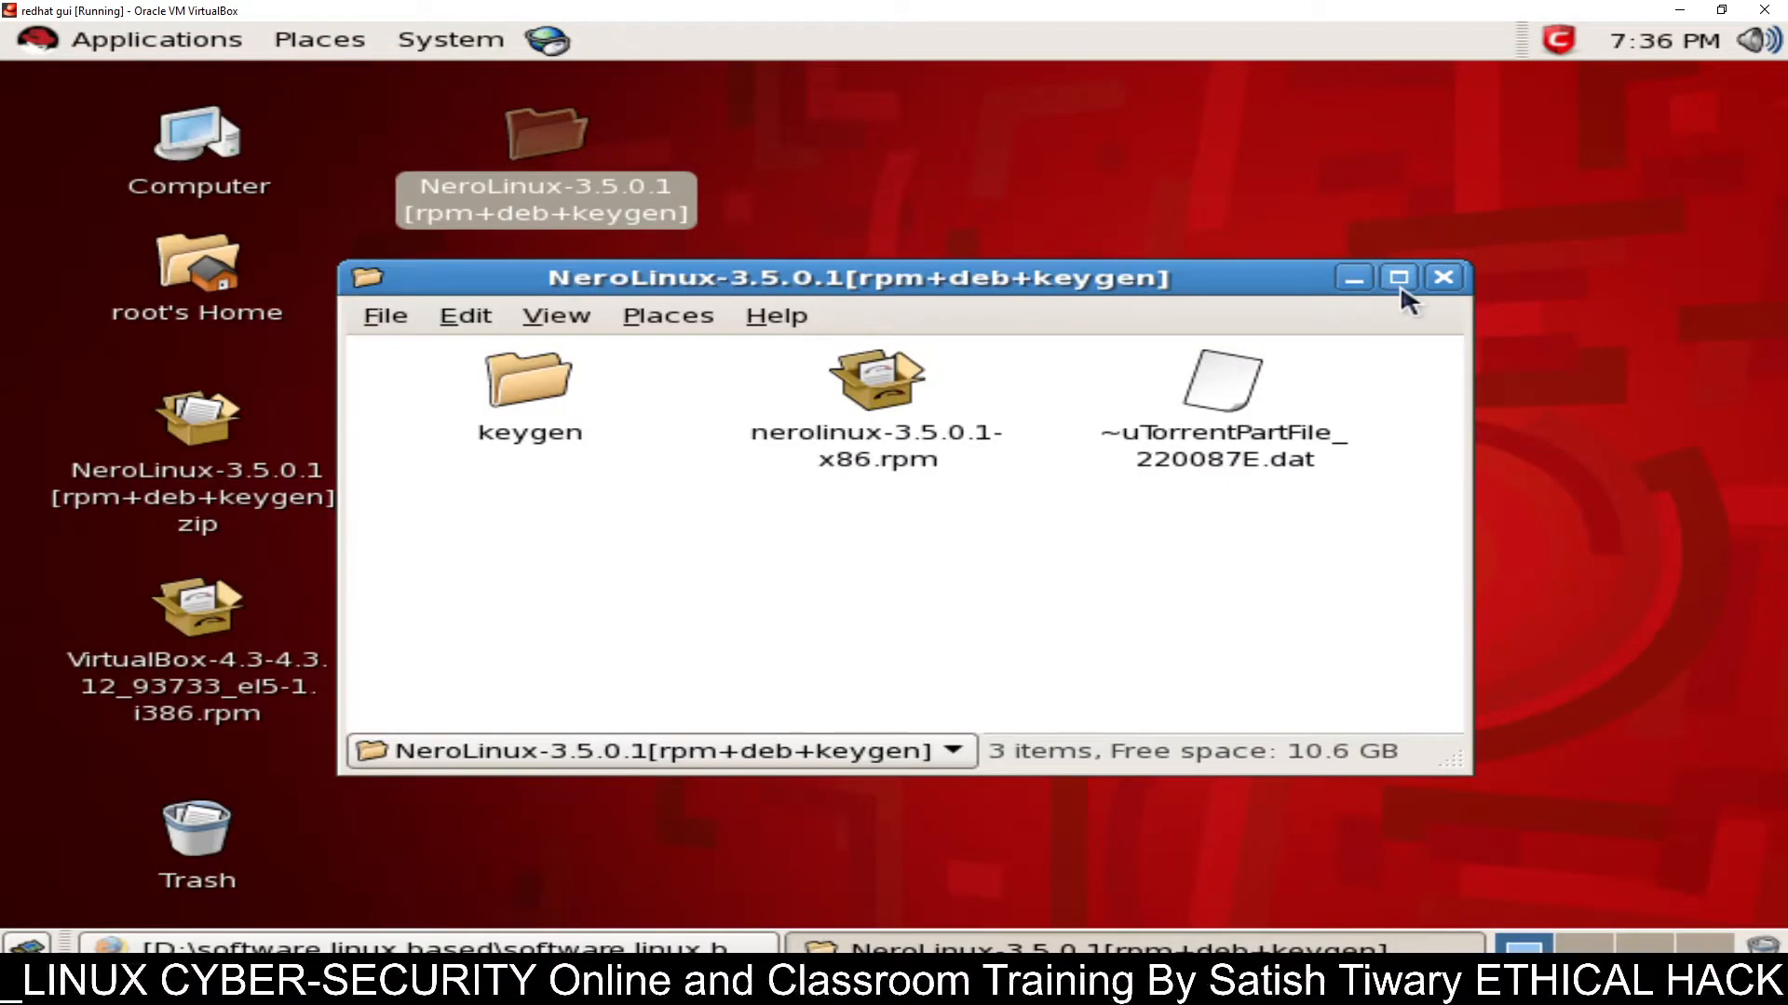
click(1443, 277)
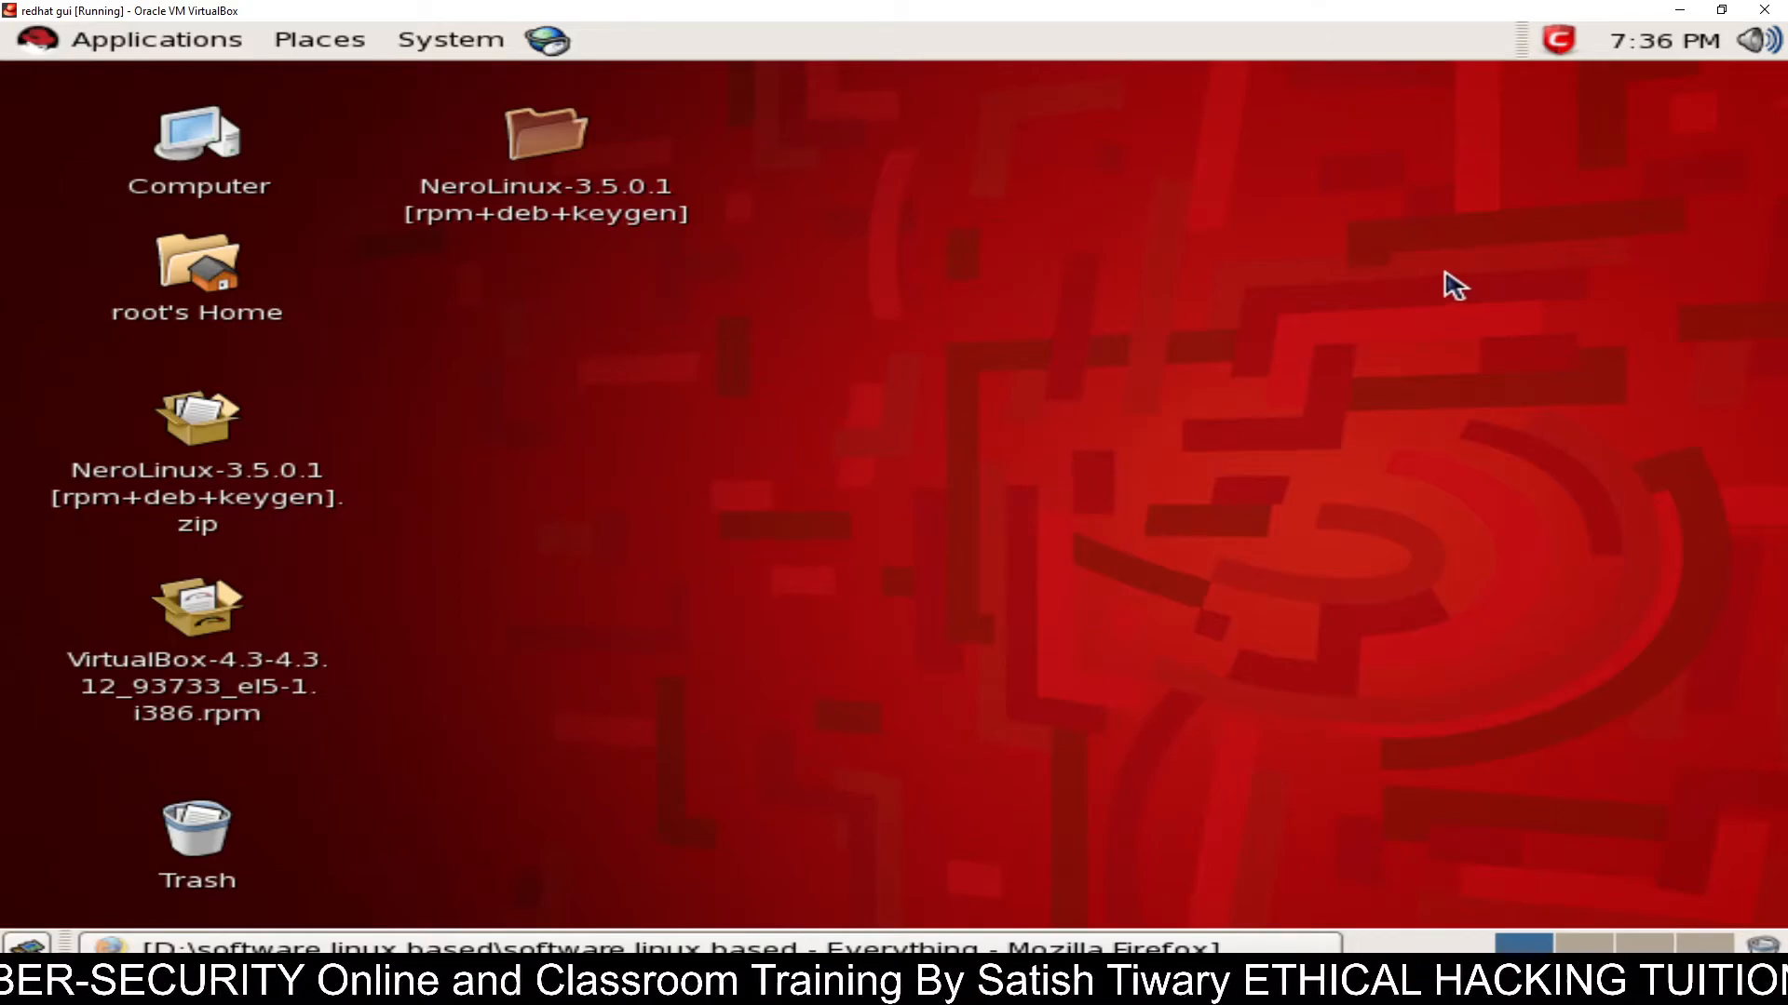
mouse_move(889, 705)
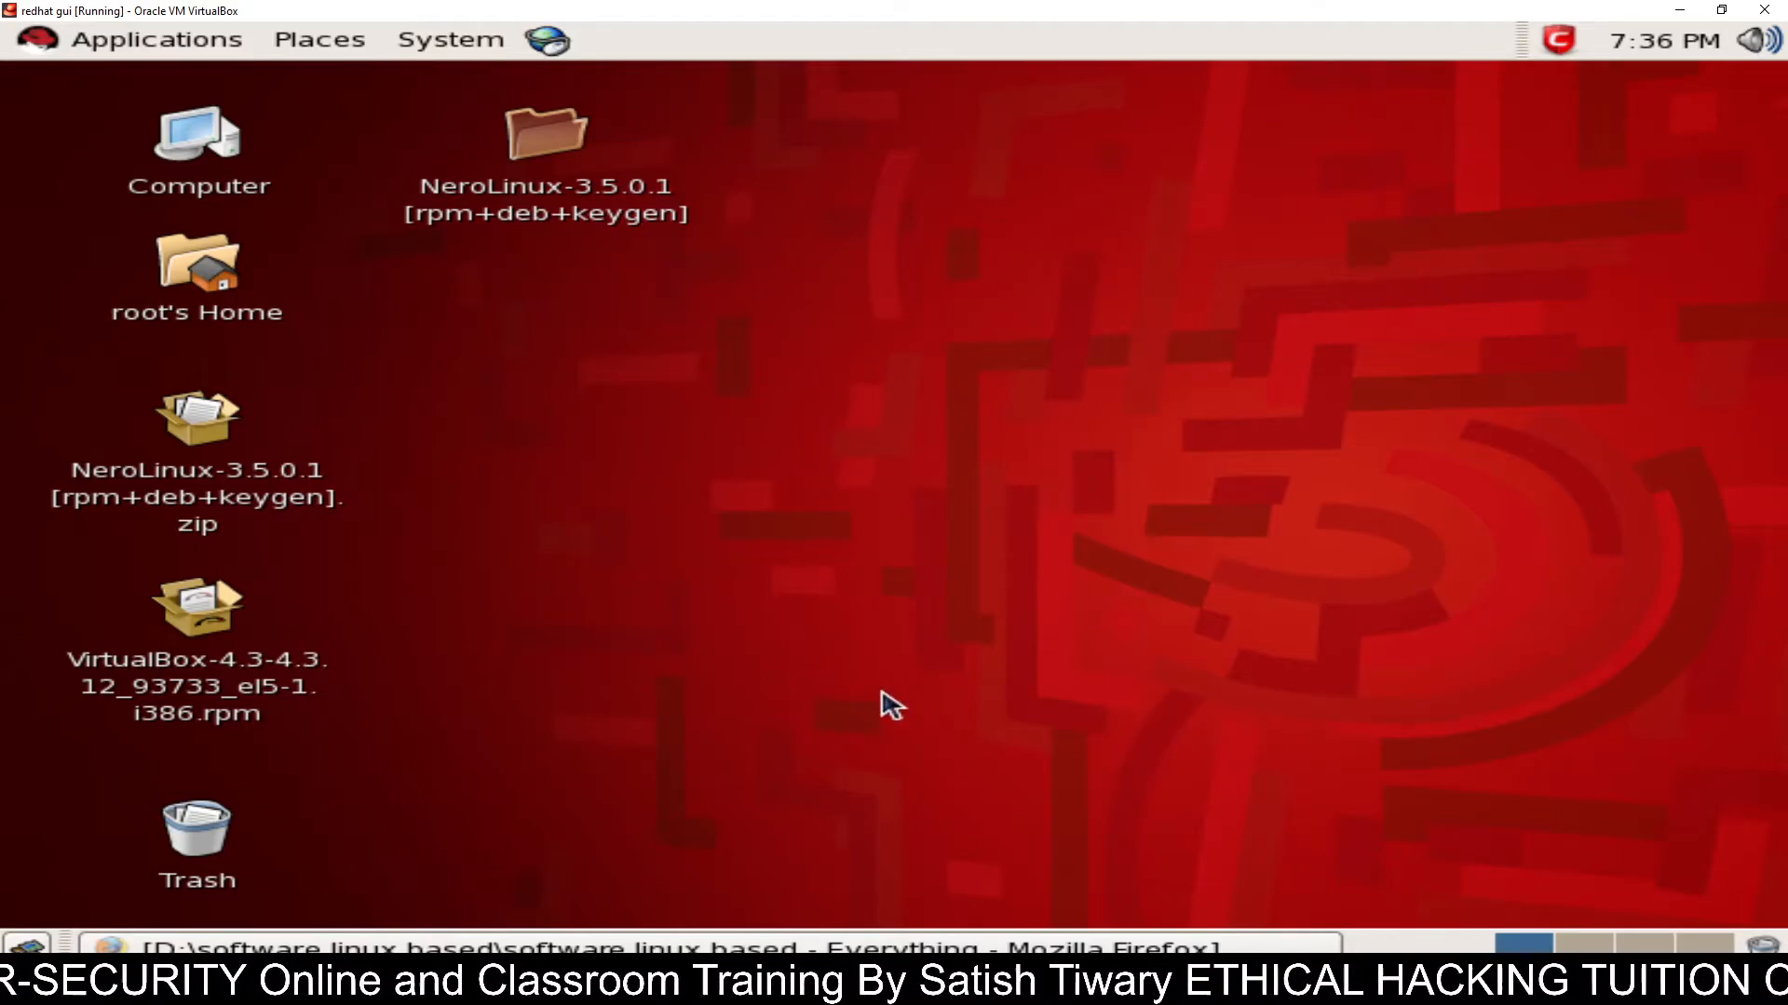
mouse_move(849, 860)
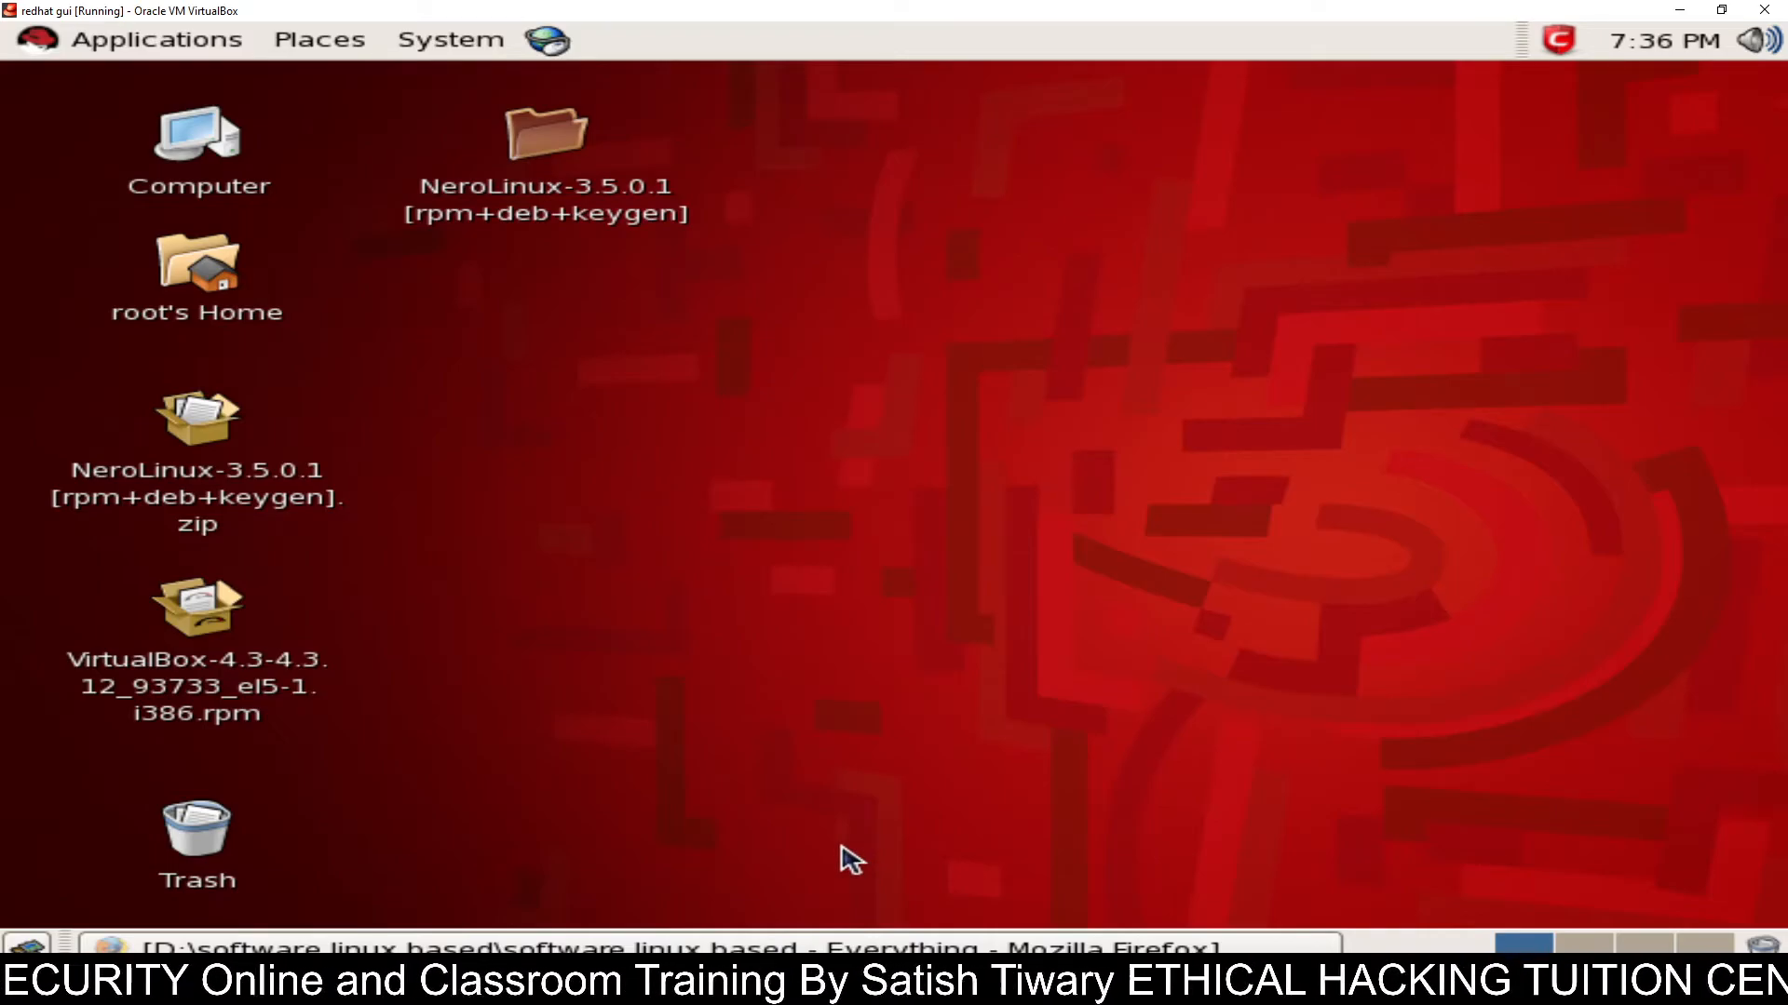